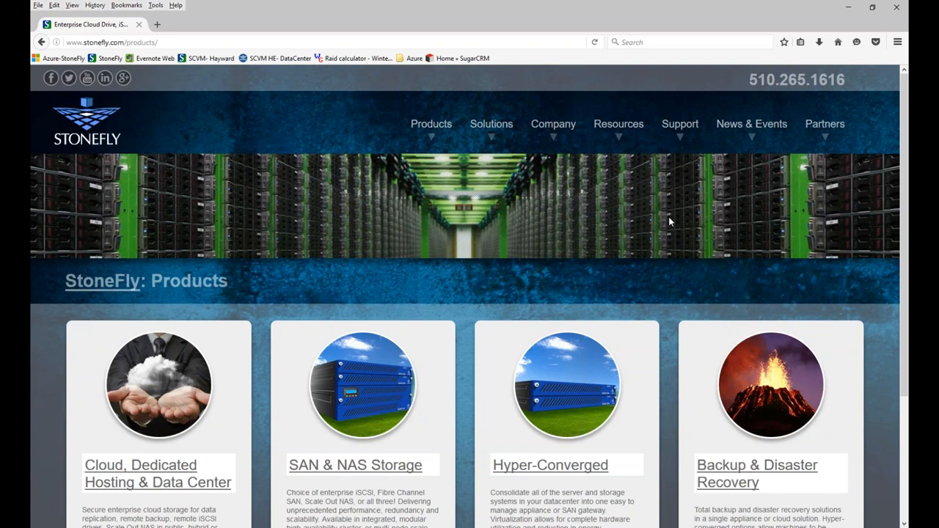
{"action": "mouse_move", "coordinate": [653, 226]}
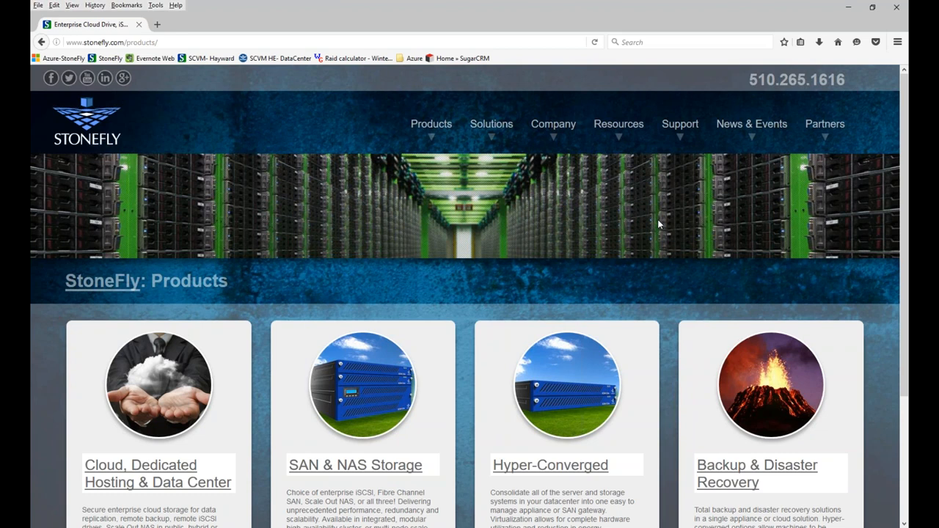
{"action": "mouse_move", "coordinate": [717, 200]}
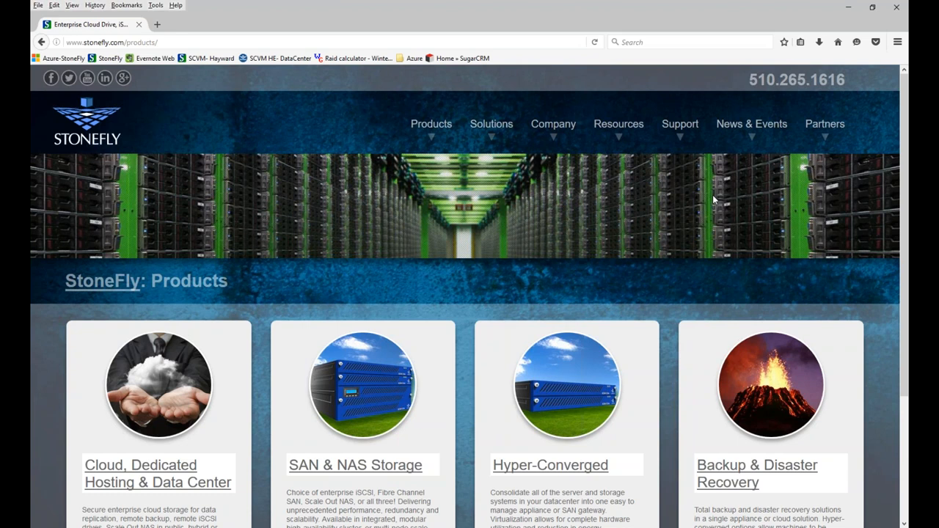
{"action": "mouse_move", "coordinate": [707, 199]}
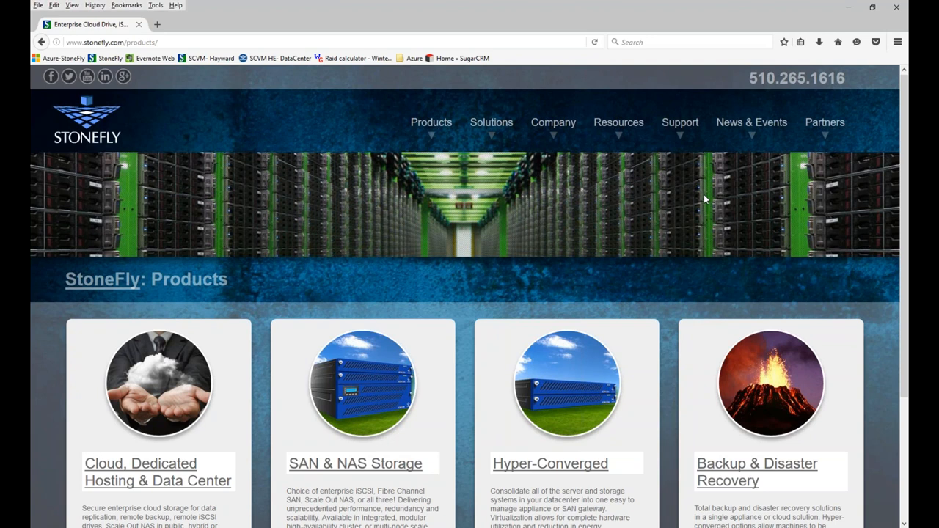
Step: Scroll through the SAN & NAS Storage page to reach the Scale Out NAS products link
{"action": "scroll", "scroll_direction": "down", "scroll_amount": 3}
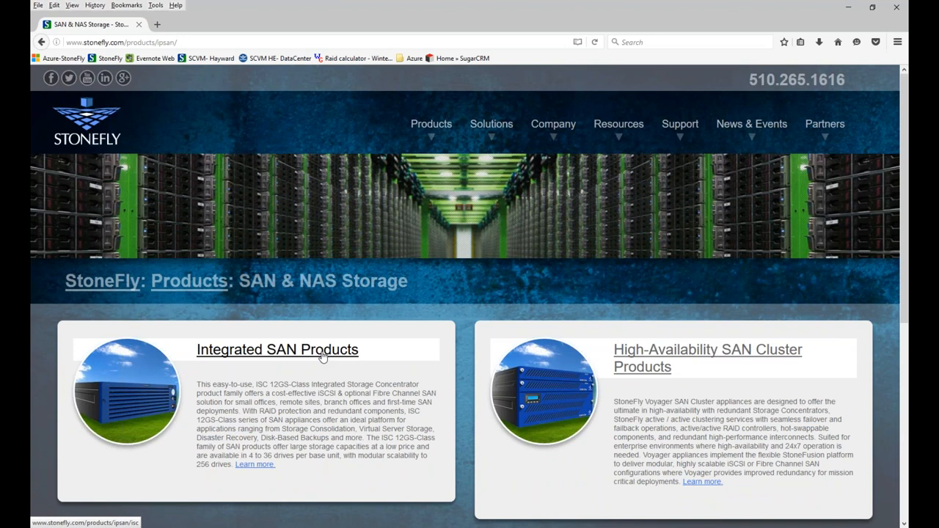
{"action": "scroll", "scroll_direction": "down", "scroll_amount": 3}
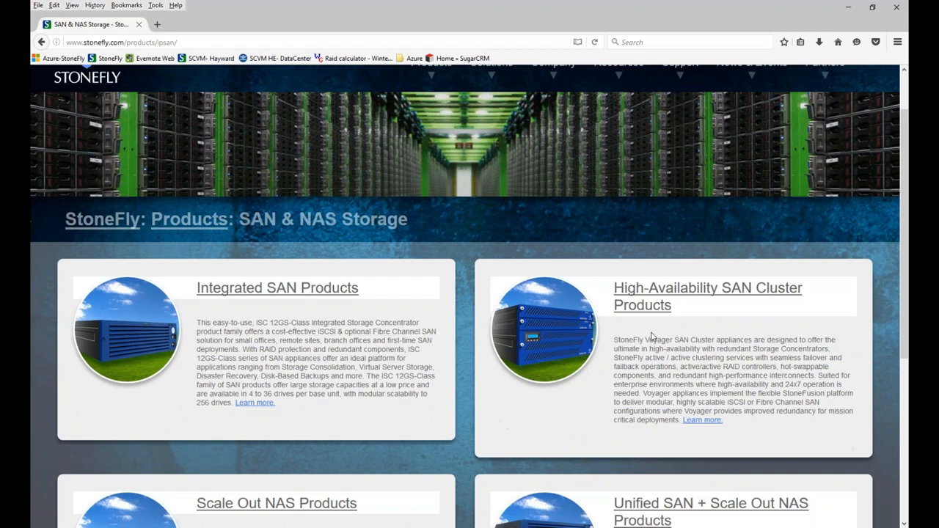
{"action": "scroll", "scroll_direction": "down", "scroll_amount": 3}
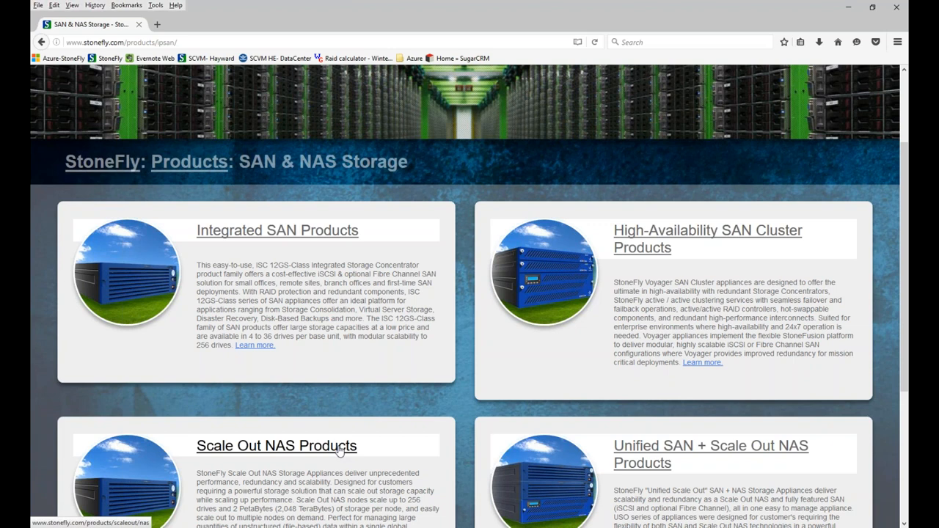
{"action": "scroll", "scroll_direction": "up", "scroll_amount": 3}
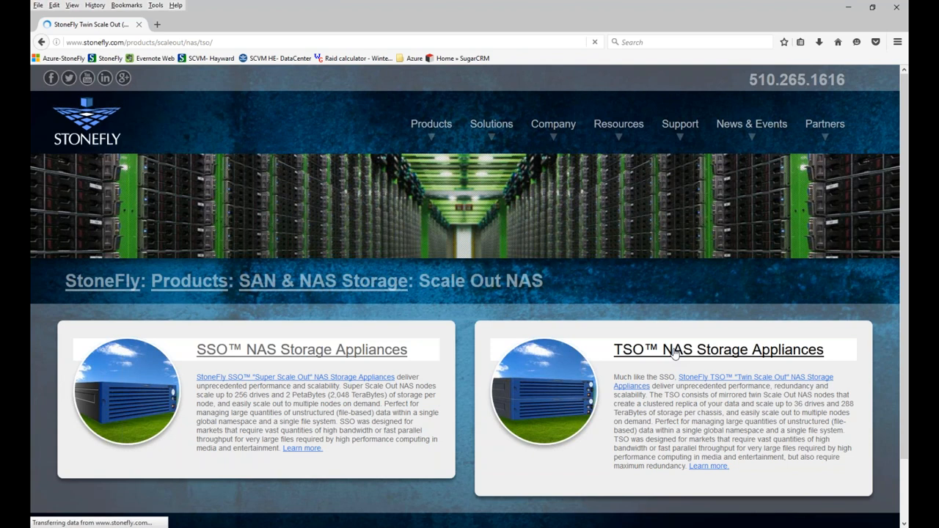
Step: Go to the TSO NAS Storage Appliances page and bring the 'What is Scale Out NAS?' diagram into view
{"action": "left_click", "coordinate": [727, 466]}
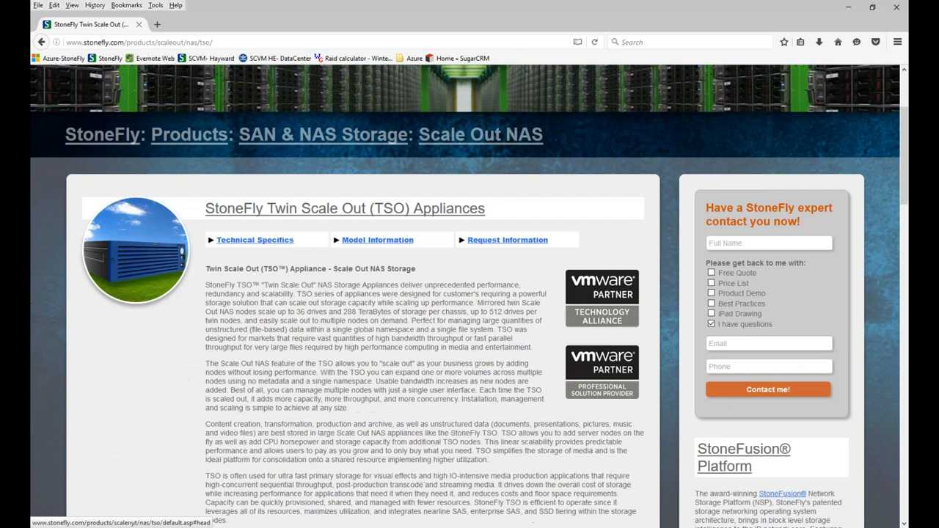
{"action": "scroll", "scroll_direction": "down", "scroll_amount": 3}
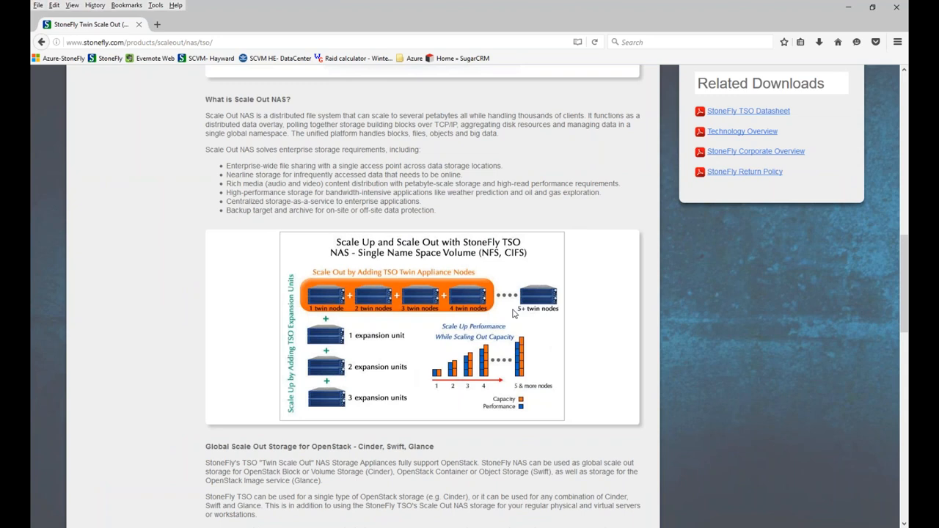
{"action": "mouse_move", "coordinate": [393, 300]}
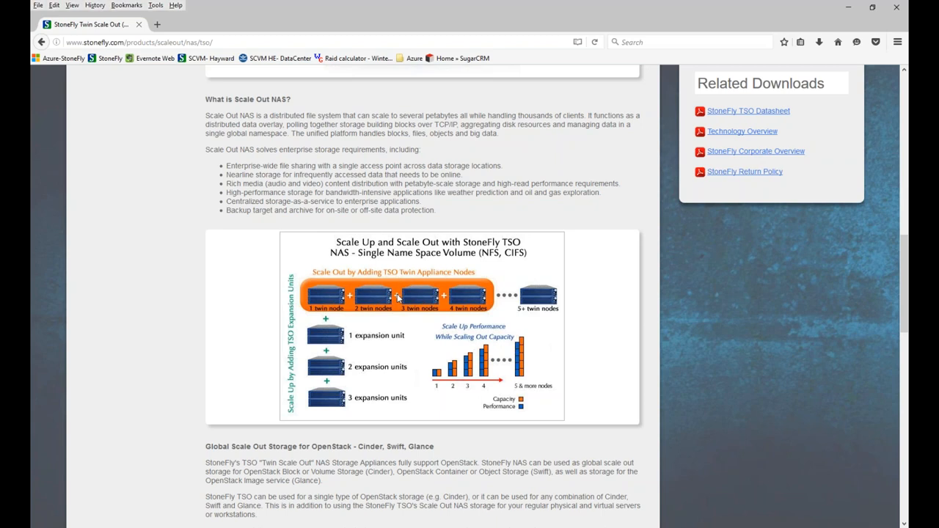
{"action": "mouse_move", "coordinate": [380, 296]}
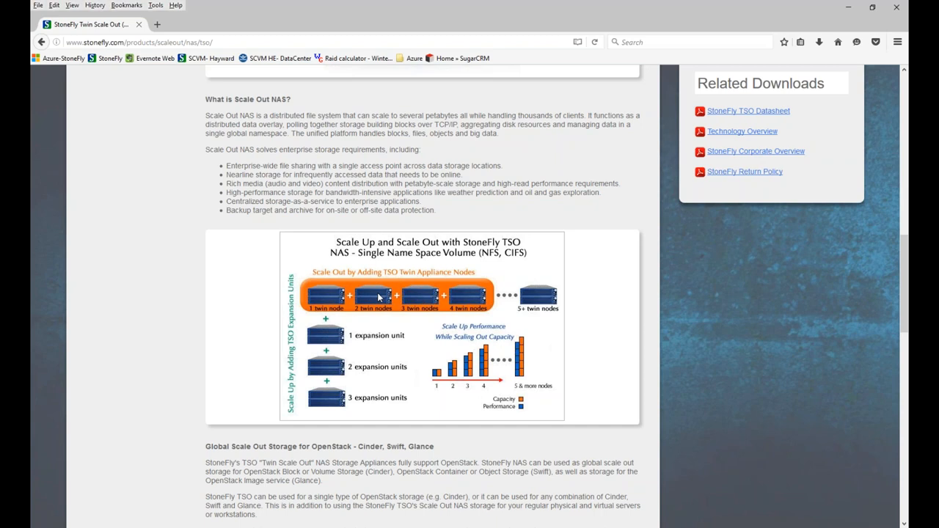
{"action": "mouse_move", "coordinate": [244, 226]}
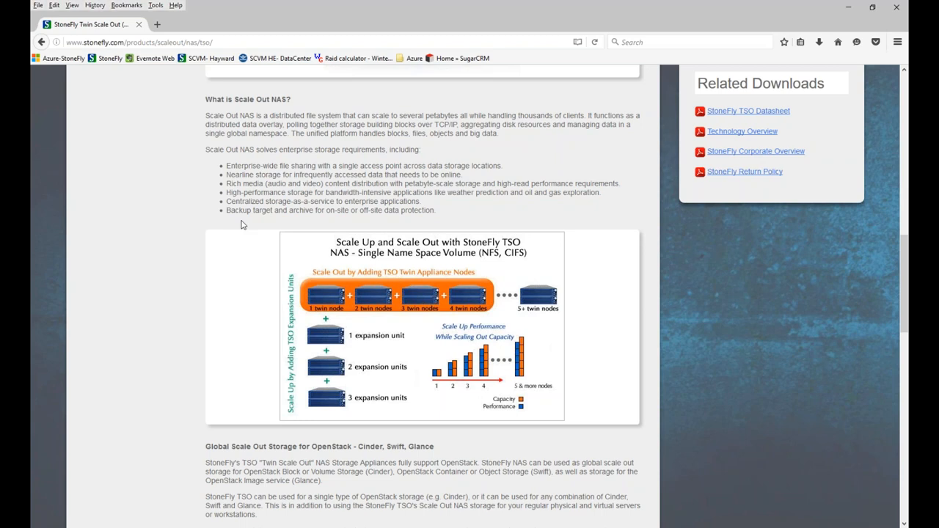
Step: Navigate back and into the Hyper-Converged Unified Storage & Server appliances, reaching the USS-HA link
{"action": "left_click", "coordinate": [41, 41]}
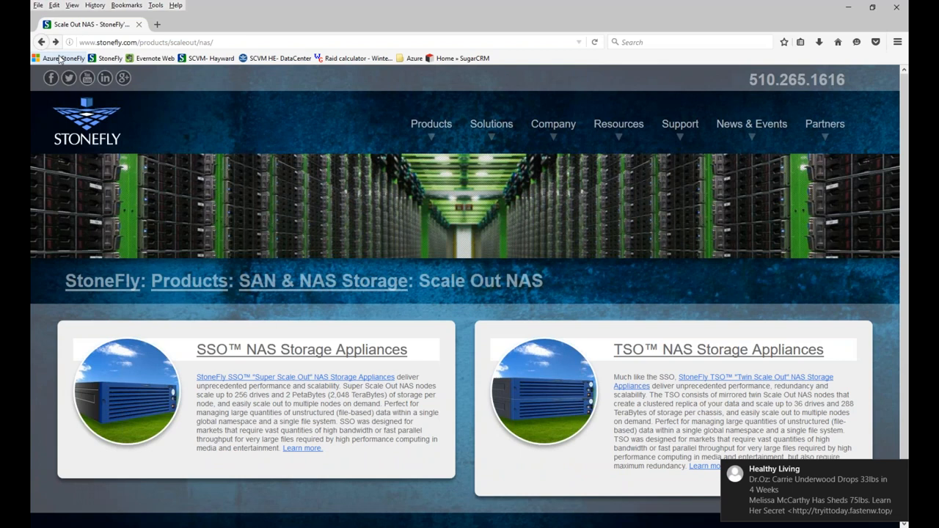
{"action": "left_click", "coordinate": [41, 41]}
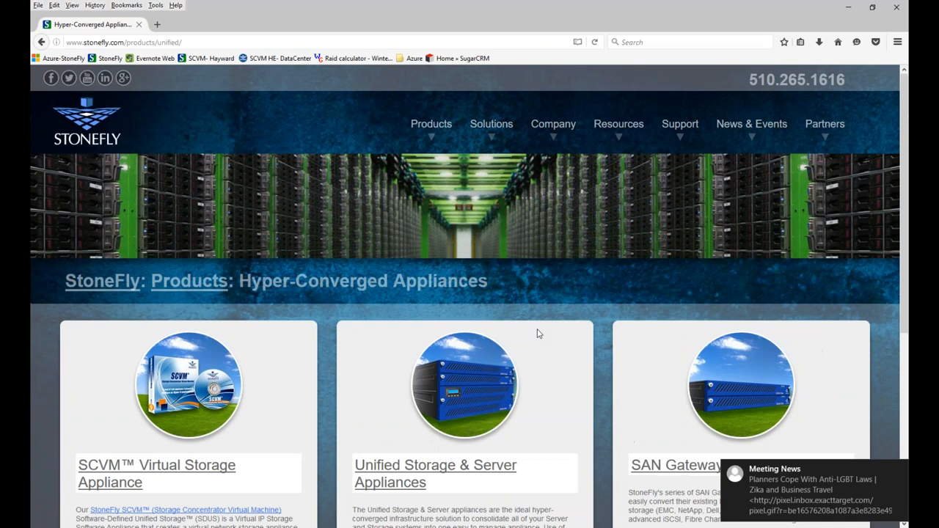
{"action": "mouse_move", "coordinate": [462, 396]}
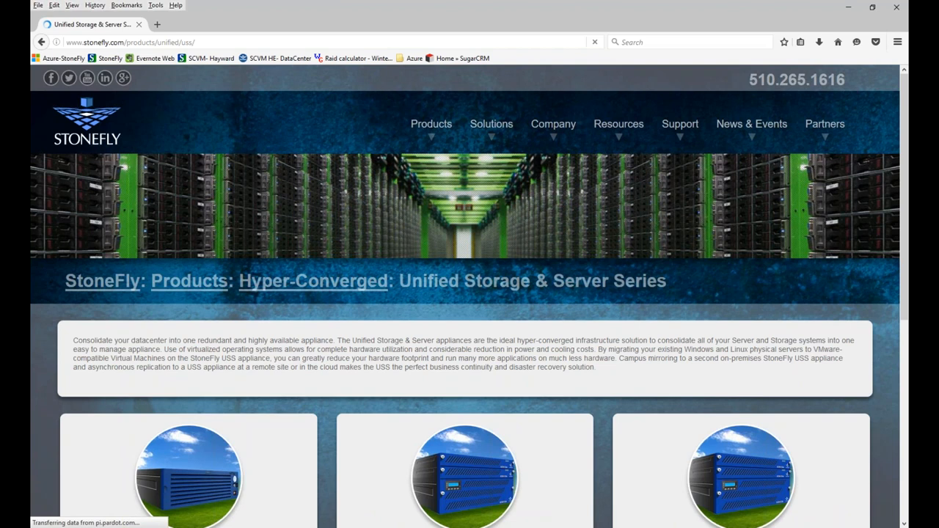
{"action": "scroll", "scroll_direction": "down", "scroll_amount": 3}
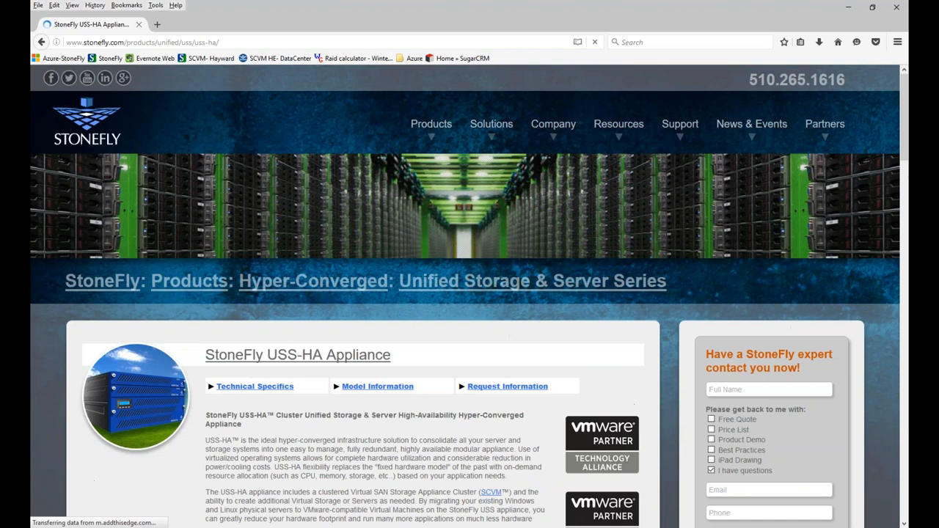
Step: Review the USS-HA cluster diagram, then go back to the Unified Storage & Server Series listing
{"action": "scroll", "scroll_direction": "down", "scroll_amount": 3}
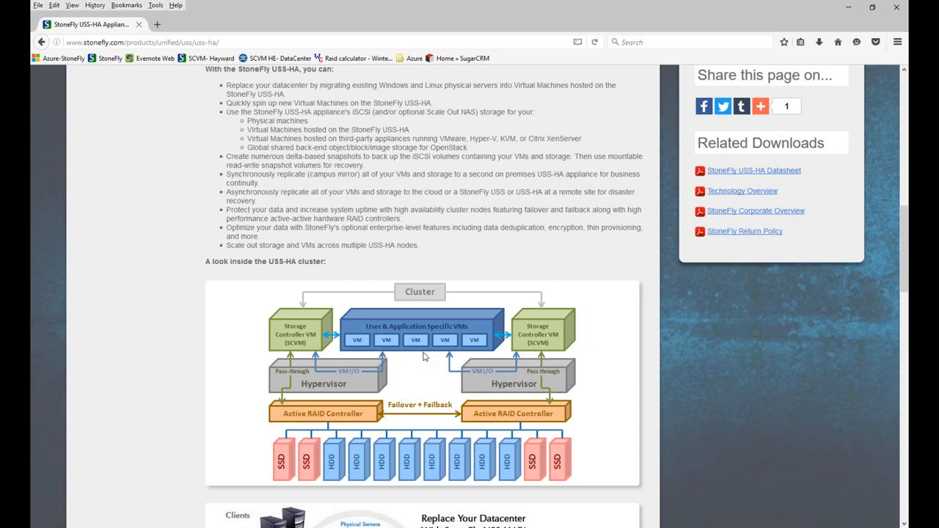
{"action": "mouse_move", "coordinate": [408, 357]}
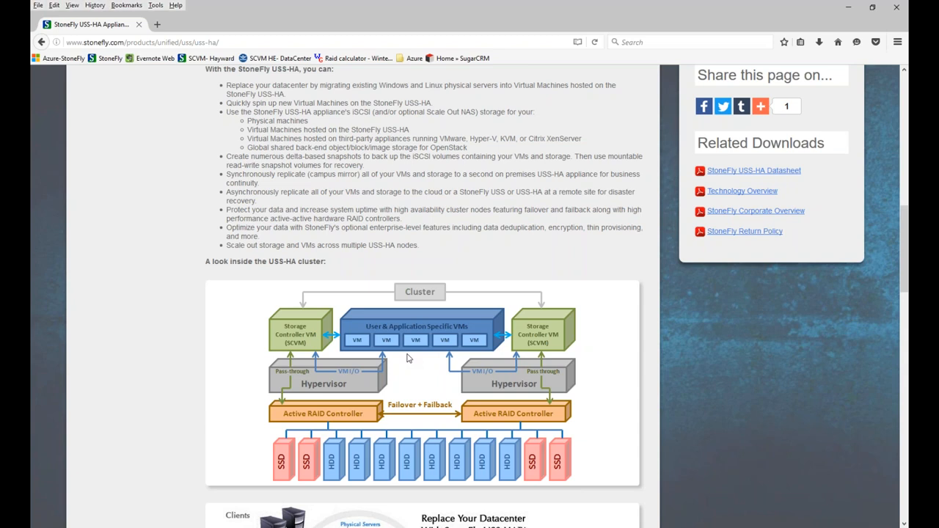
{"action": "mouse_move", "coordinate": [408, 365]}
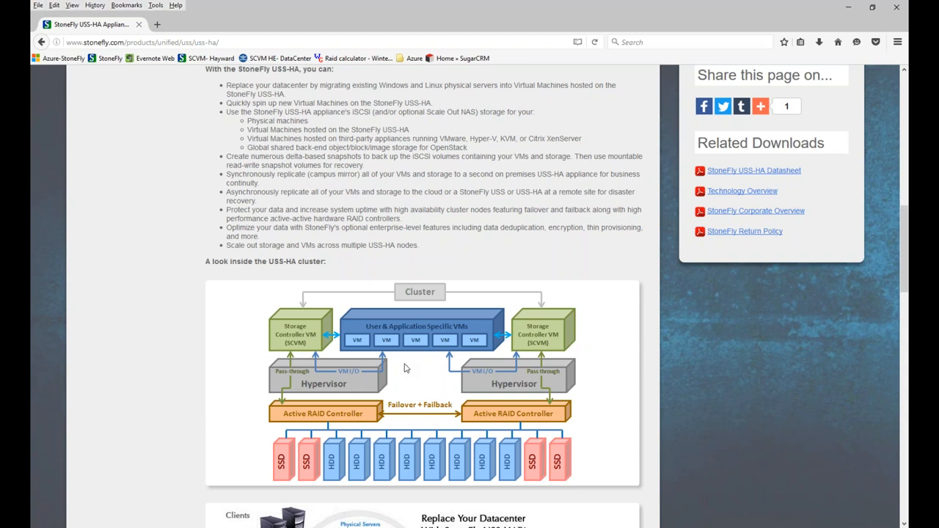
{"action": "mouse_move", "coordinate": [400, 365]}
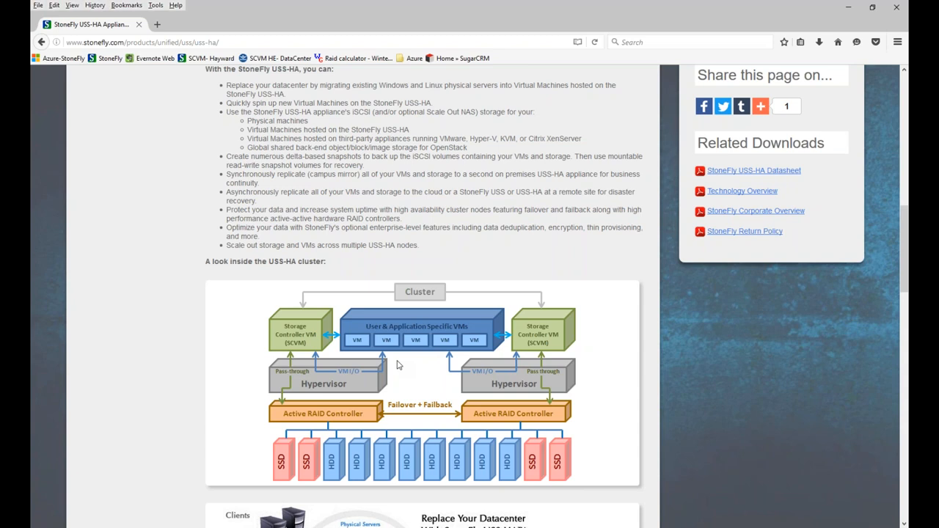
{"action": "mouse_move", "coordinate": [338, 393]}
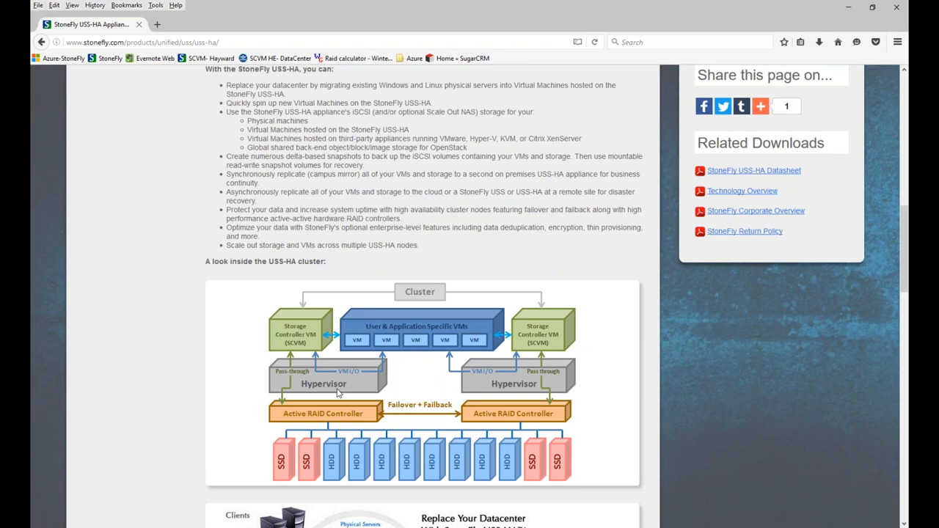
{"action": "mouse_move", "coordinate": [332, 393]}
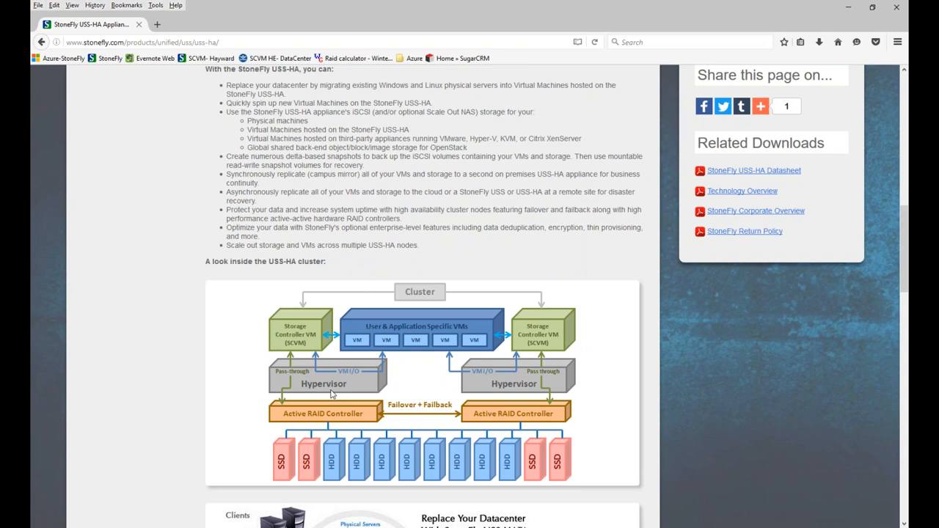
{"action": "left_click", "coordinate": [41, 41]}
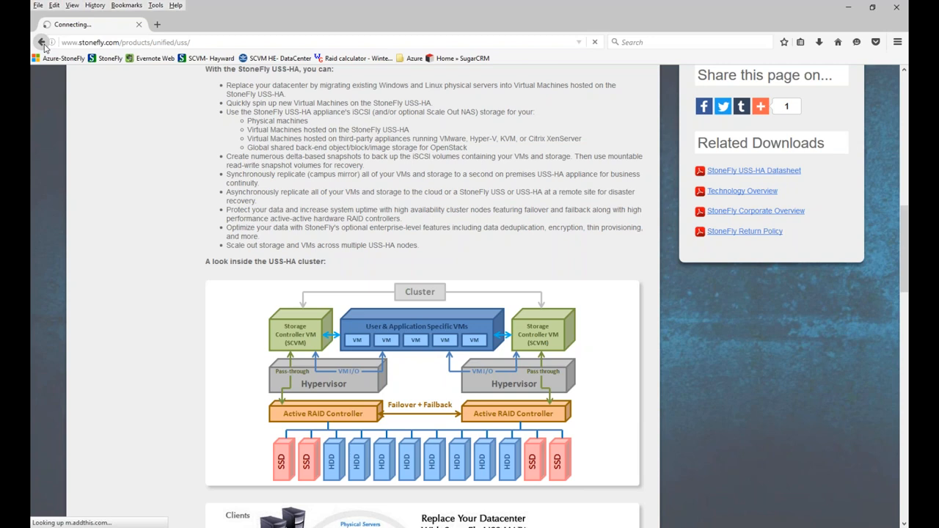
{"action": "left_click", "coordinate": [41, 41]}
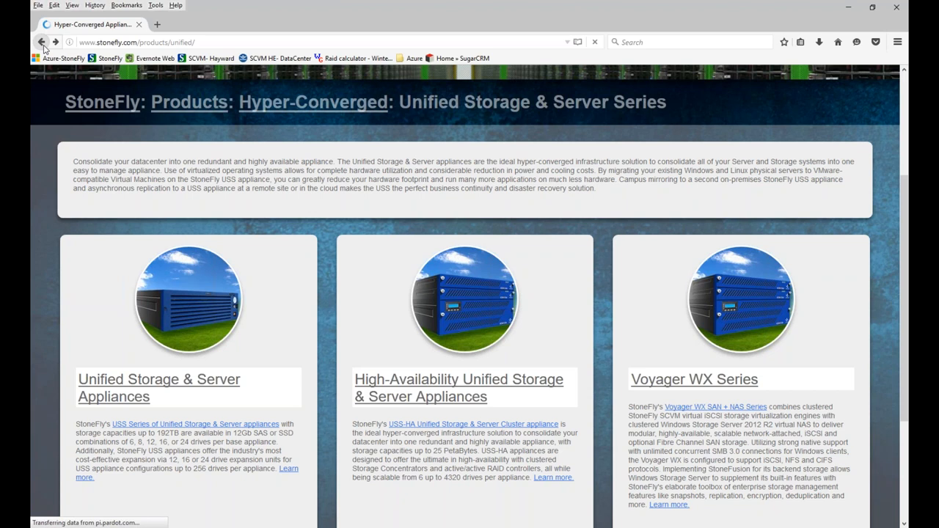
{"action": "left_click", "coordinate": [41, 41]}
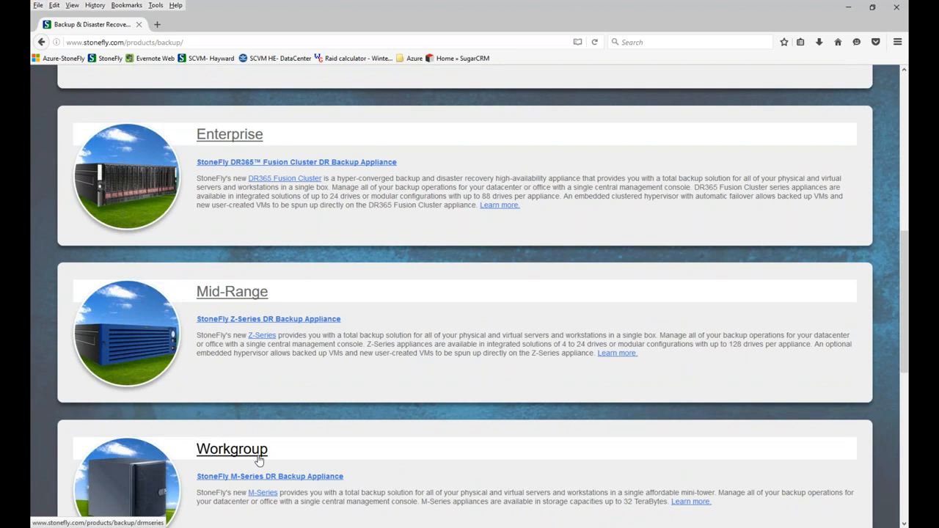
{"action": "mouse_move", "coordinate": [251, 188]}
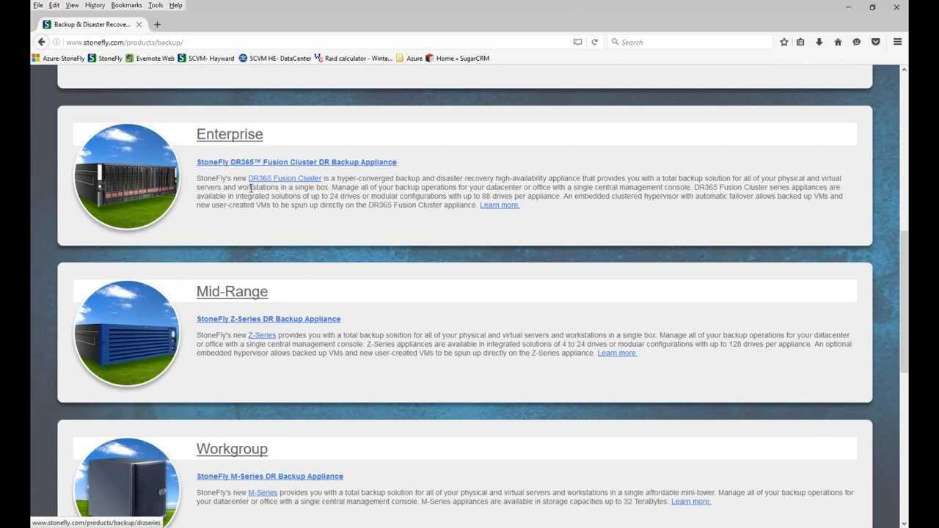
{"action": "left_click", "coordinate": [297, 162]}
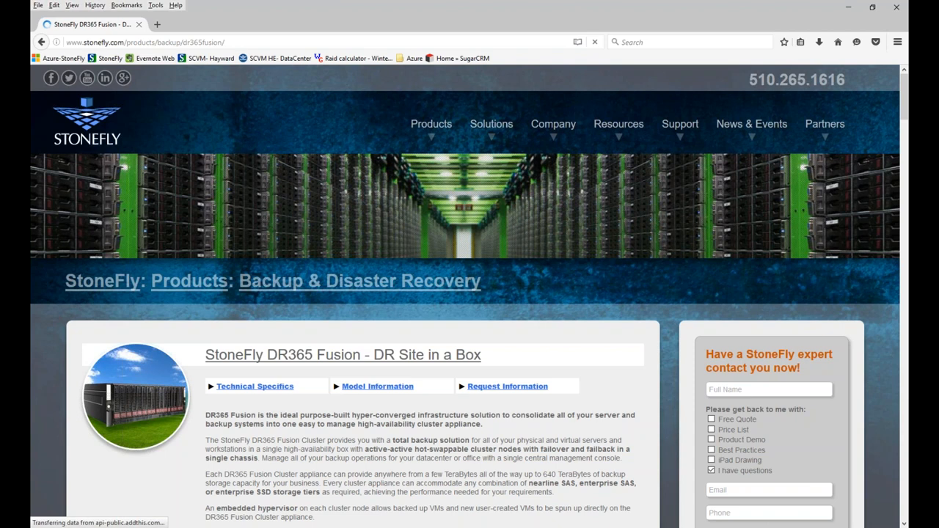
{"action": "scroll", "scroll_direction": "down", "scroll_amount": 3}
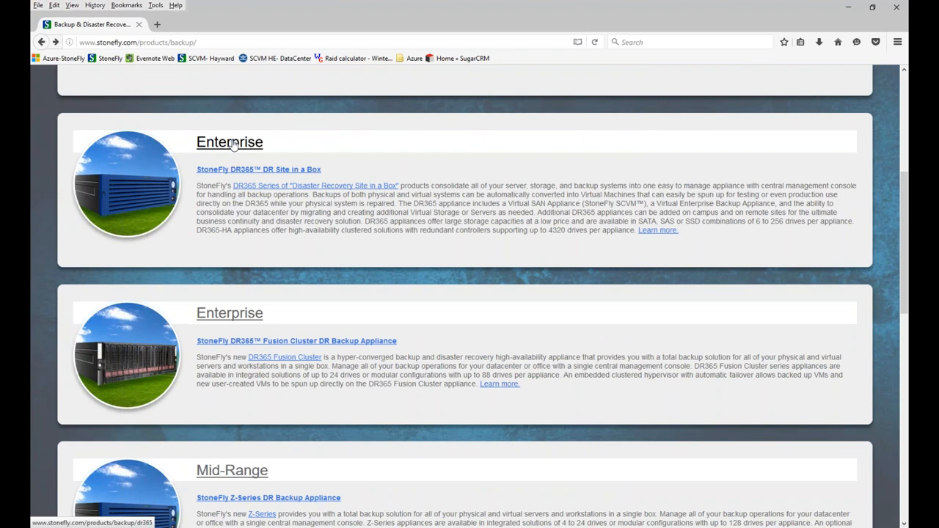
{"action": "left_click", "coordinate": [259, 169]}
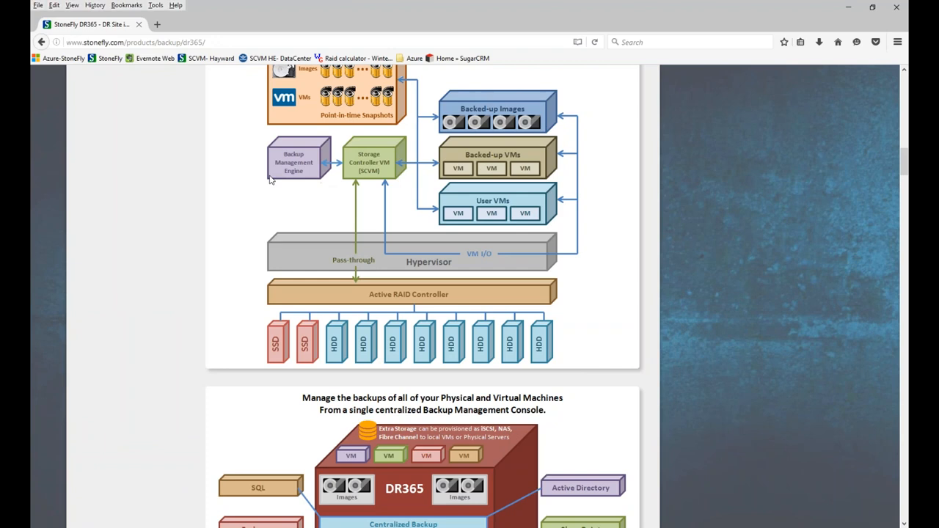
{"action": "mouse_move", "coordinate": [390, 168]}
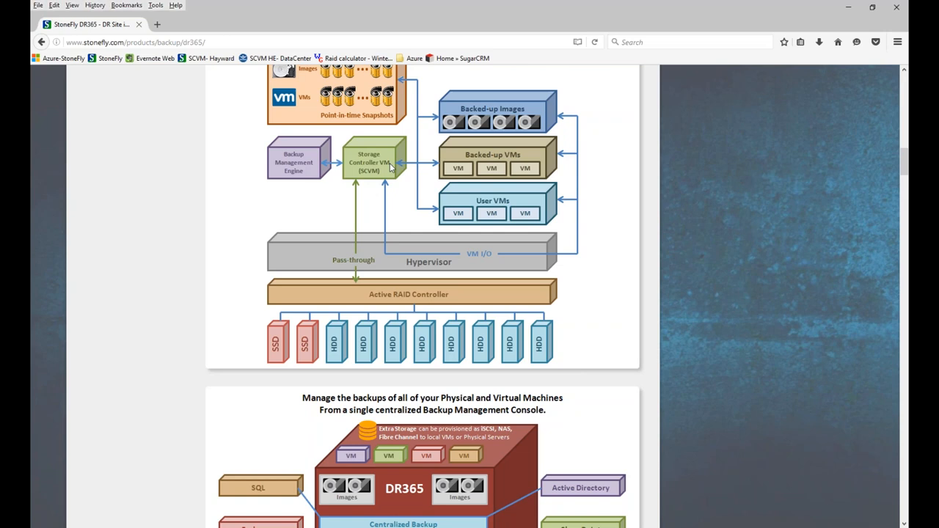
{"action": "mouse_move", "coordinate": [393, 108]}
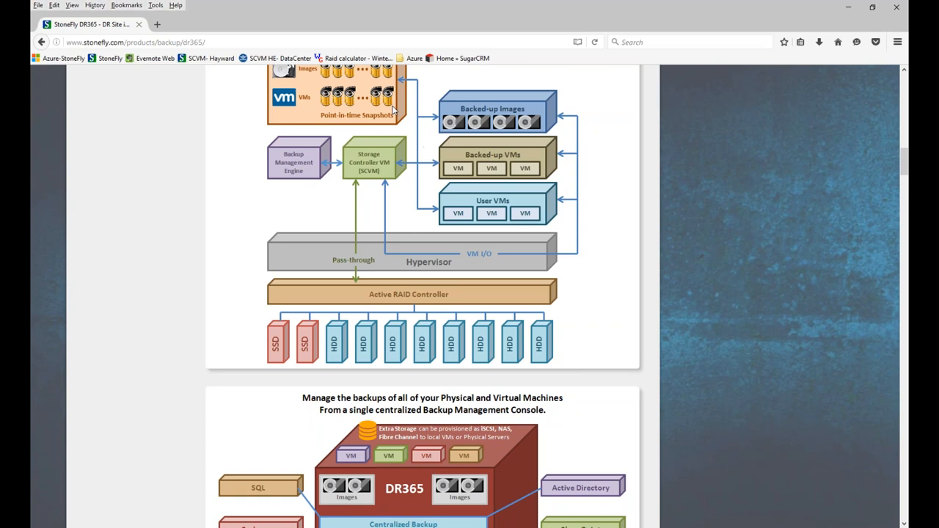
{"action": "mouse_move", "coordinate": [385, 285]}
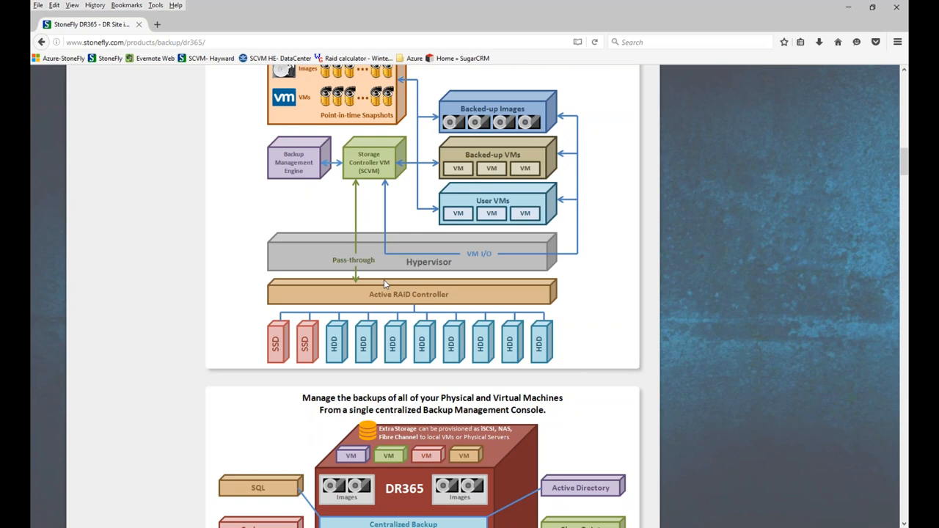
{"action": "mouse_move", "coordinate": [374, 177]}
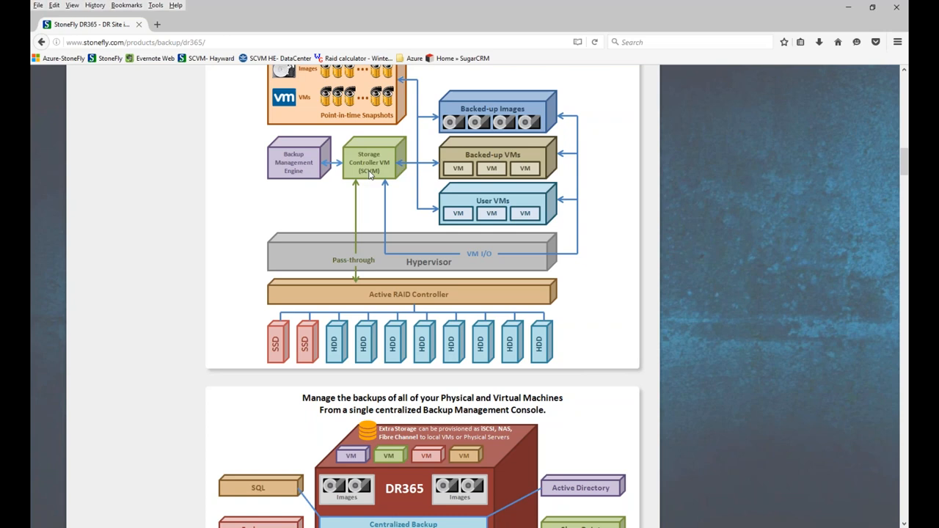
{"action": "mouse_move", "coordinate": [320, 174]}
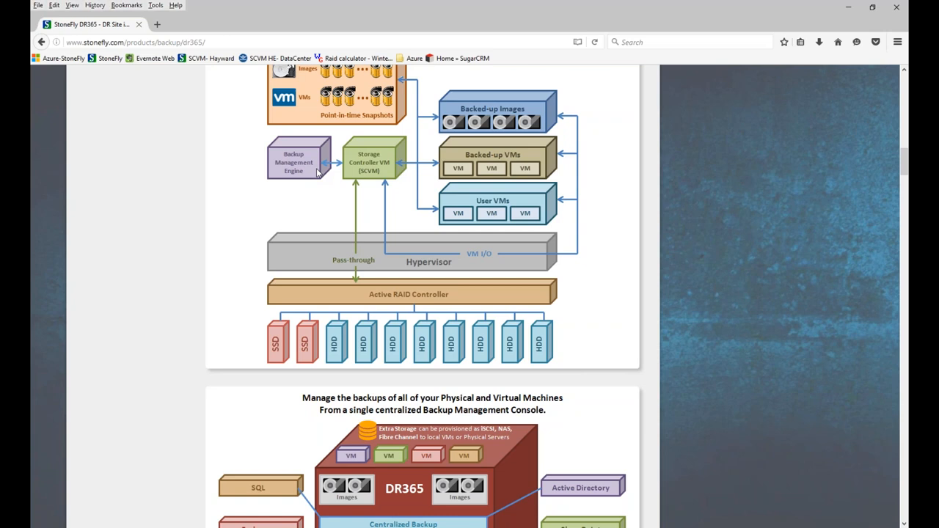
{"action": "mouse_move", "coordinate": [458, 147]}
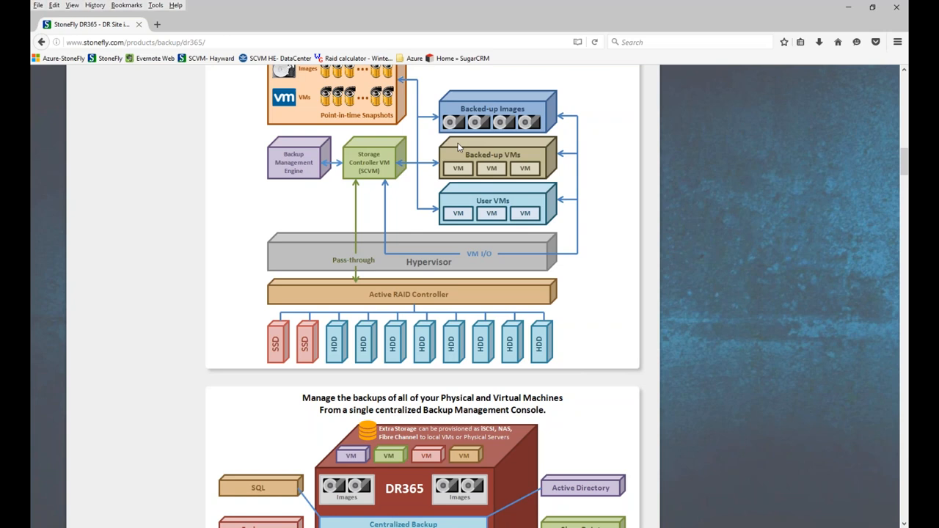
{"action": "mouse_move", "coordinate": [373, 123]}
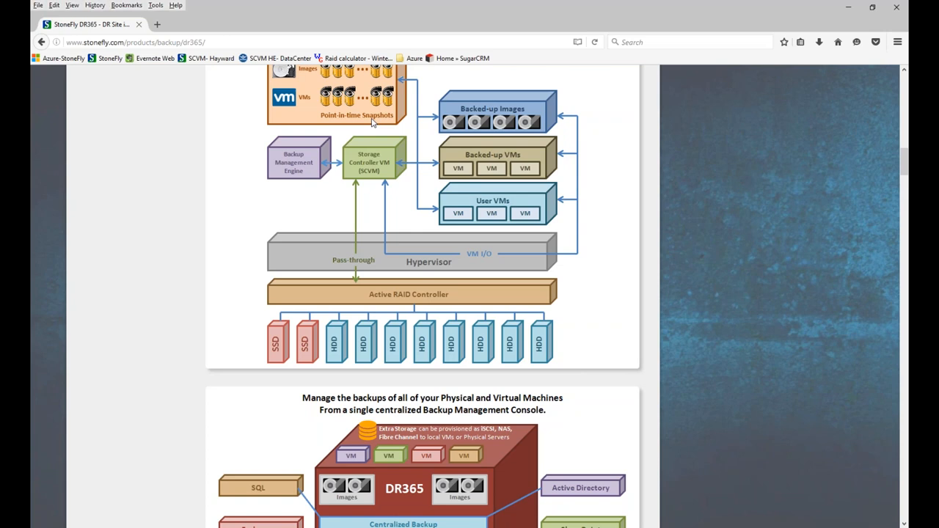
{"action": "mouse_move", "coordinate": [423, 264]}
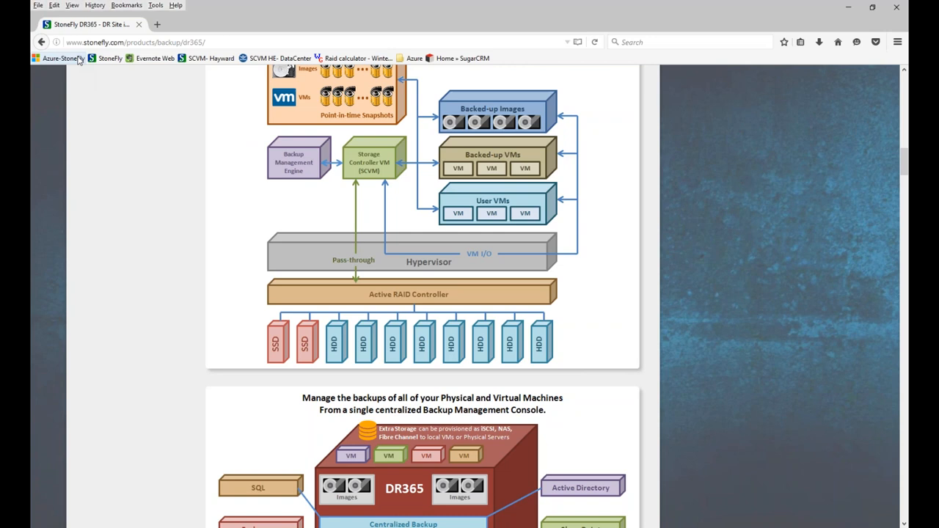
Step: On the Azure Marketplace StoneFly Cloud Drive listing, select the iSCSI NAS + "The Works" plan
{"action": "left_click", "coordinate": [62, 59]}
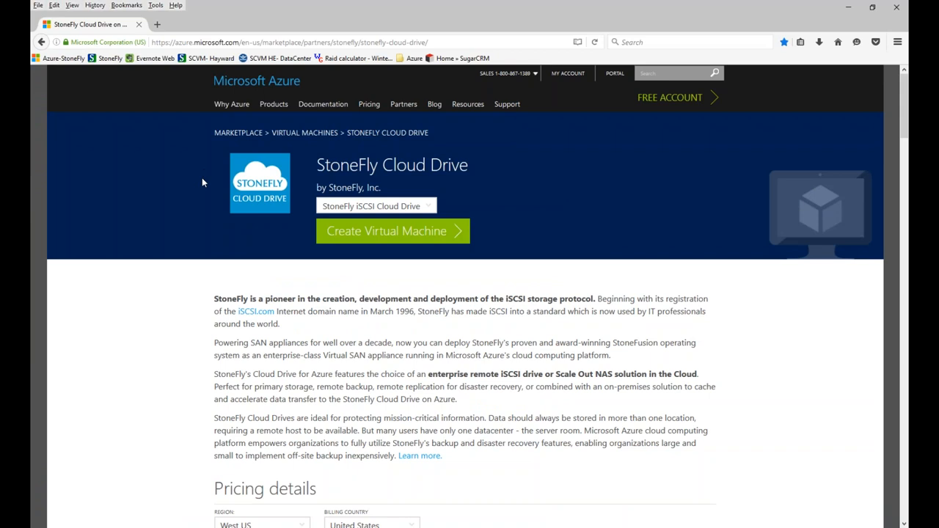
{"action": "left_click", "coordinate": [375, 205]}
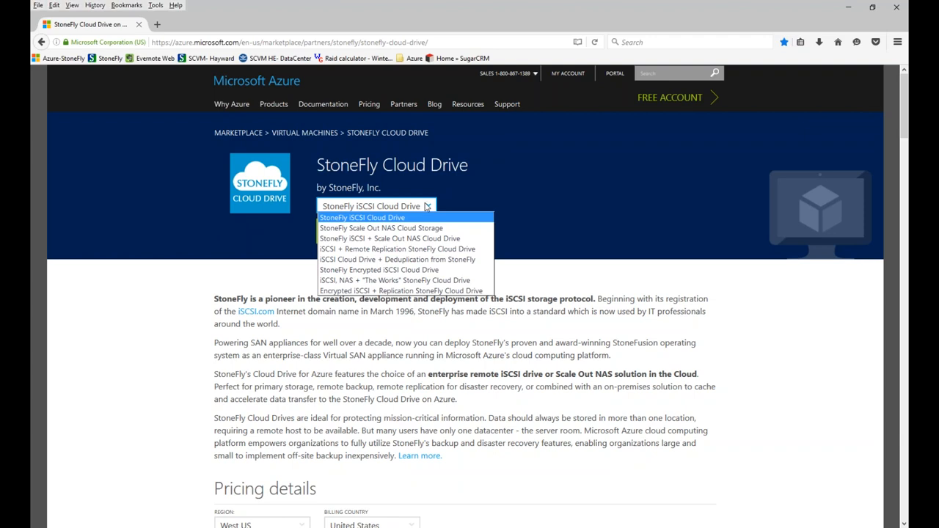
{"action": "mouse_move", "coordinate": [384, 238]}
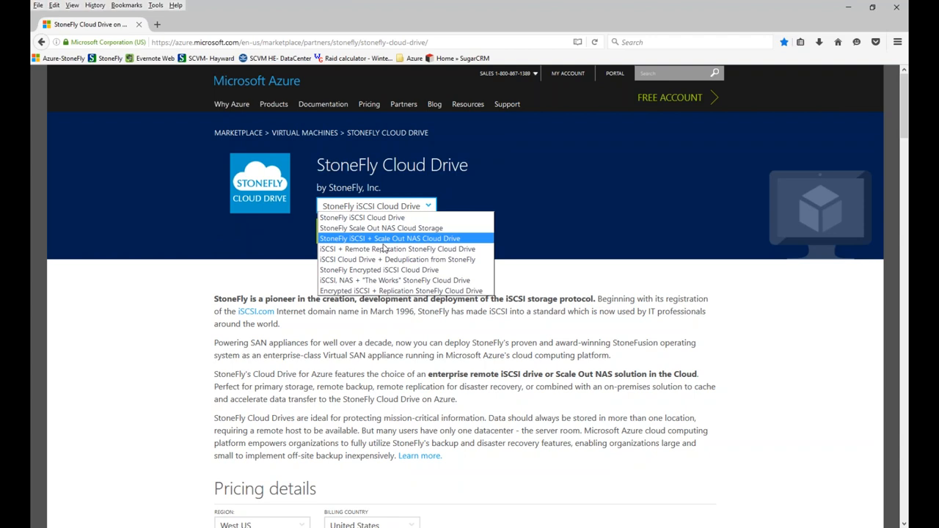
{"action": "mouse_move", "coordinate": [378, 270]}
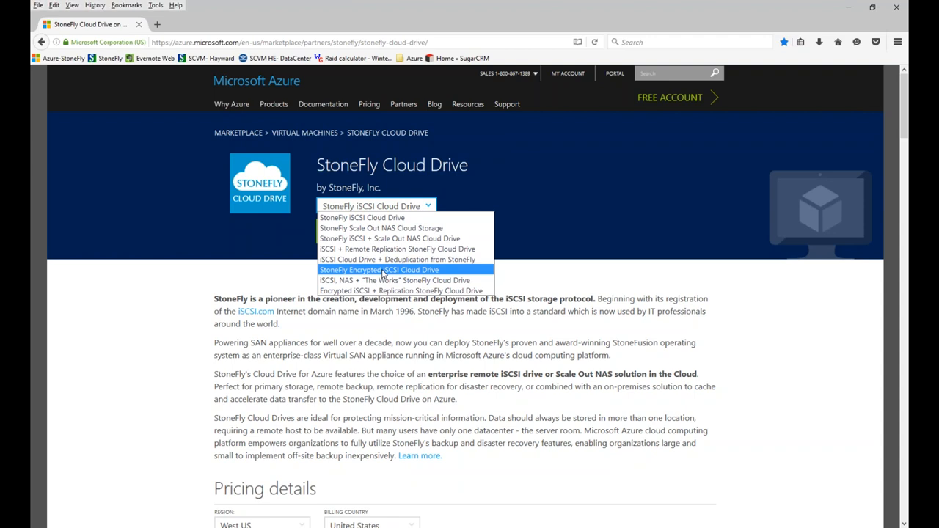
{"action": "left_click", "coordinate": [395, 280]}
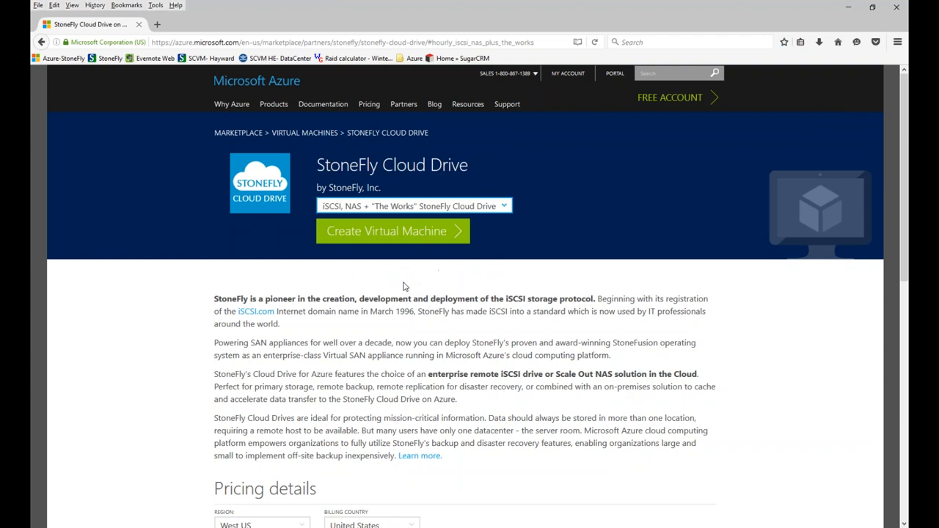
{"action": "scroll", "scroll_direction": "down", "scroll_amount": 3}
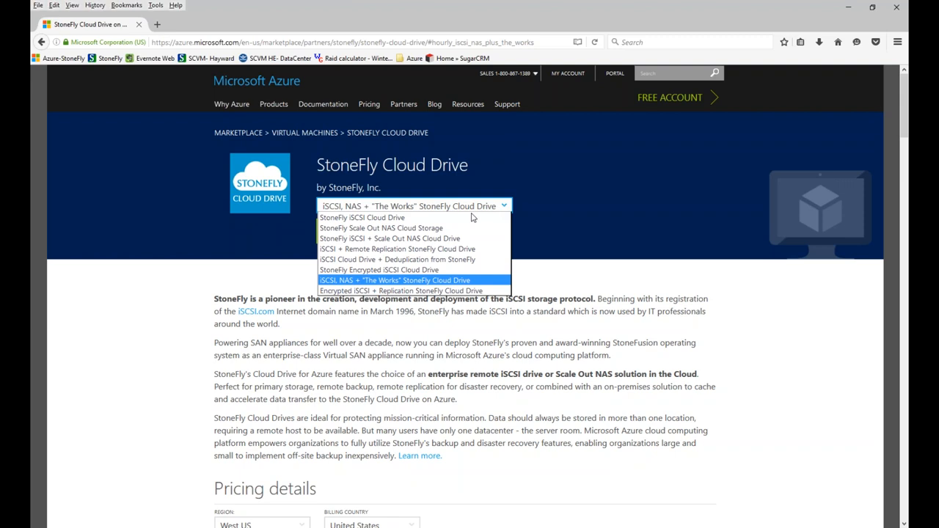
Step: Switch the listing's plan to StoneFly Scale Out NAS Cloud Storage and review its details
{"action": "left_click", "coordinate": [381, 229]}
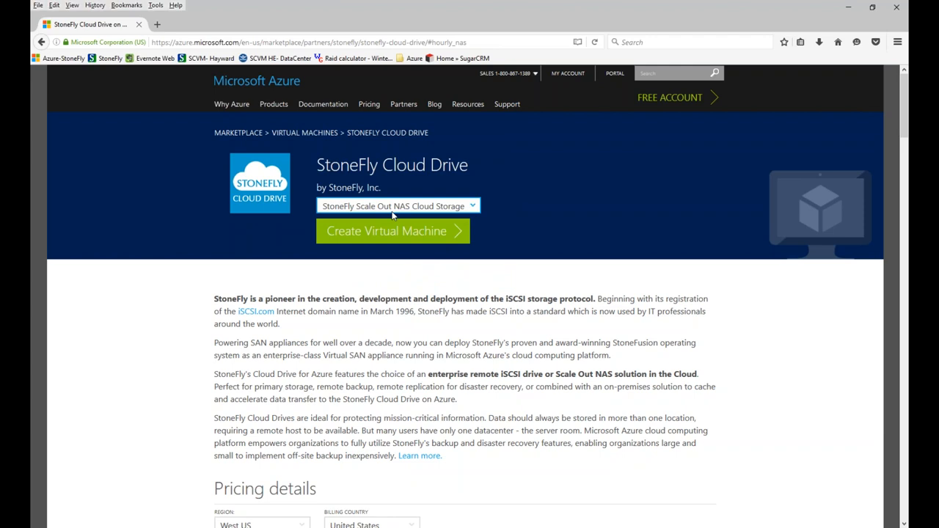
{"action": "mouse_move", "coordinate": [393, 218]}
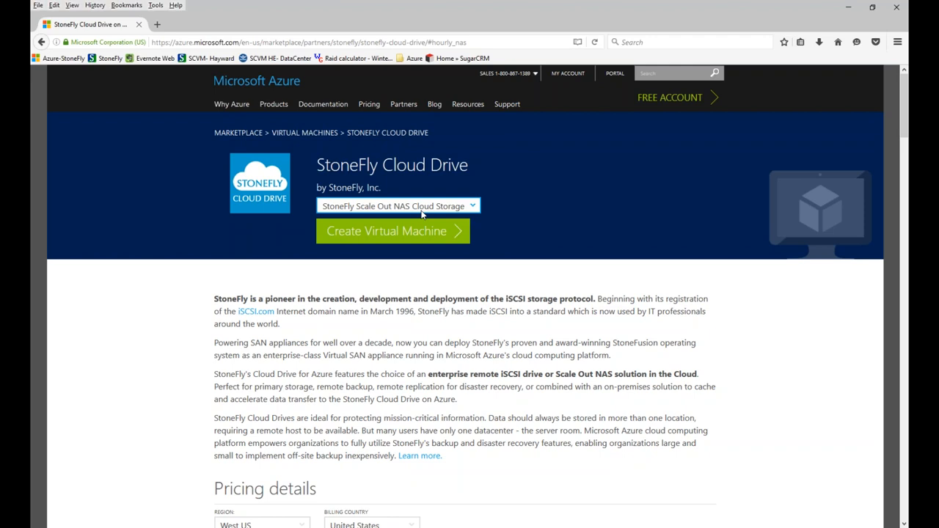
{"action": "scroll", "scroll_direction": "down", "scroll_amount": 3}
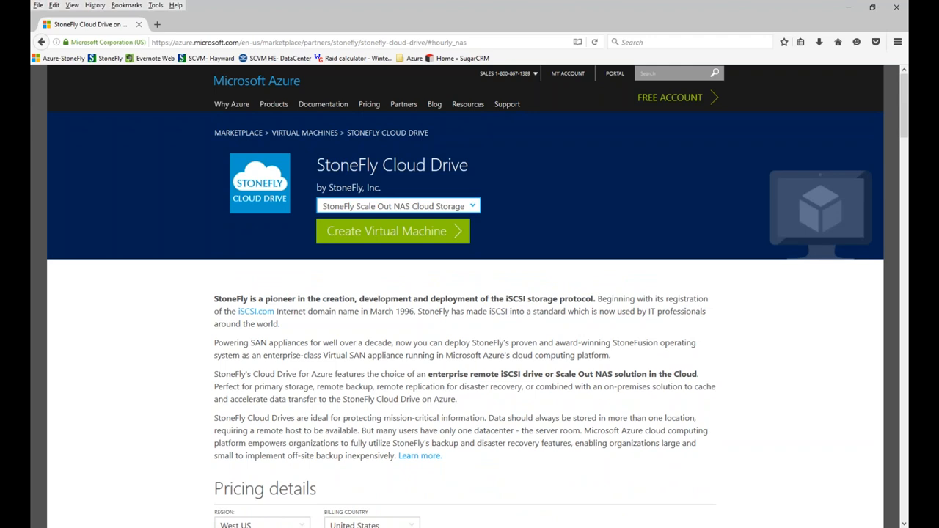
{"action": "mouse_move", "coordinate": [522, 296]}
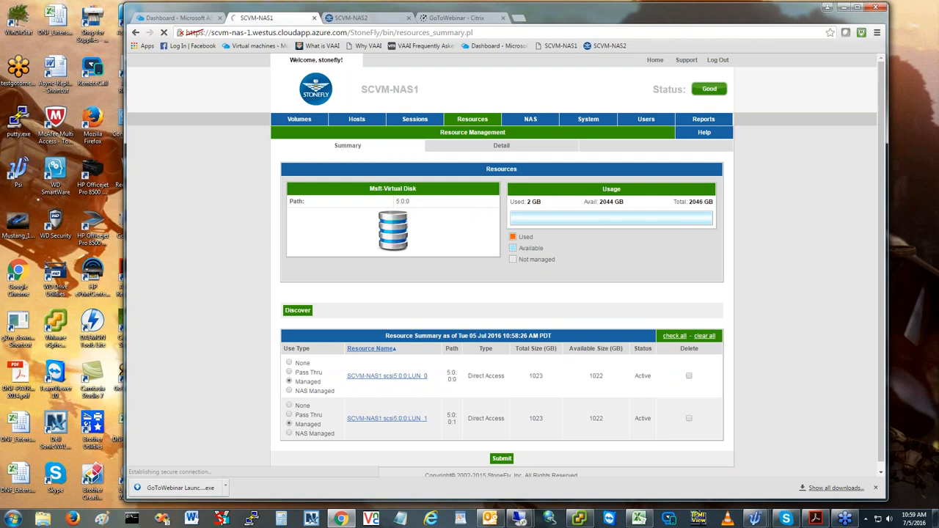
Step: Switch from the SCVM-NAS1 console to the Azure portal Dashboard tab
{"action": "left_click", "coordinate": [176, 18]}
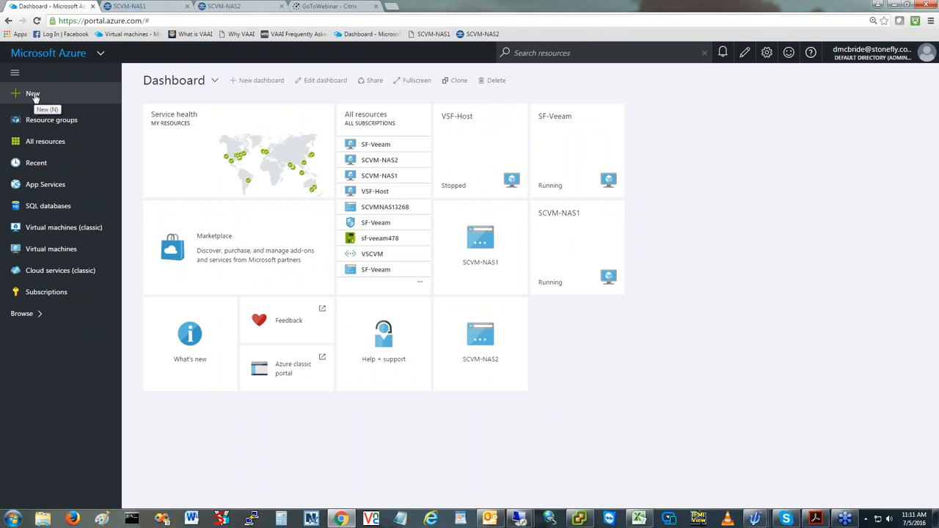
{"action": "mouse_move", "coordinate": [33, 94]}
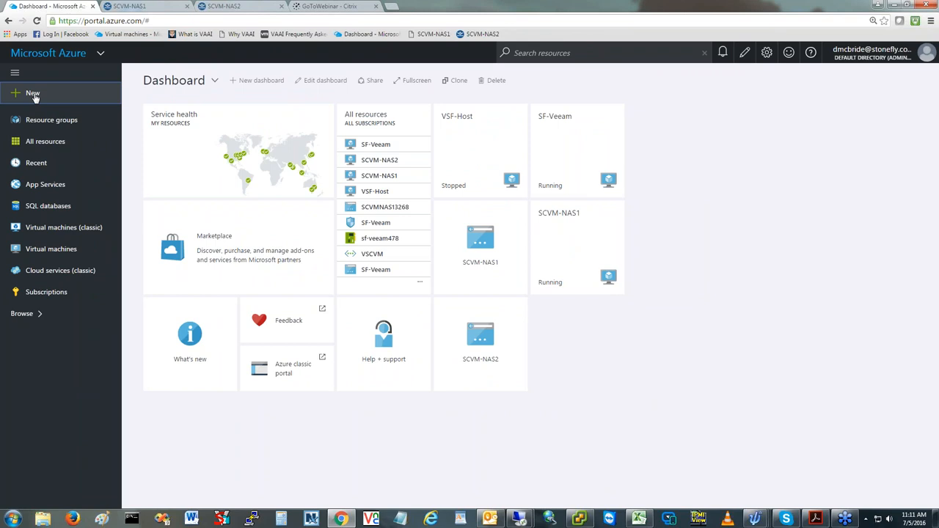
Step: Search the marketplace for 'stonefly' and select the StoneFly Scale Out NAS Cloud Storage offering
{"action": "left_click", "coordinate": [32, 94]}
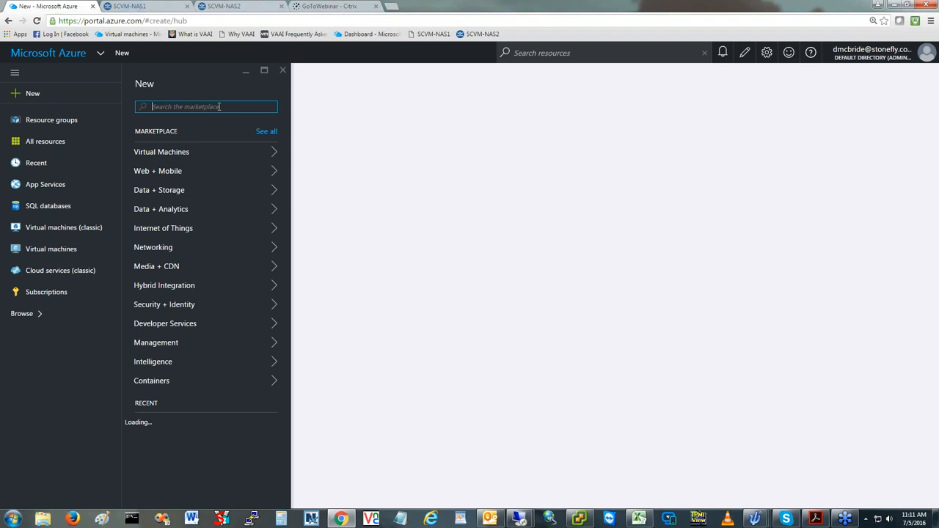
{"action": "type", "text": "stonefly"}
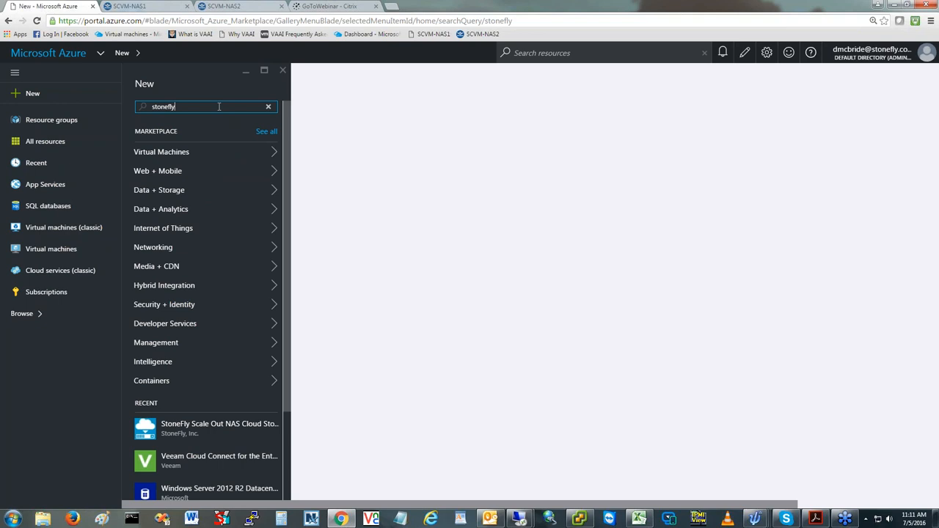
{"action": "left_click", "coordinate": [267, 131]}
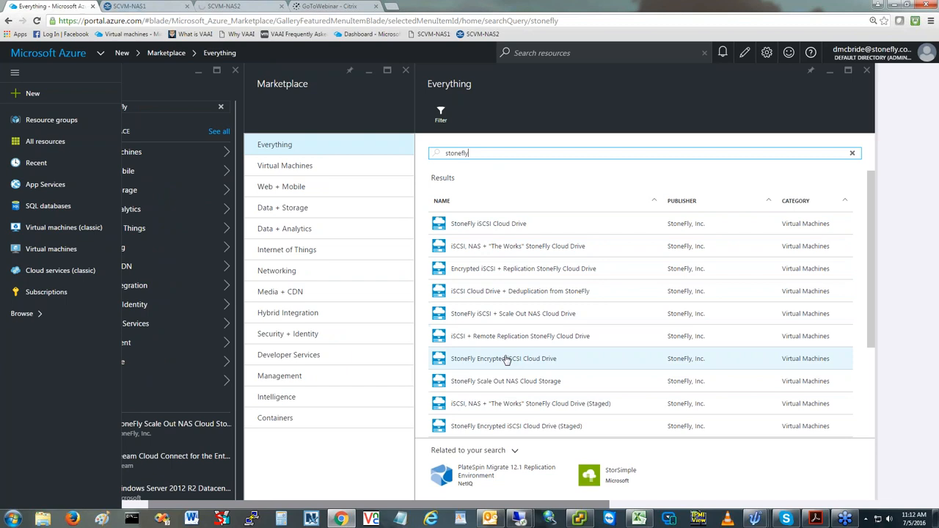
{"action": "mouse_move", "coordinate": [490, 382]}
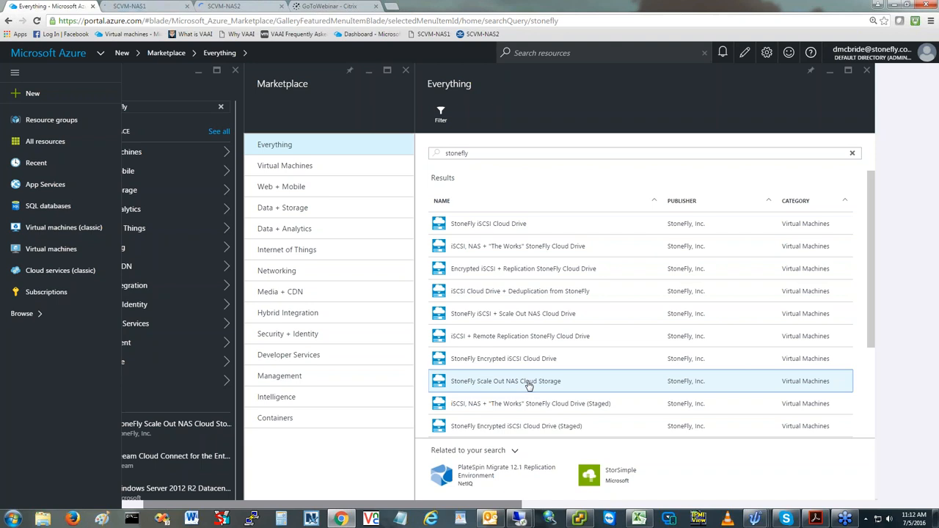
{"action": "left_click", "coordinate": [505, 382]}
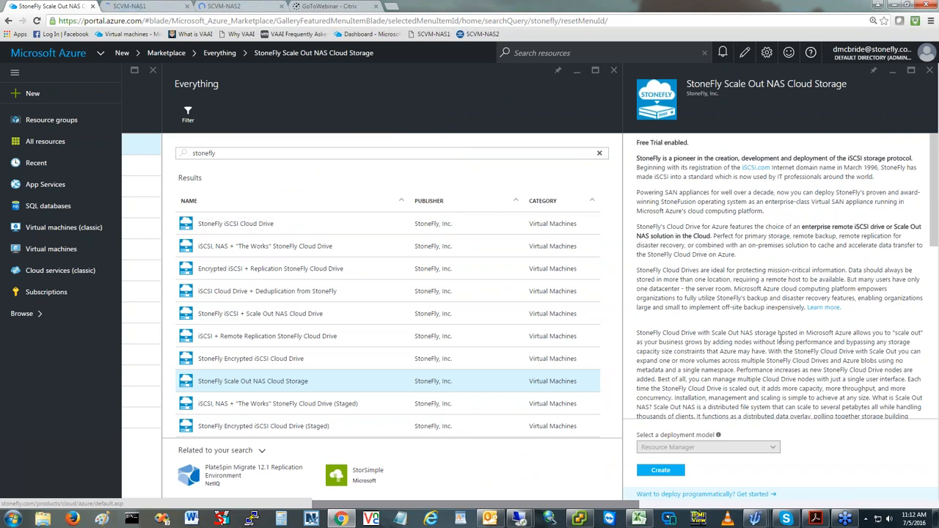
{"action": "left_click", "coordinate": [660, 470]}
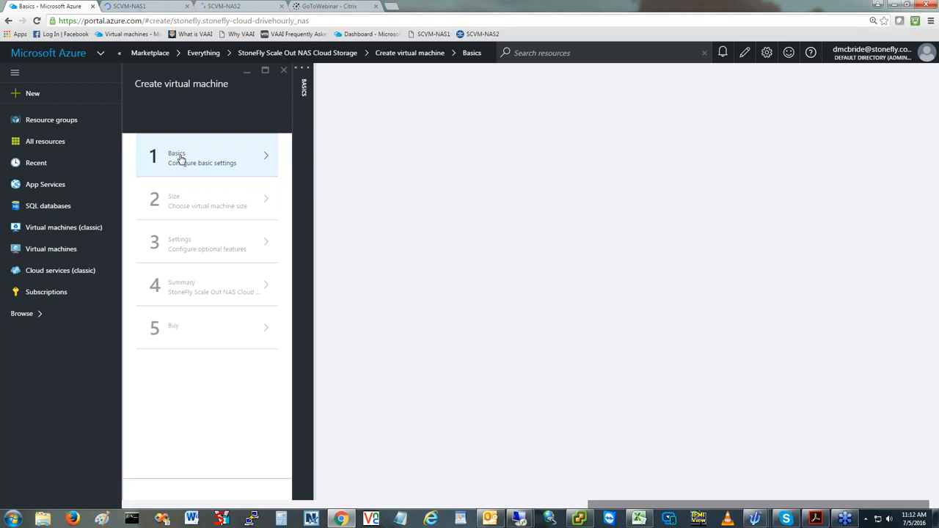
{"action": "mouse_move", "coordinate": [370, 141]}
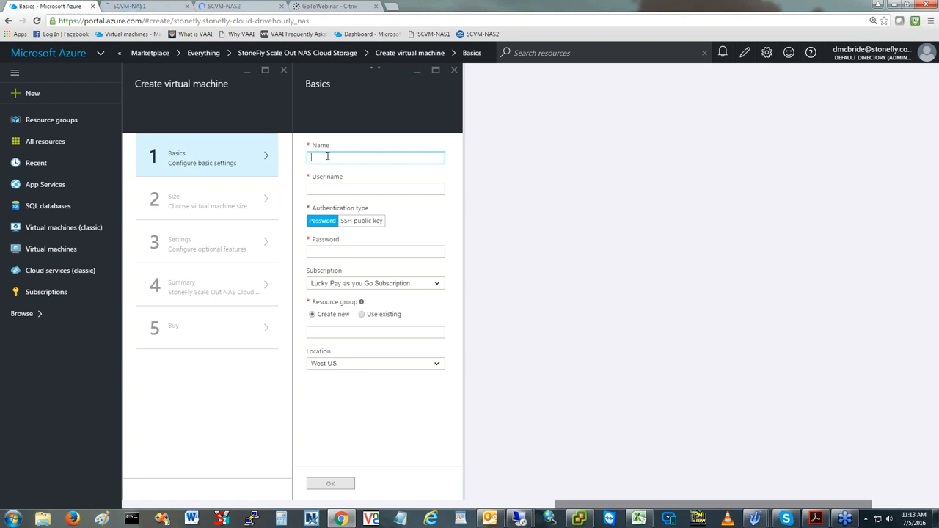
Step: Name the VM SCVM-NAS-3 with user name 'support' and a password
{"action": "type", "text": "SCVM-NAS-3"}
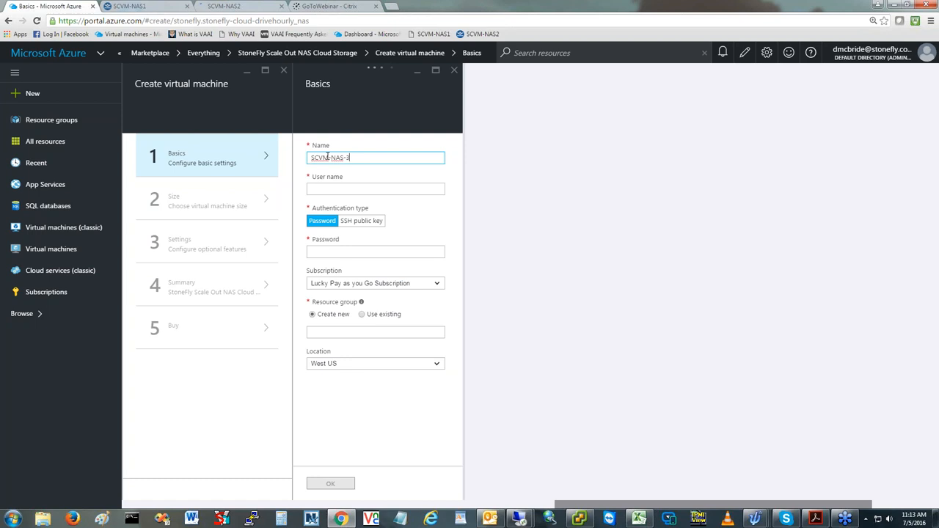
{"action": "type", "text": "su"}
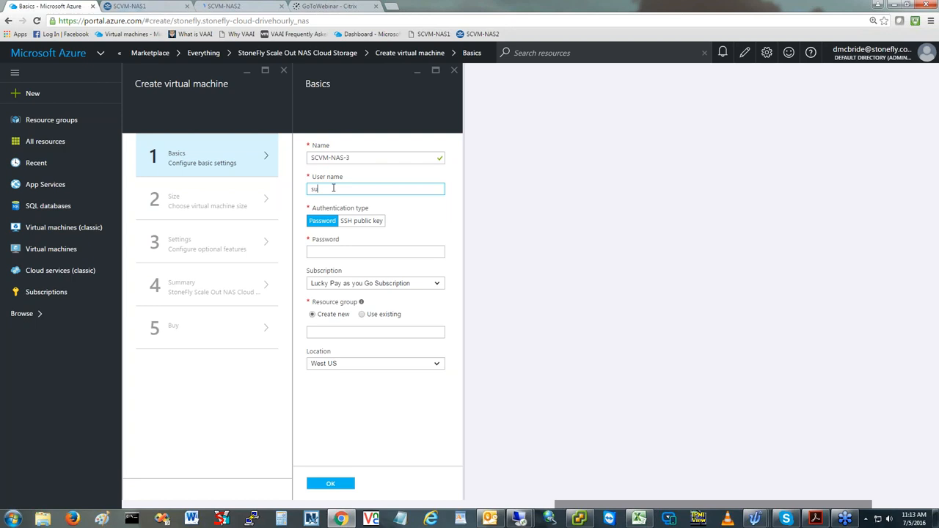
{"action": "type", "text": "pport"}
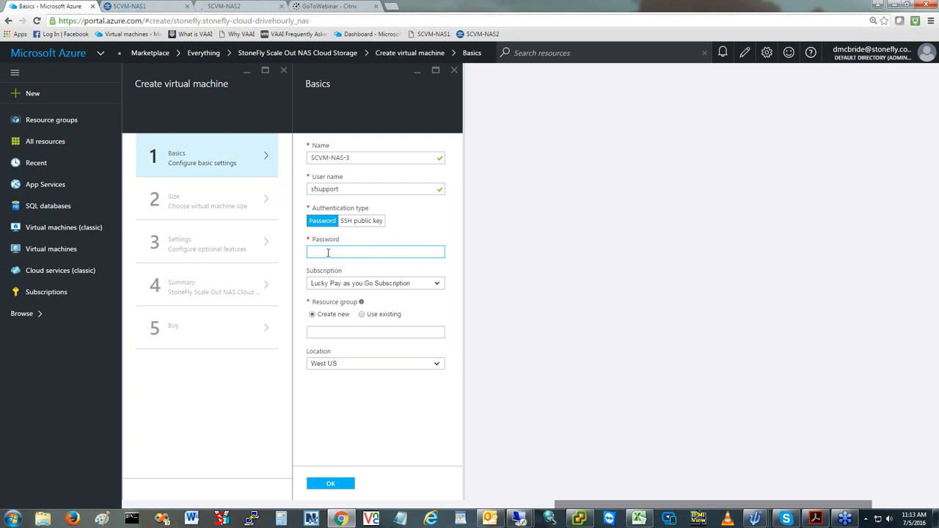
{"action": "type", "text": "password"}
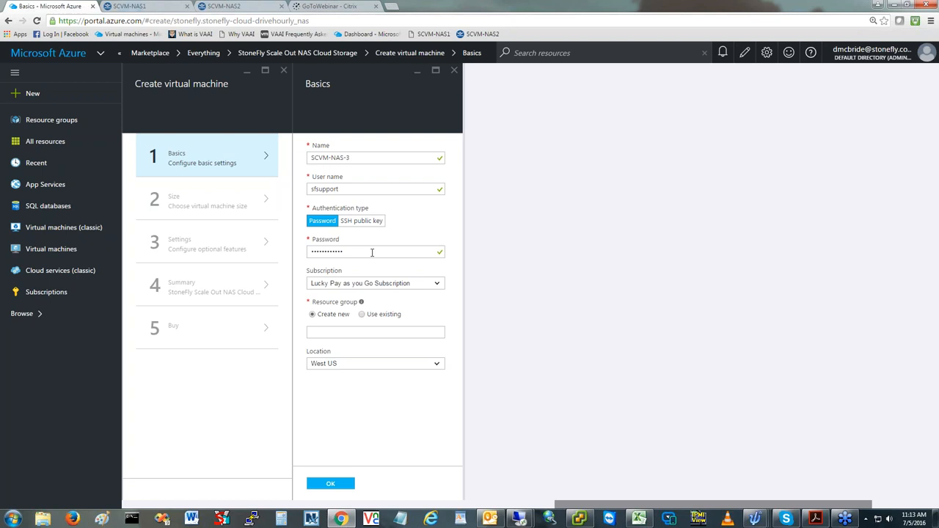
{"action": "mouse_move", "coordinate": [337, 308]}
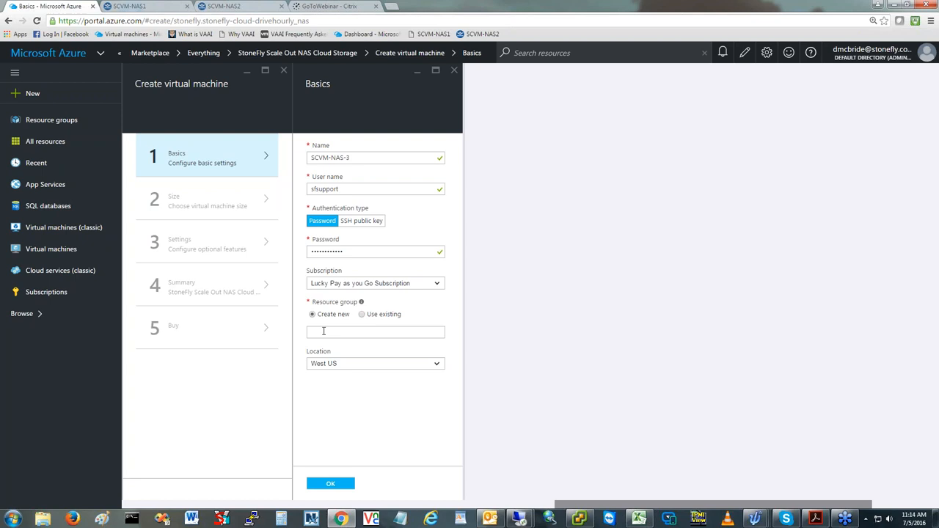
Step: Use the existing resource group SF-NAS-SO and keep the location West US
{"action": "left_click", "coordinate": [361, 314]}
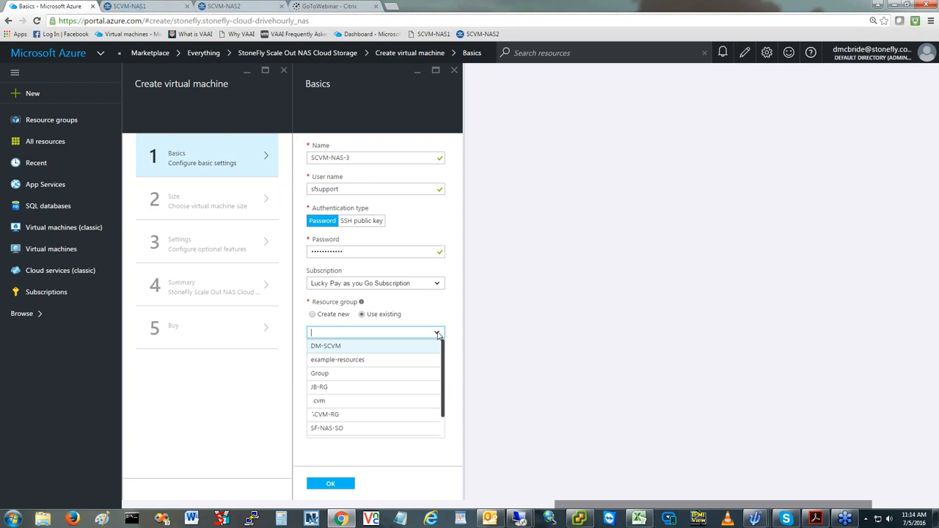
{"action": "scroll", "scroll_direction": "down", "scroll_amount": 3}
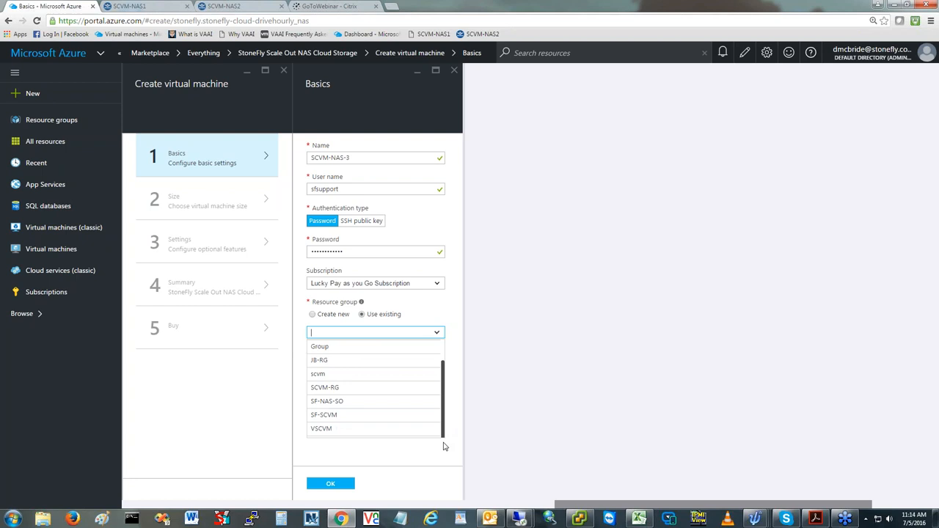
{"action": "left_click", "coordinate": [326, 402]}
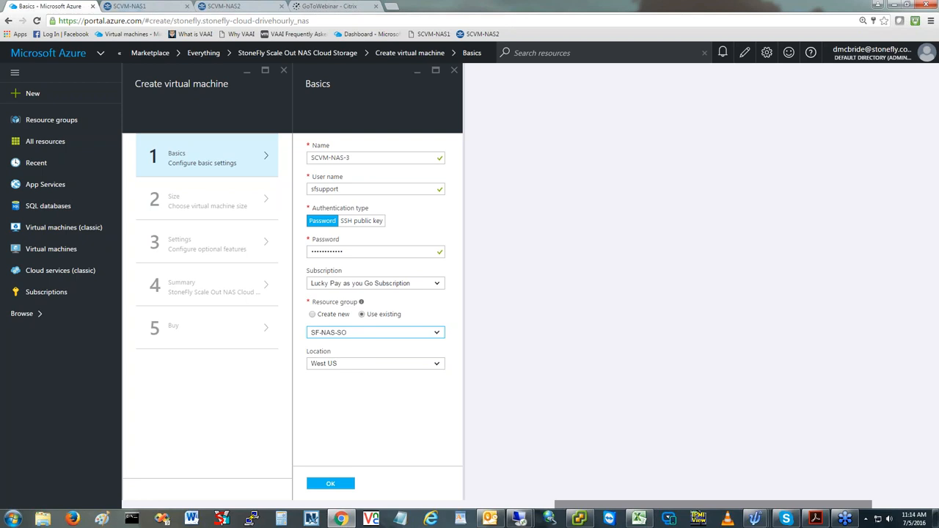
{"action": "left_click", "coordinate": [376, 364]}
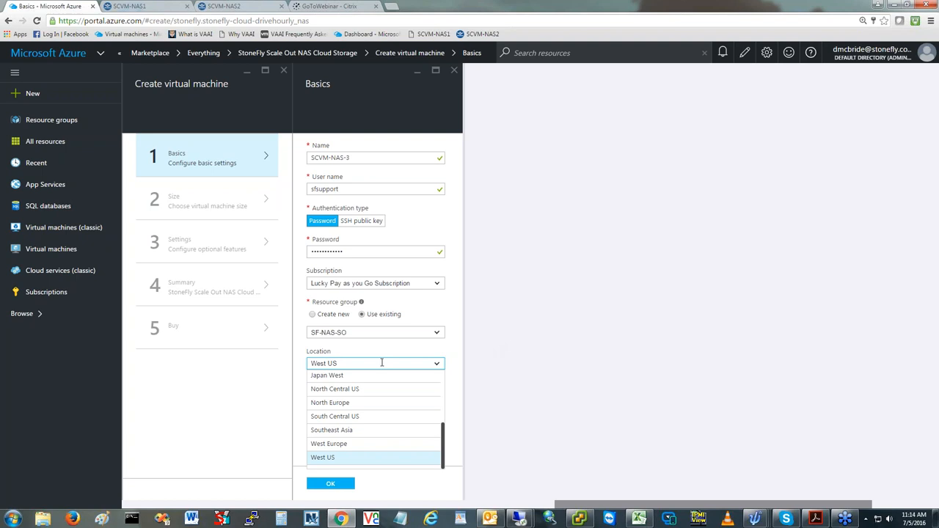
{"action": "left_click", "coordinate": [323, 457]}
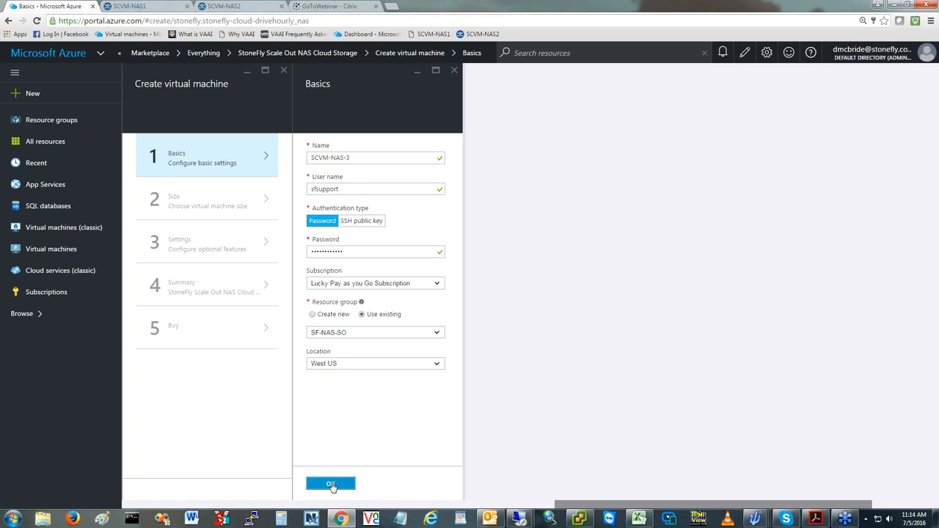
Step: Confirm the Basics settings so the VM size choices (A3, A4, A7 Standard) appear
{"action": "left_click", "coordinate": [330, 485]}
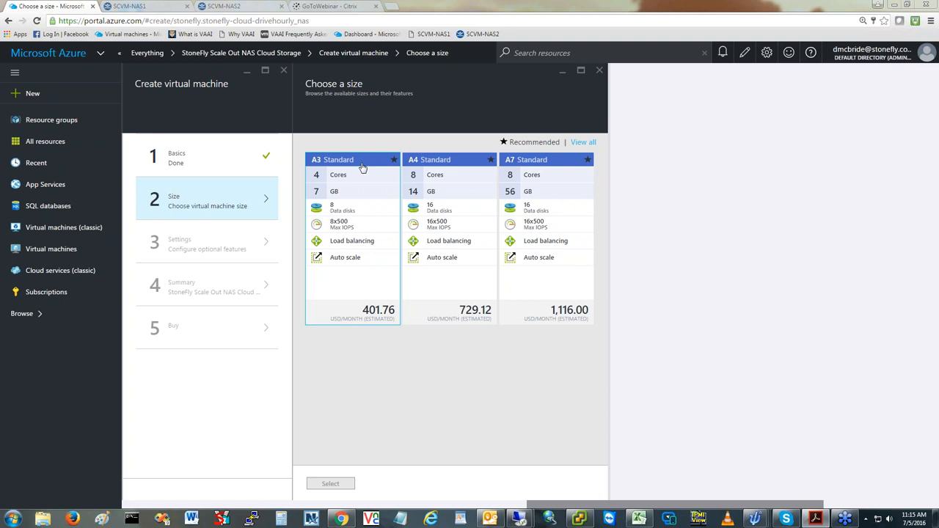
{"action": "mouse_move", "coordinate": [349, 294]}
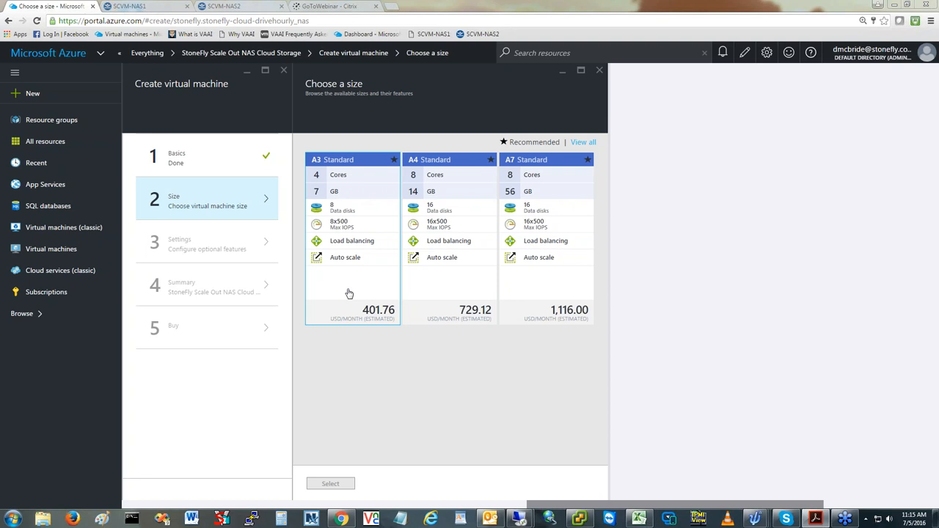
{"action": "mouse_move", "coordinate": [355, 214]}
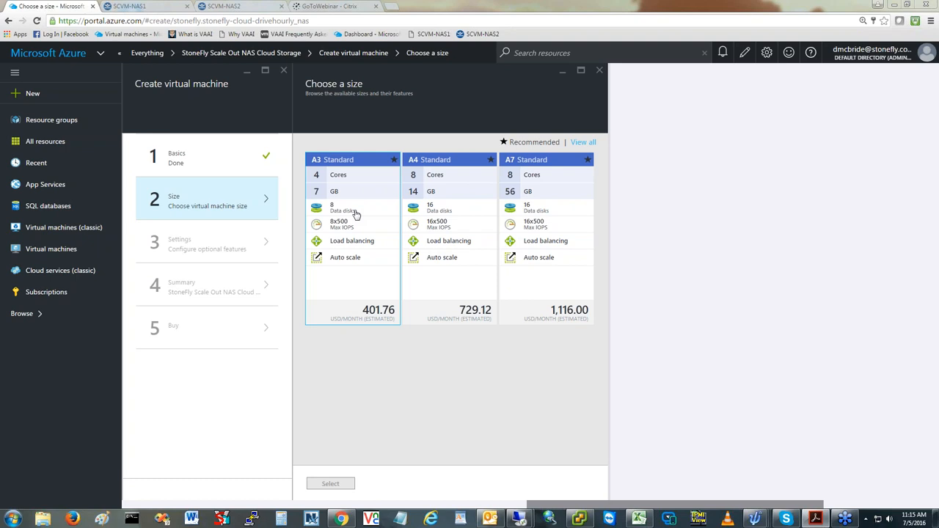
{"action": "mouse_move", "coordinate": [367, 211]}
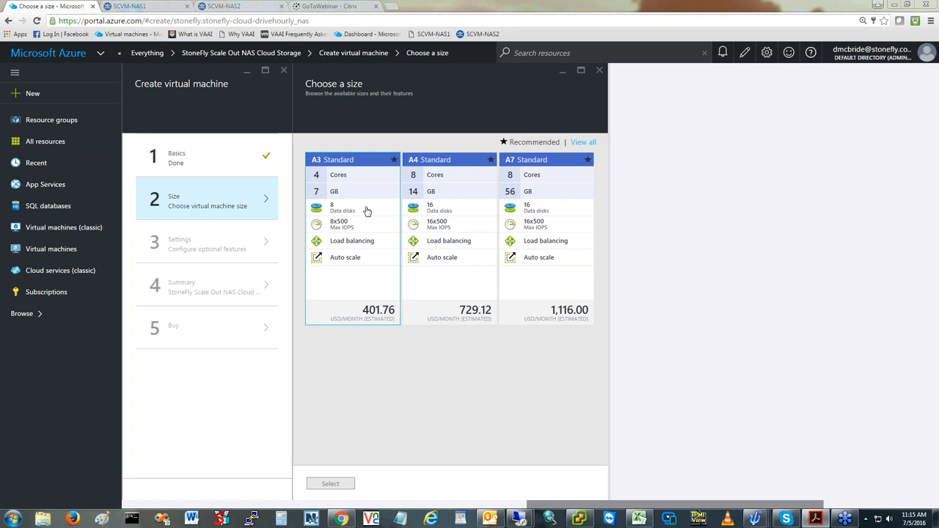
{"action": "mouse_move", "coordinate": [373, 214]}
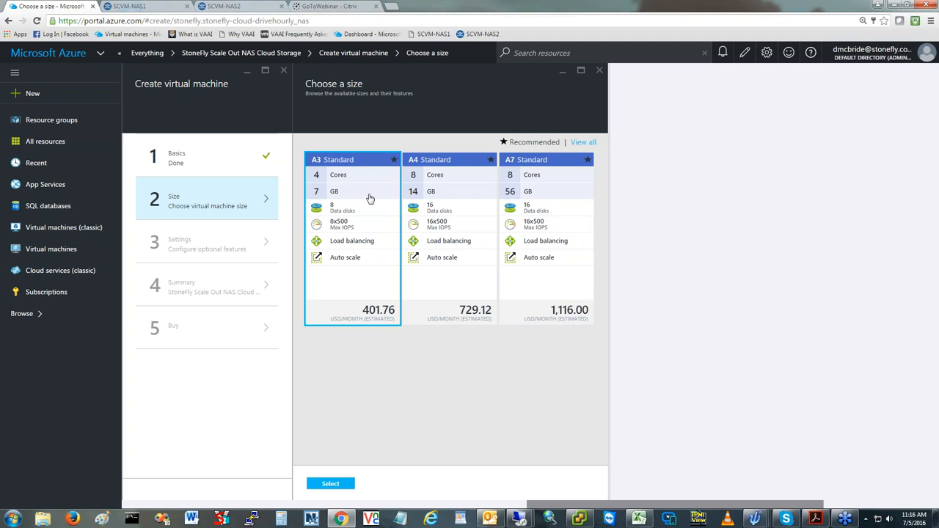
{"action": "mouse_move", "coordinate": [555, 165]}
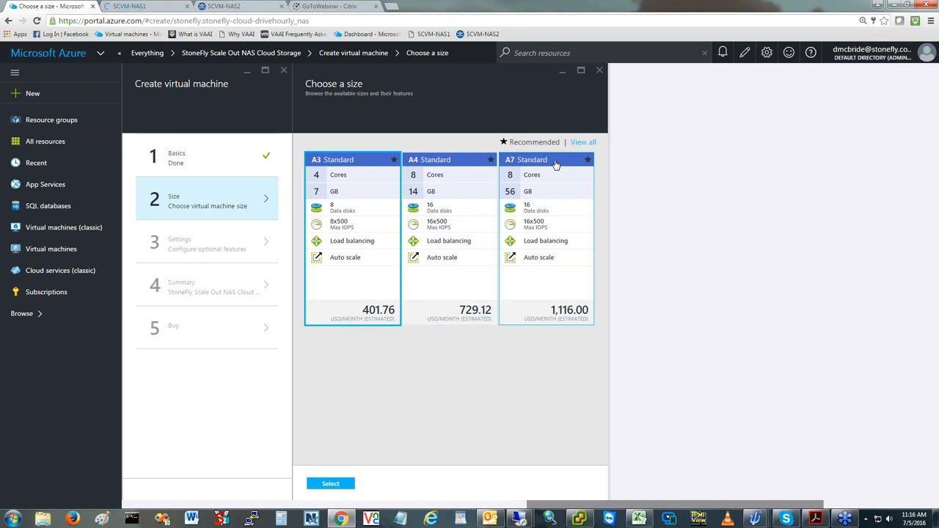
{"action": "mouse_move", "coordinate": [352, 210]}
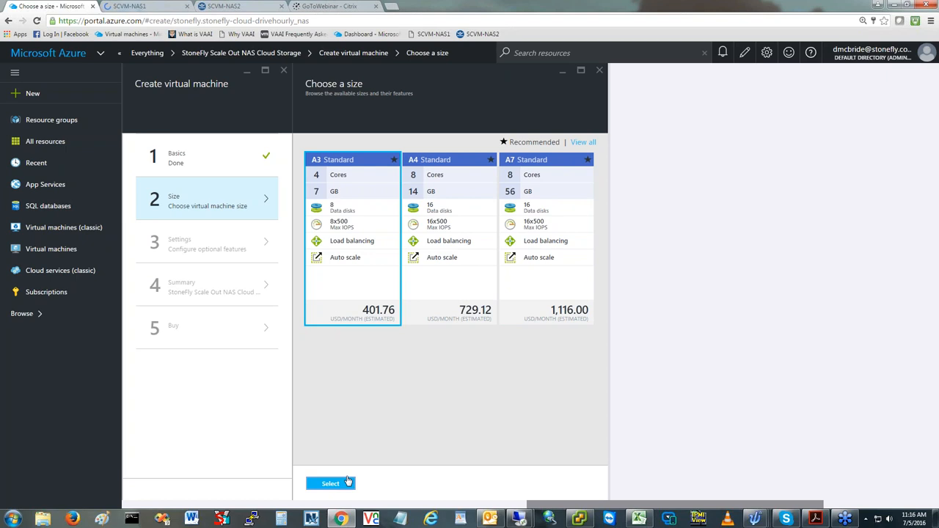
Step: Confirm the Standard A3 size and accept the default storage and network settings for SCVM-NAS-3
{"action": "left_click", "coordinate": [330, 485]}
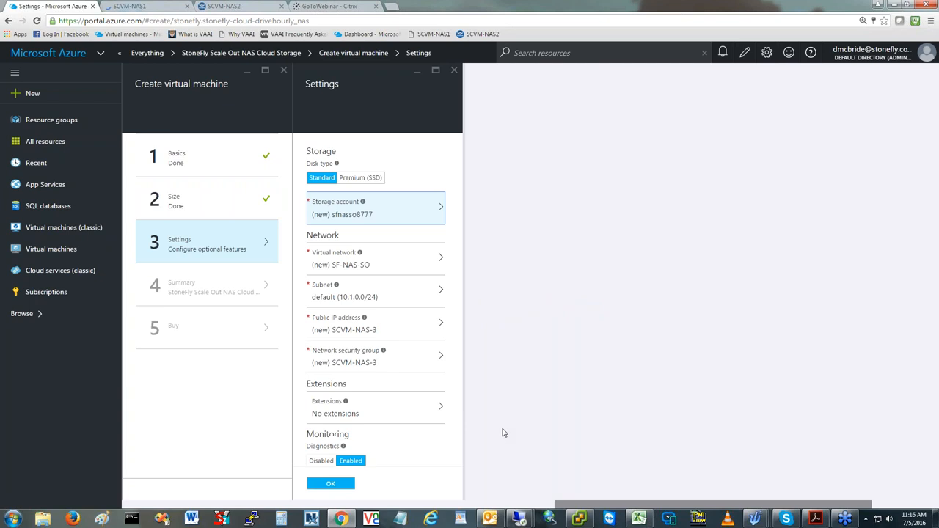
{"action": "scroll", "scroll_direction": "down", "scroll_amount": 3}
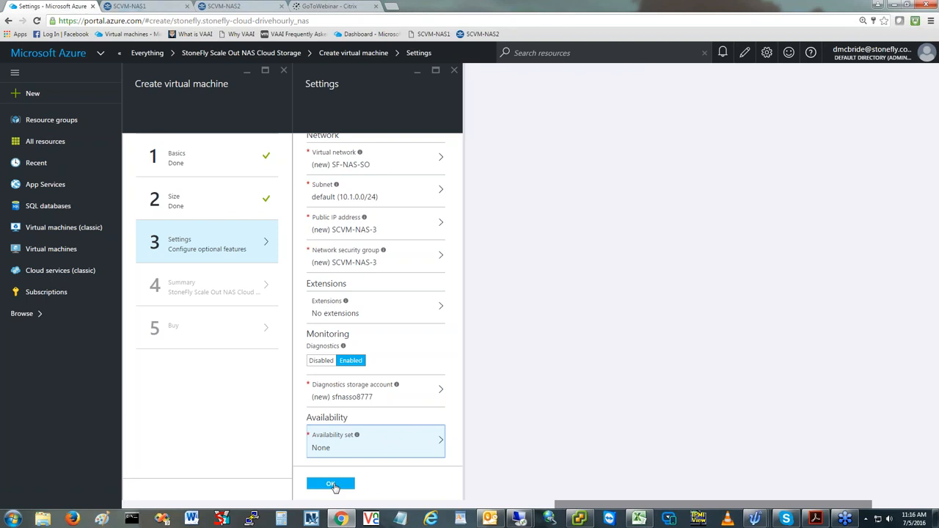
{"action": "left_click", "coordinate": [330, 484]}
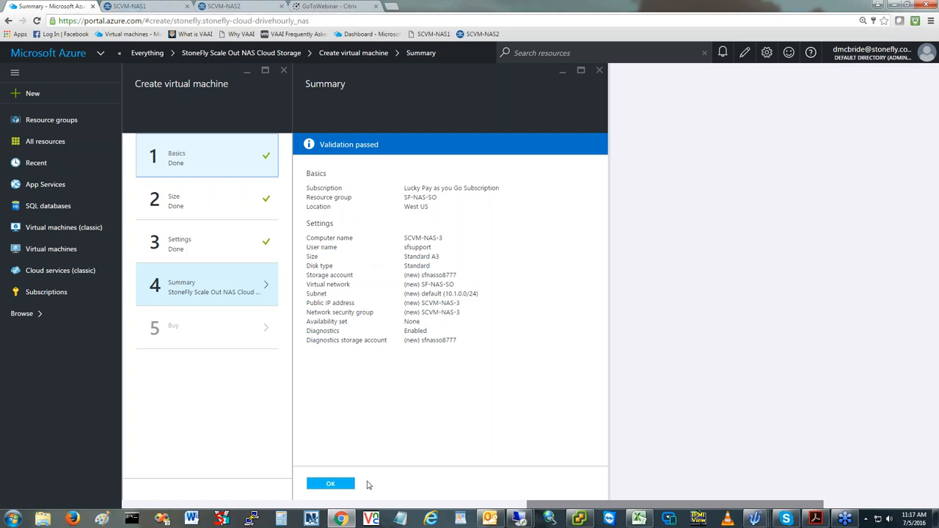
Step: Approve the validated summary to reach the purchase step for the new VM
{"action": "left_click", "coordinate": [330, 484]}
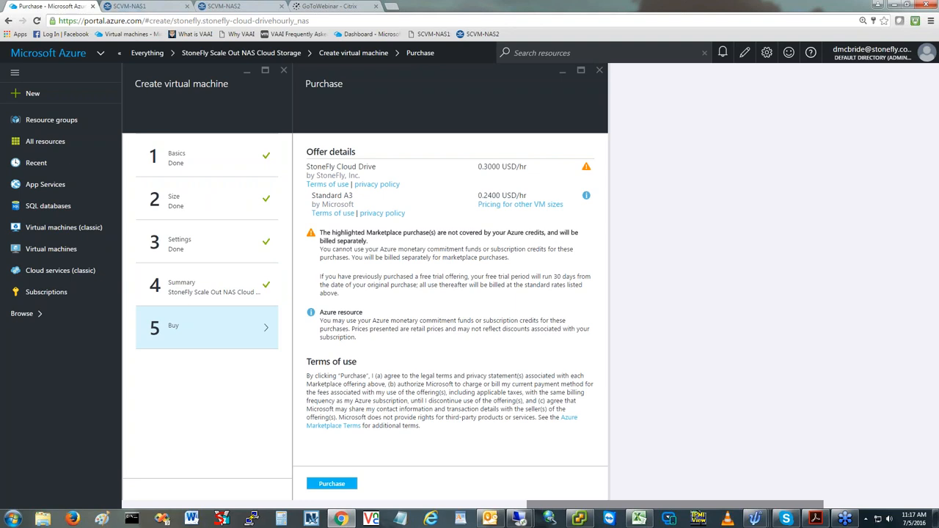
{"action": "mouse_move", "coordinate": [435, 443]}
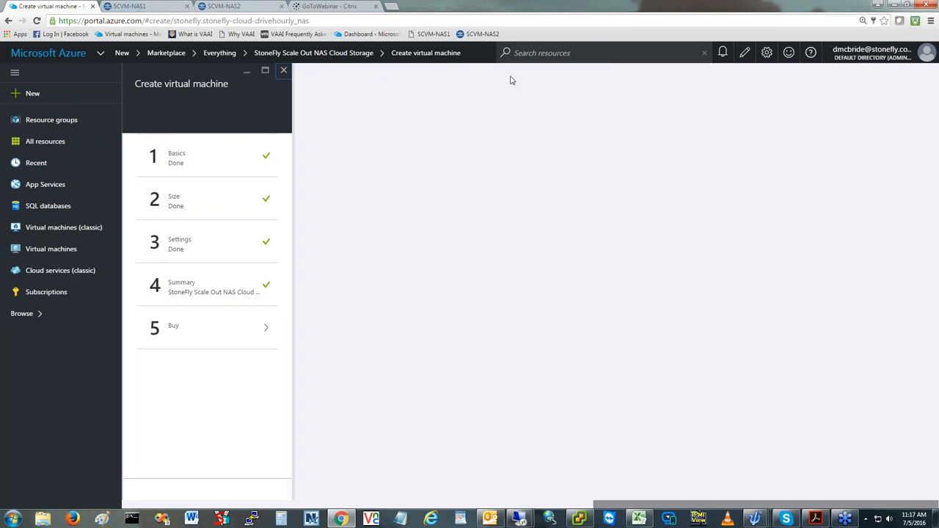
Step: Leave the creation wizard and show the SCVM-NAS1 overview from the Virtual machines list
{"action": "left_click", "coordinate": [285, 70]}
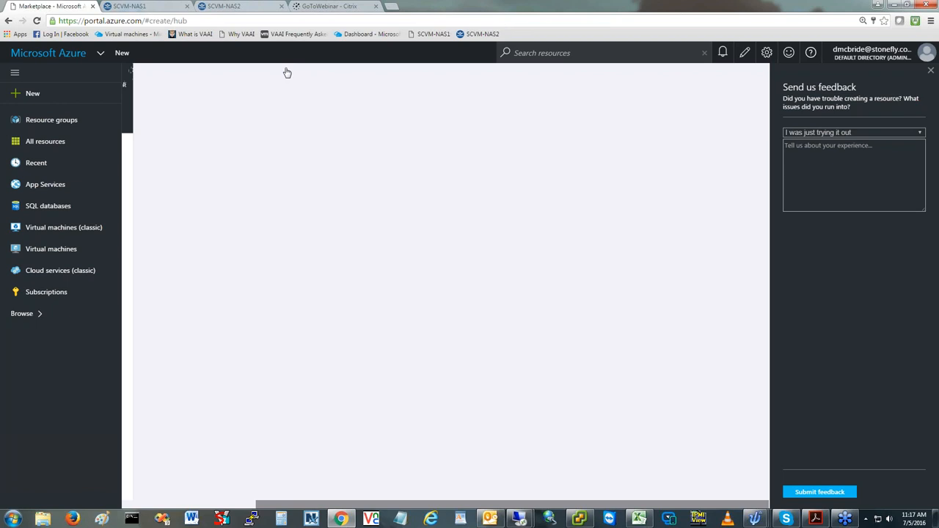
{"action": "left_click", "coordinate": [50, 250]}
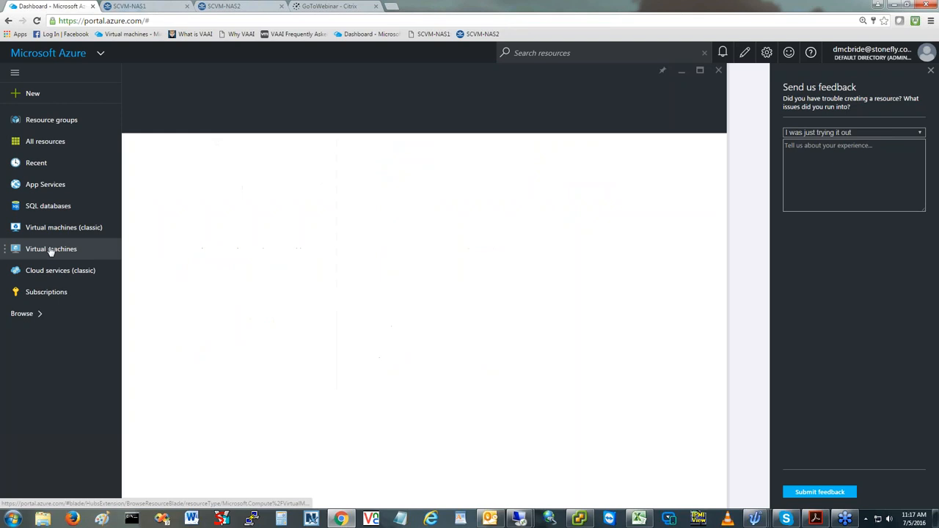
{"action": "left_click", "coordinate": [50, 249]}
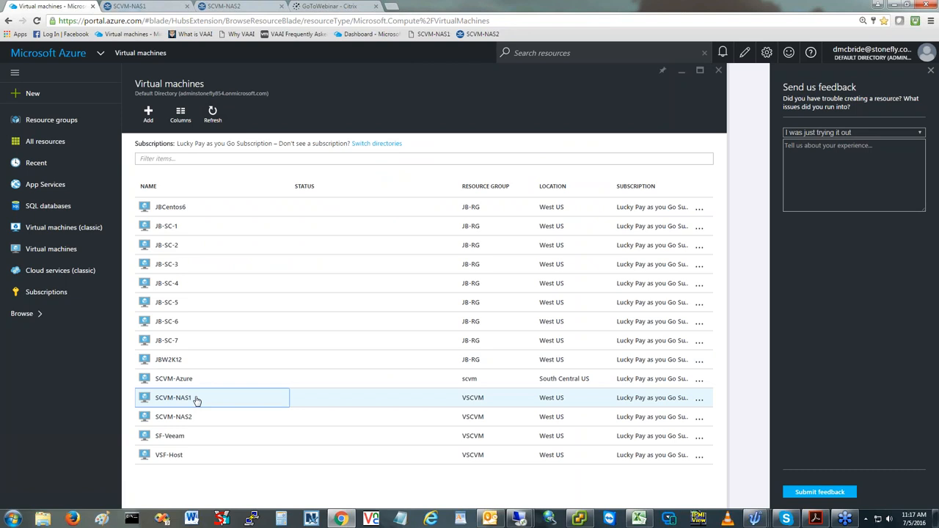
{"action": "left_click", "coordinate": [174, 396]}
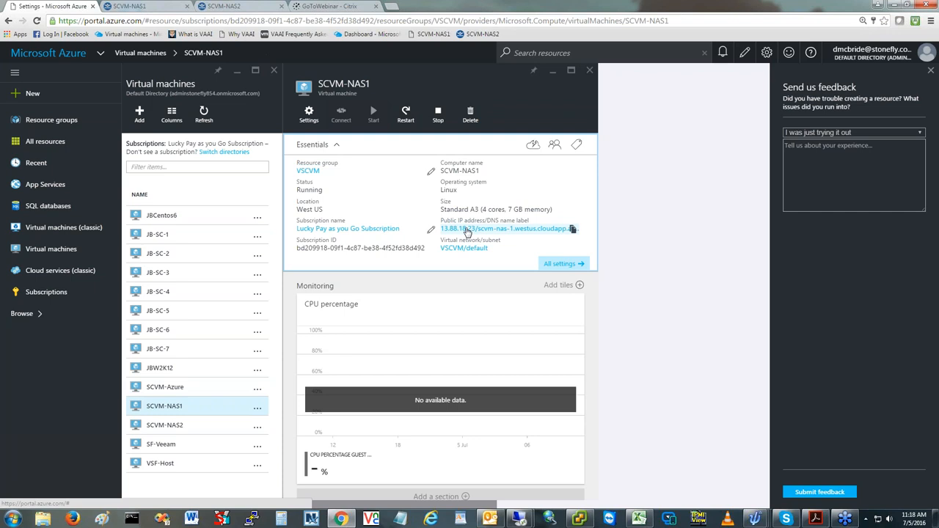
Step: Check SCVM-NAS1's public IP DNS name label scvm-nas-1, then bring up its StoneFly console
{"action": "left_click", "coordinate": [506, 229]}
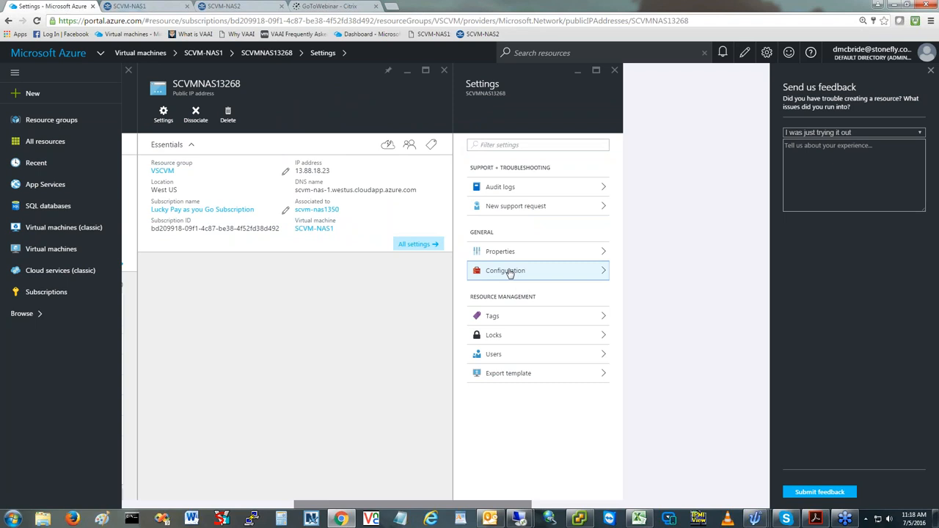
{"action": "left_click", "coordinate": [505, 270]}
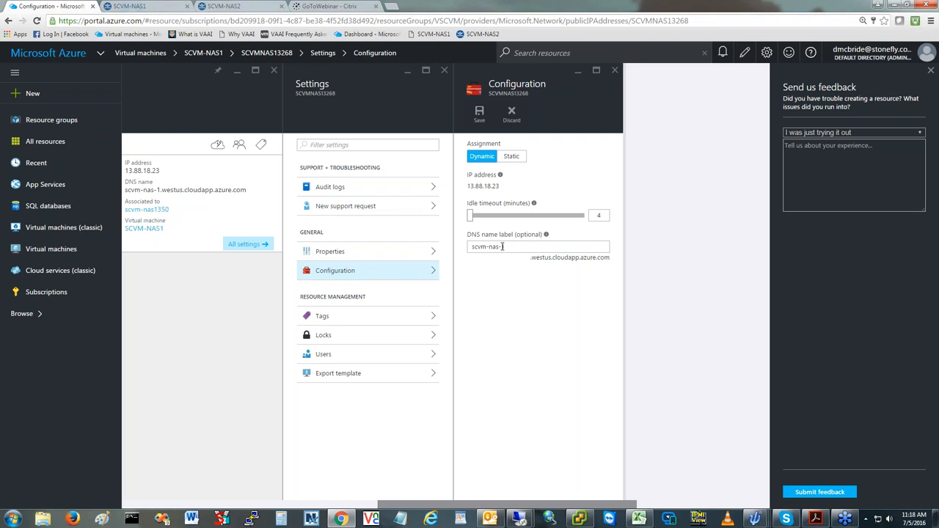
{"action": "left_click", "coordinate": [135, 6]}
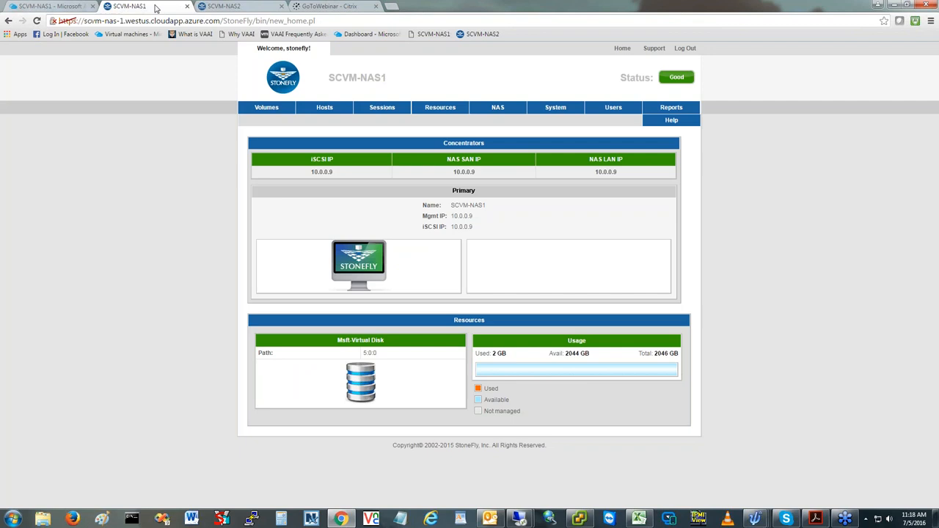
Step: Log out and sign back in to the SCVM-NAS1 console with the administrator credentials
{"action": "left_click", "coordinate": [684, 47]}
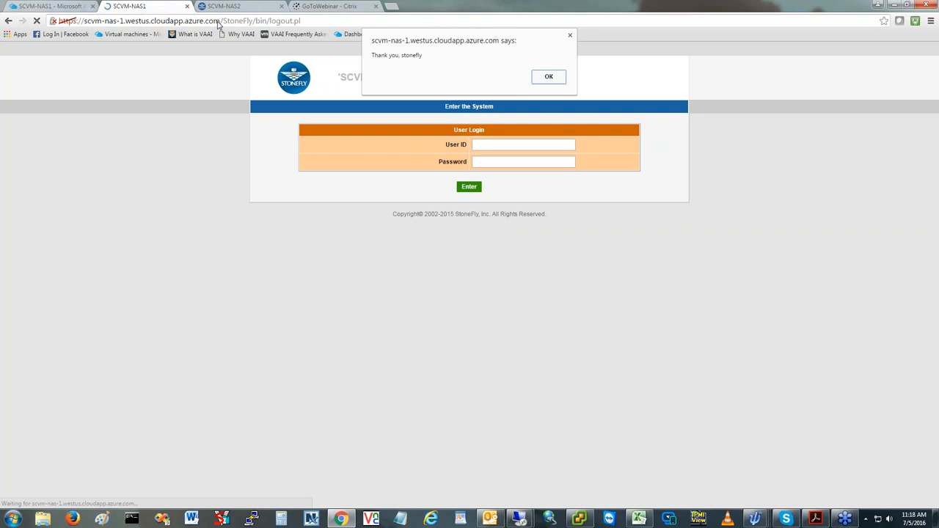
{"action": "left_click", "coordinate": [549, 76]}
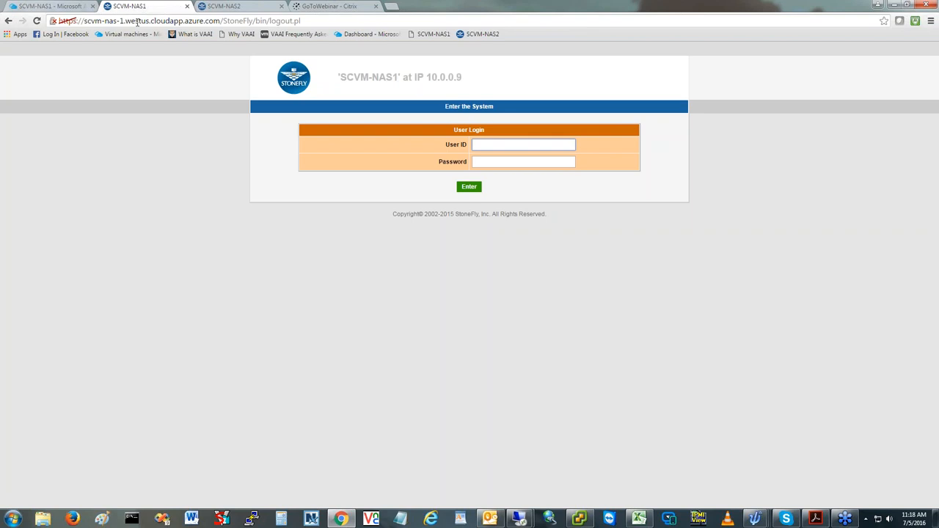
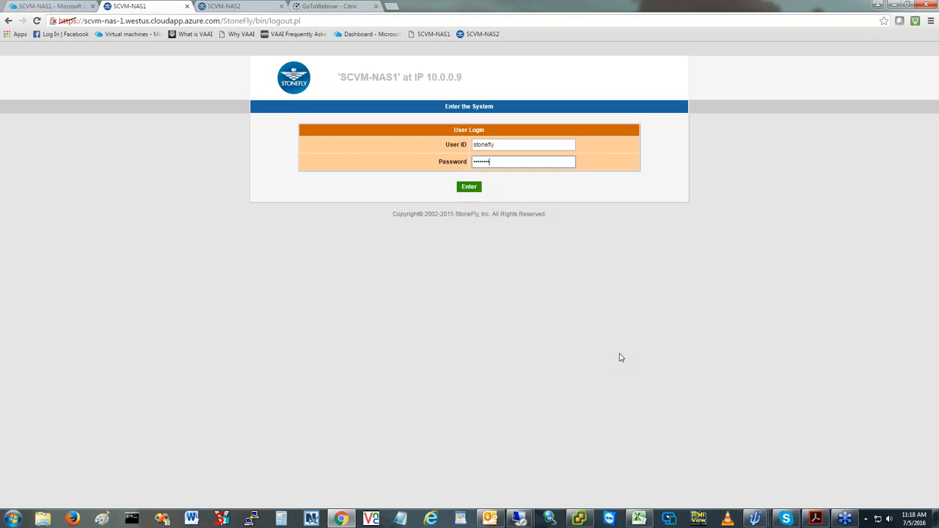
{"action": "left_click", "coordinate": [469, 186]}
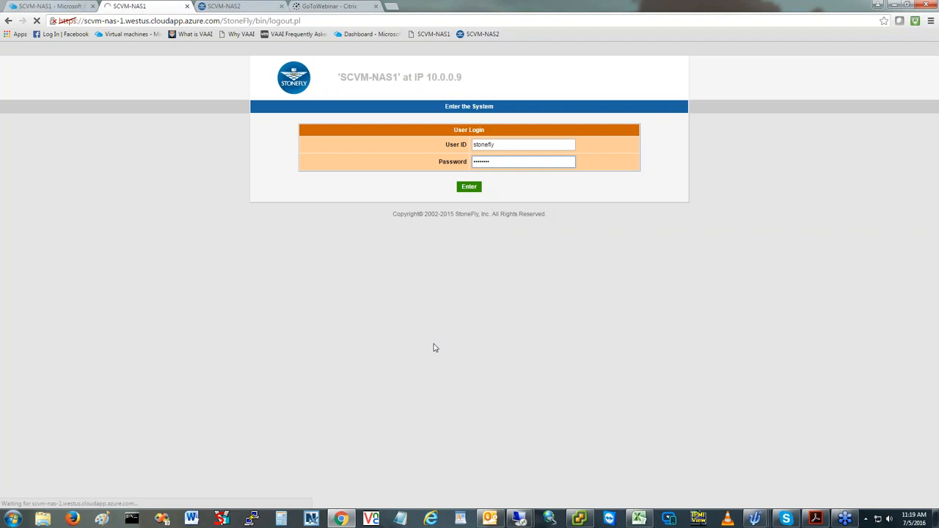
{"action": "left_click", "coordinate": [469, 187]}
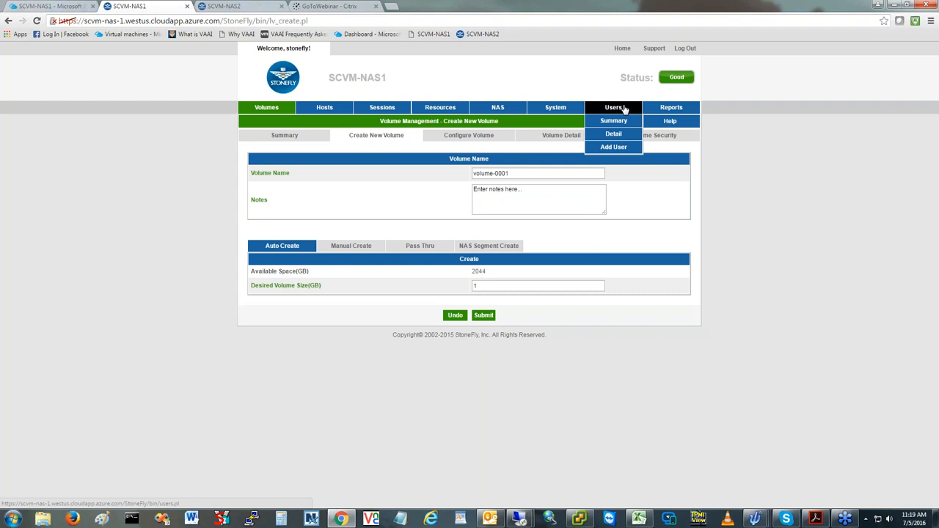
Step: Bring up the stonefly user's edit form and enter a new password with confirmation
{"action": "left_click", "coordinate": [613, 134]}
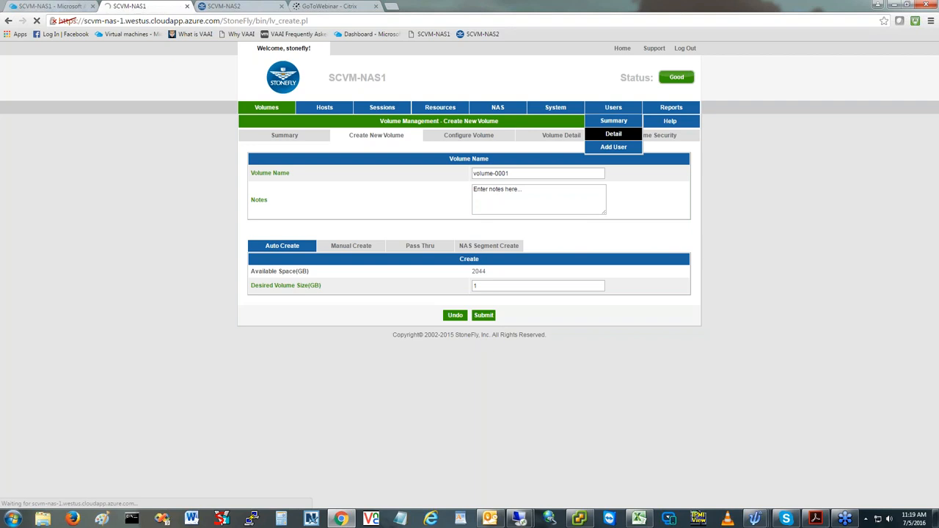
{"action": "left_click", "coordinate": [614, 133]}
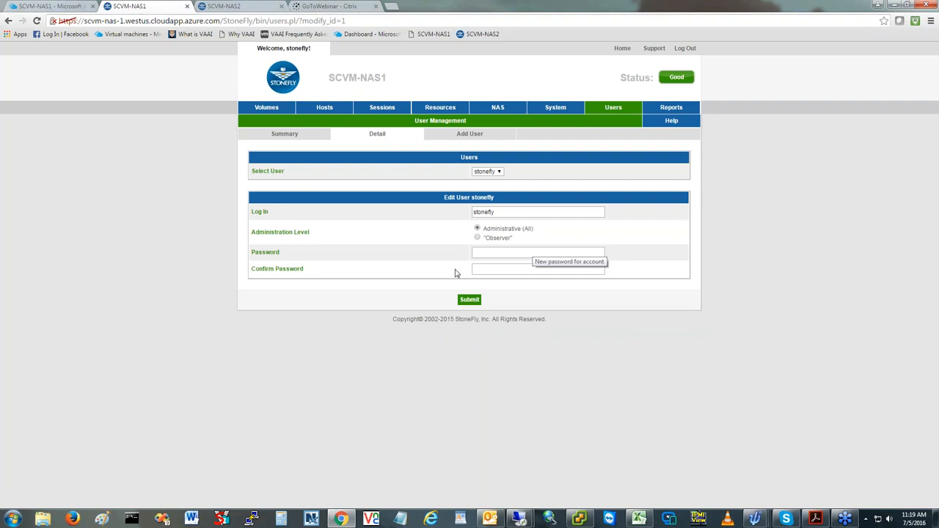
{"action": "left_click", "coordinate": [537, 253]}
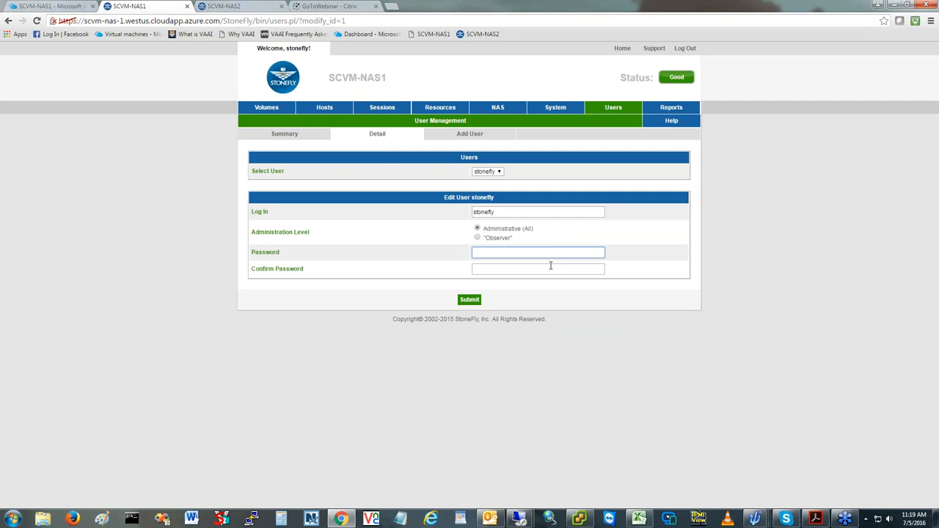
{"action": "left_click", "coordinate": [537, 252]}
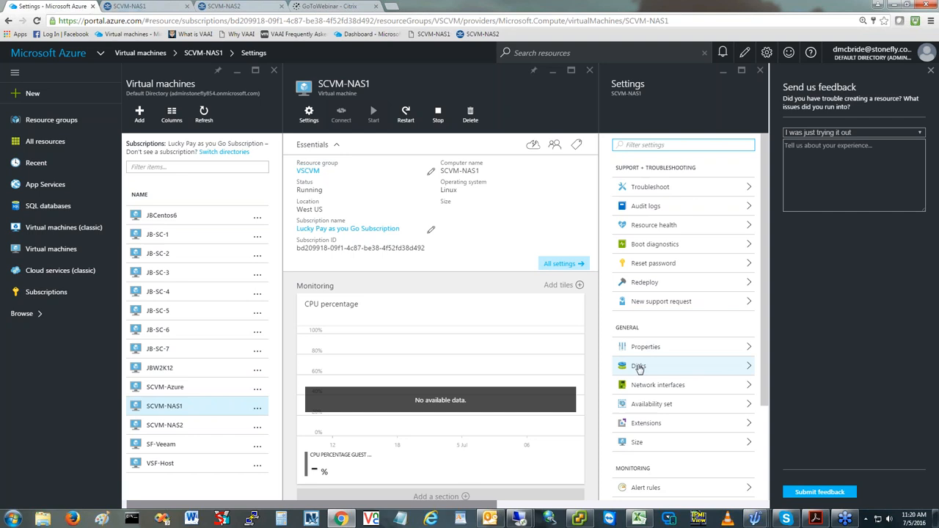
Step: Draft a new 1023 GB data disk for SCVM-NAS1 with Read/Write host caching
{"action": "left_click", "coordinate": [639, 367]}
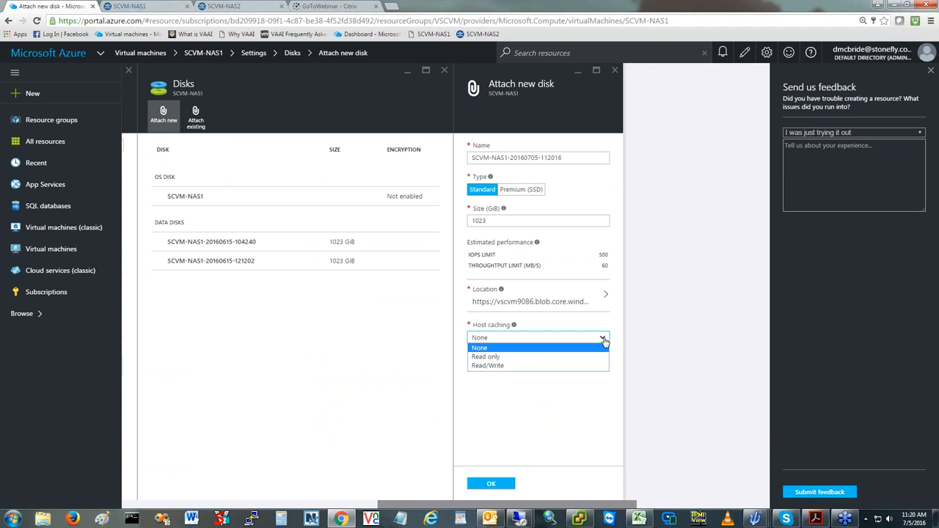
{"action": "left_click", "coordinate": [487, 366]}
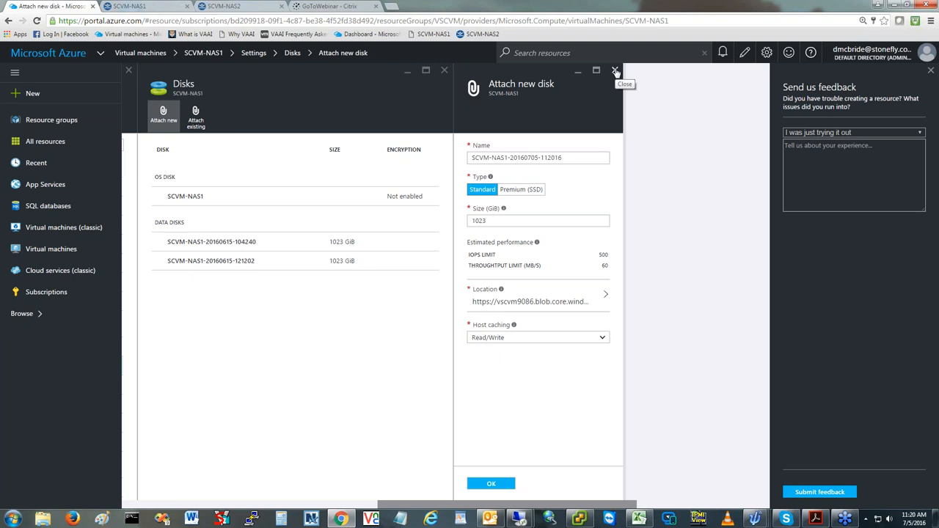
{"action": "left_click", "coordinate": [615, 71]}
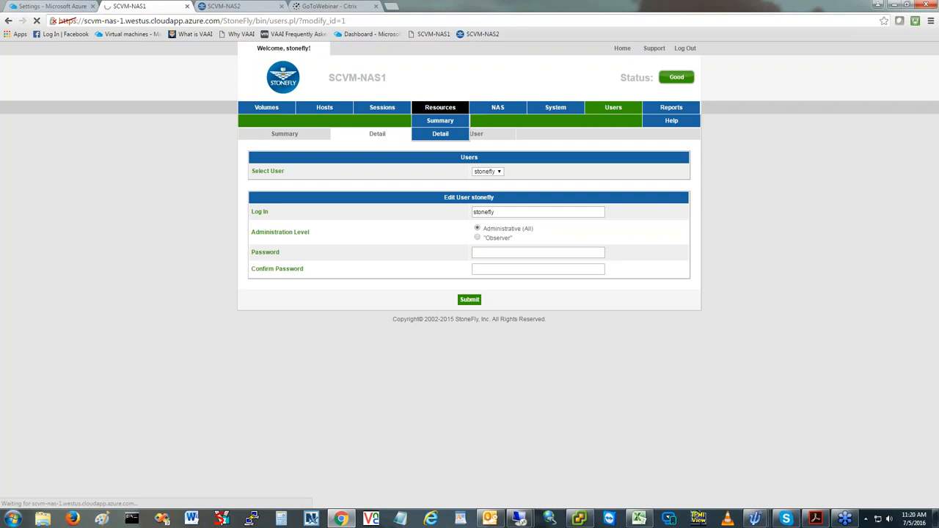
Step: Show the resource summary and mark the two 1023 GB SCVM-NAS1 LUNs as NAS Managed
{"action": "left_click", "coordinate": [441, 120]}
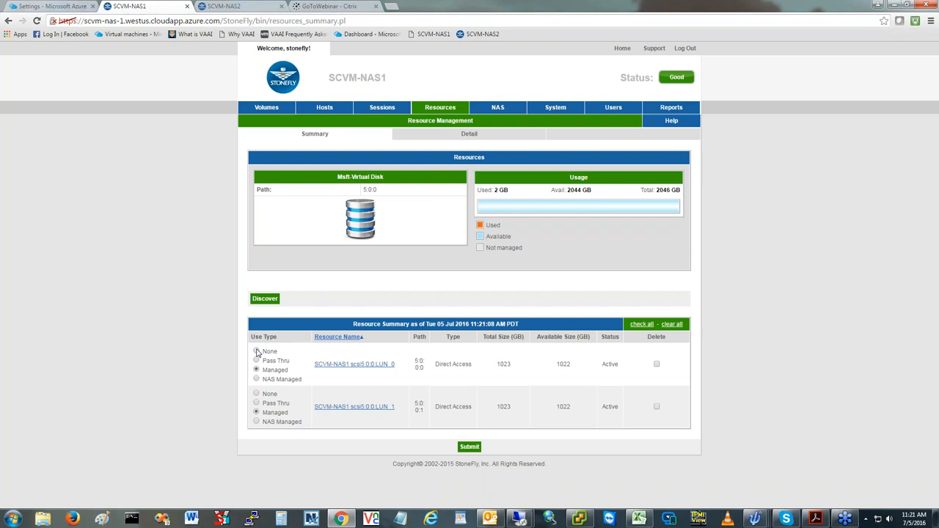
{"action": "left_click", "coordinate": [469, 446]}
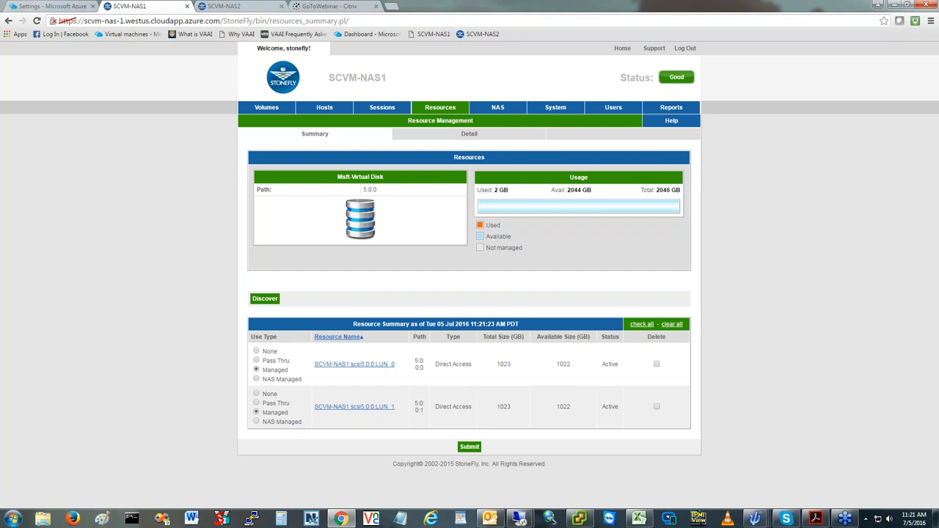
{"action": "mouse_move", "coordinate": [716, 229]}
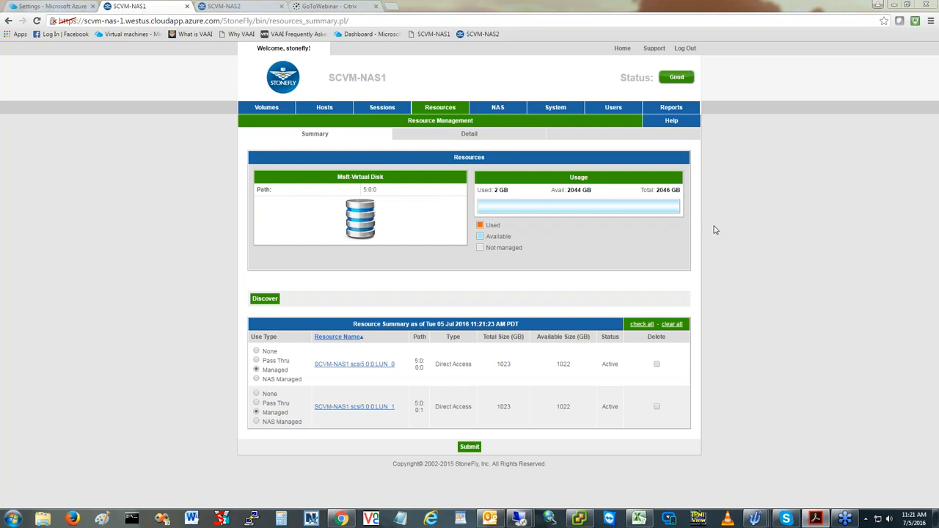
{"action": "left_click", "coordinate": [555, 107]}
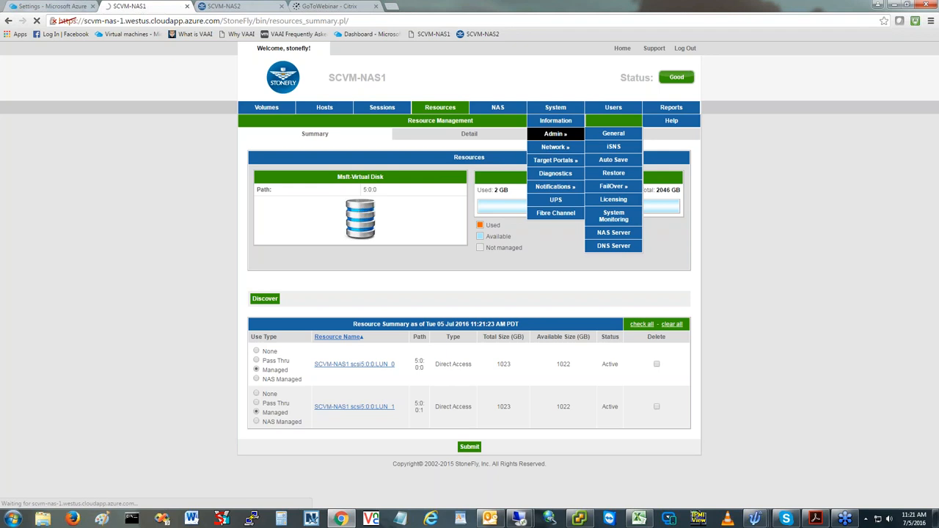
Step: Set system time from NTP server us.pool.ntp.org in US Pacific Time and save
{"action": "left_click", "coordinate": [614, 132]}
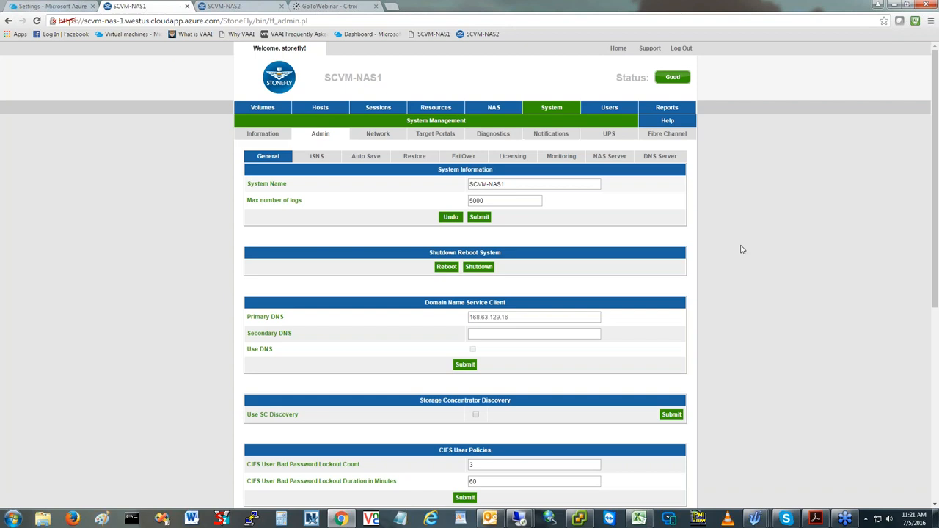
{"action": "left_click", "coordinate": [552, 108]}
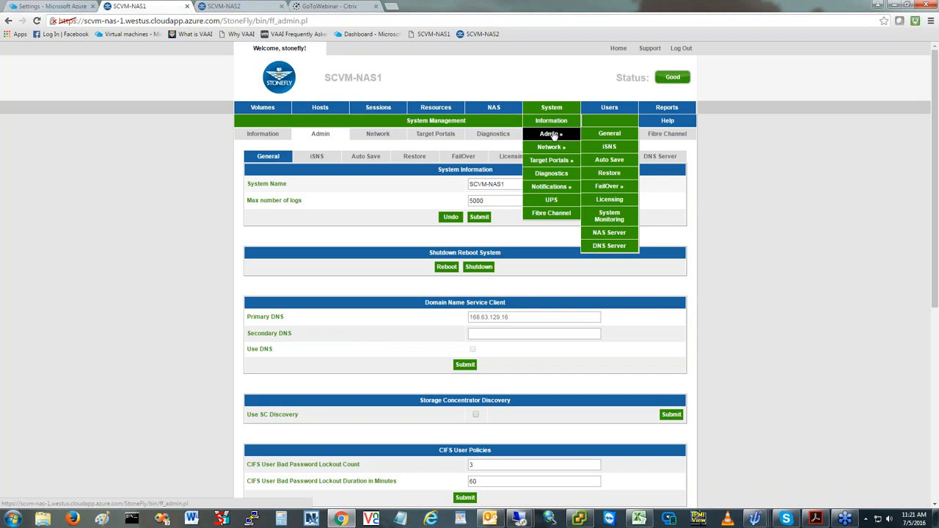
{"action": "scroll", "scroll_direction": "down", "scroll_amount": 3}
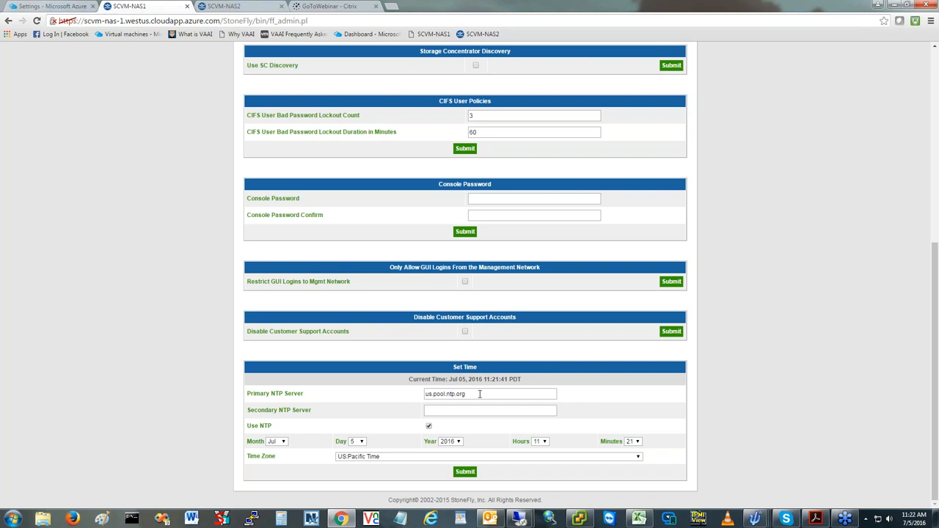
{"action": "mouse_move", "coordinate": [712, 452]}
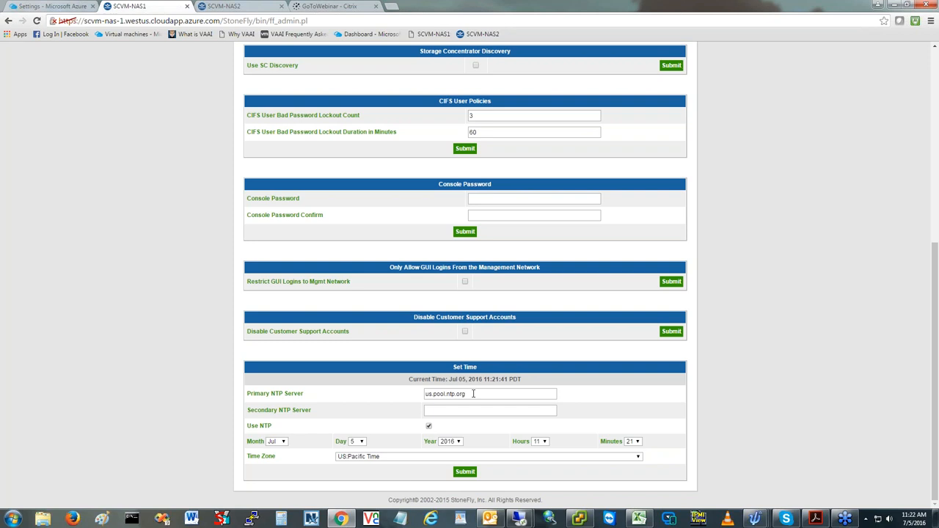
{"action": "mouse_move", "coordinate": [731, 390]}
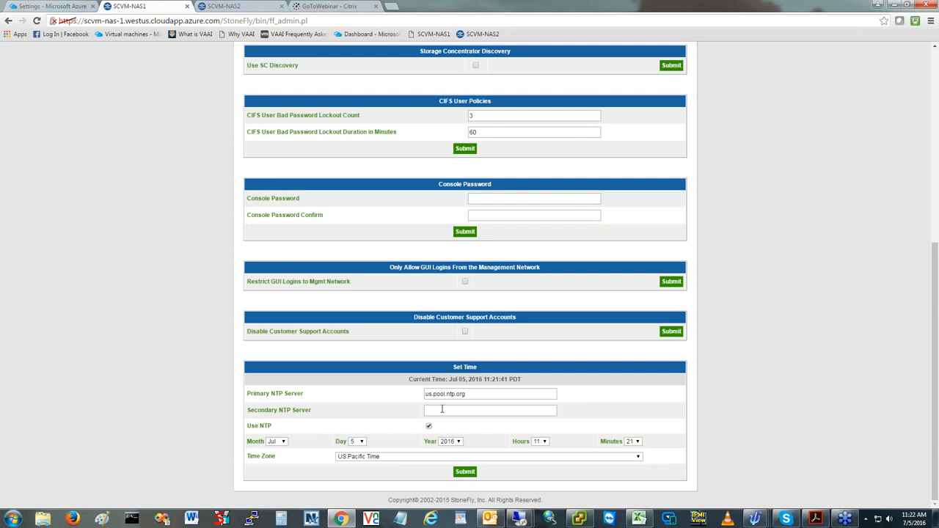
{"action": "left_click", "coordinate": [428, 425]}
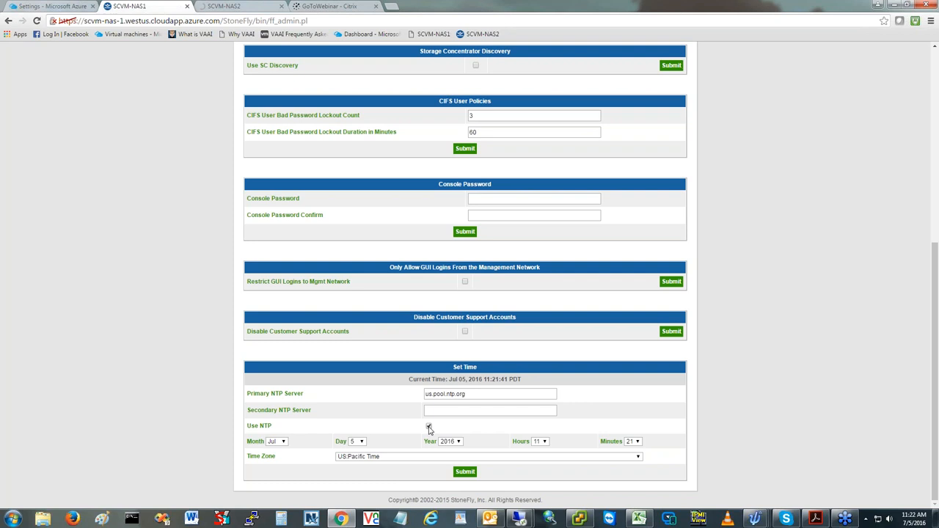
{"action": "left_click", "coordinate": [428, 425]}
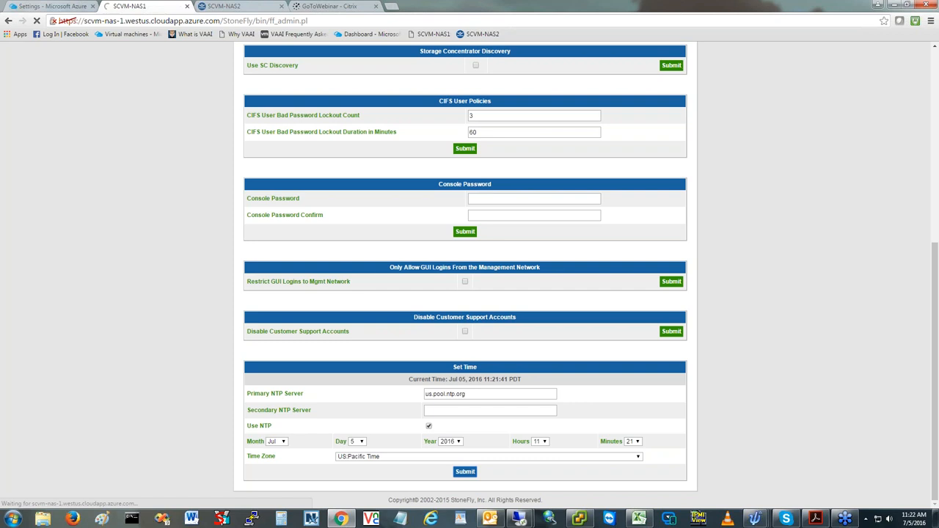
{"action": "left_click", "coordinate": [464, 473]}
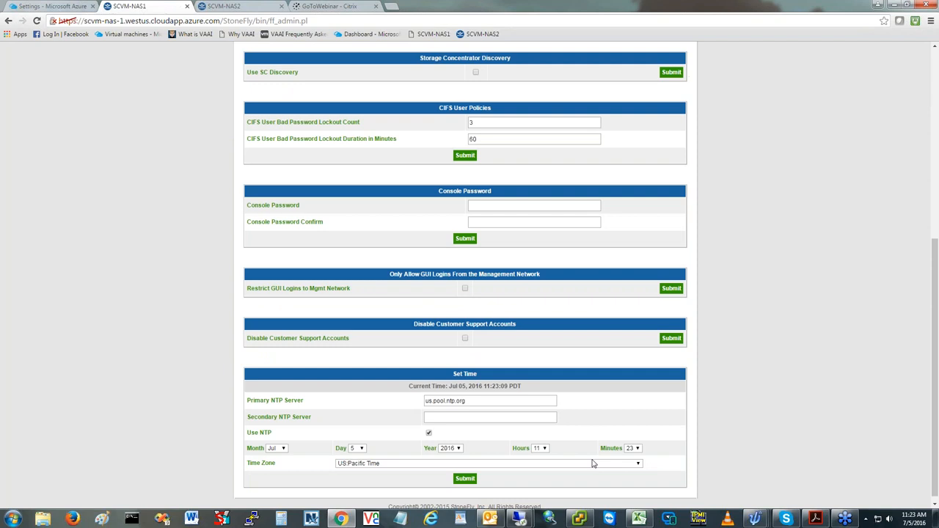
{"action": "mouse_move", "coordinate": [766, 215]}
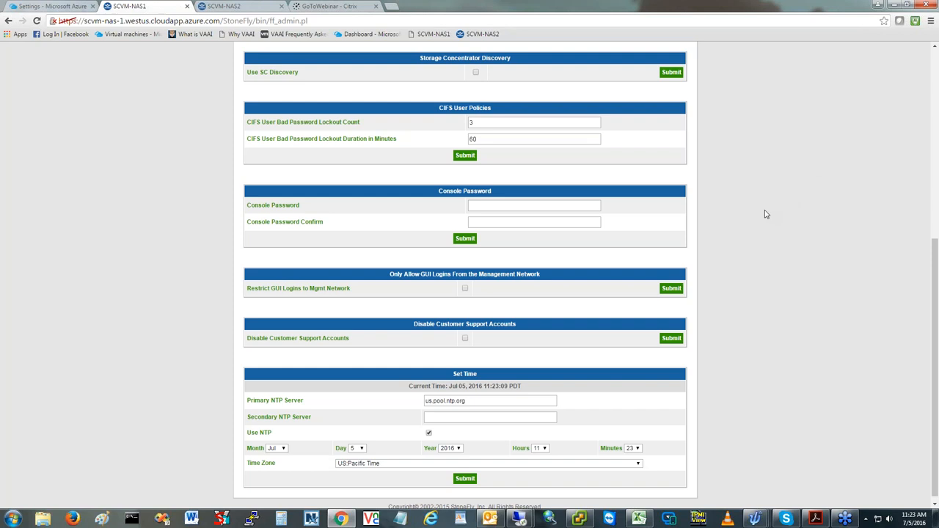
Step: In Local iSCSI Data Port forwarding, enter private internal IP 255.255.255.255
{"action": "left_click", "coordinate": [552, 107]}
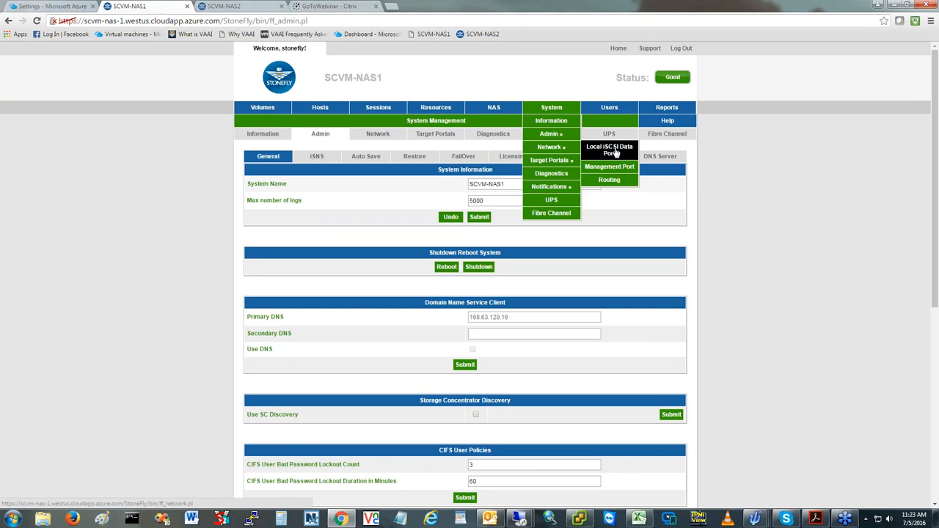
{"action": "left_click", "coordinate": [609, 150]}
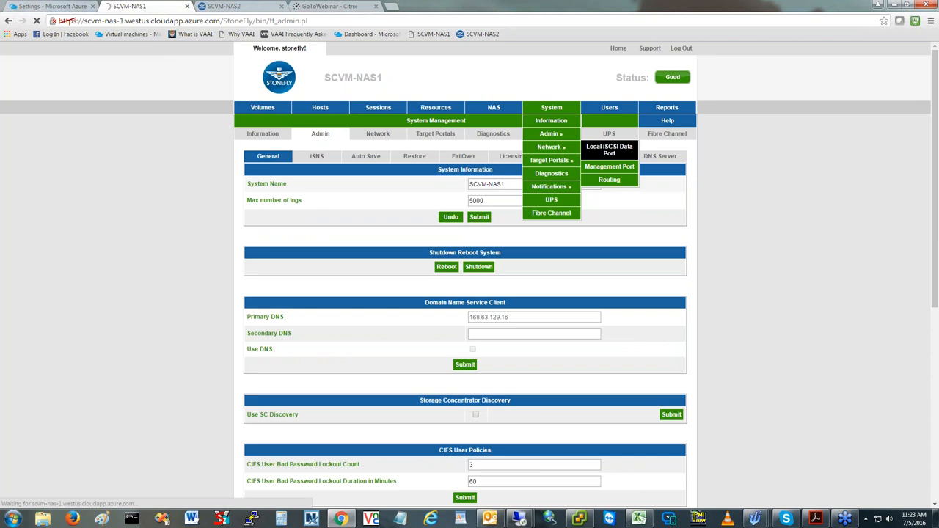
{"action": "left_click", "coordinate": [608, 149]}
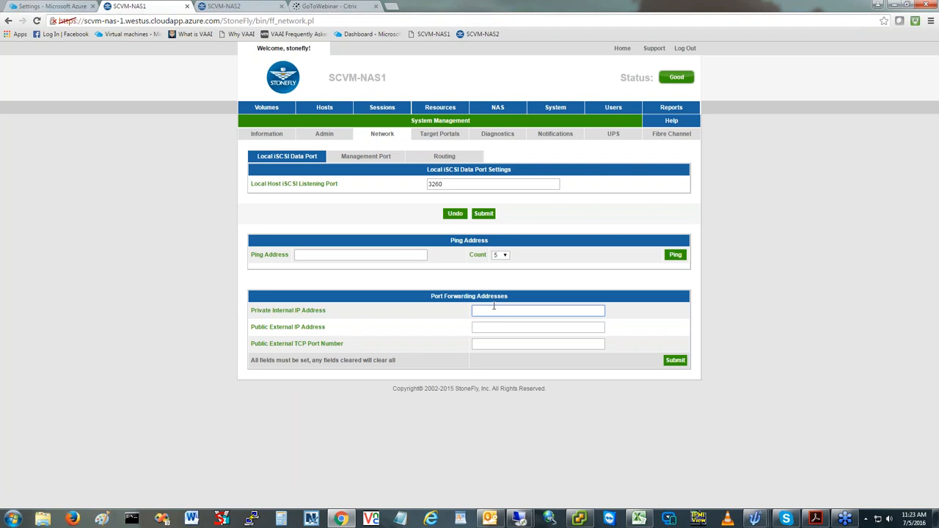
{"action": "left_click", "coordinate": [537, 311]}
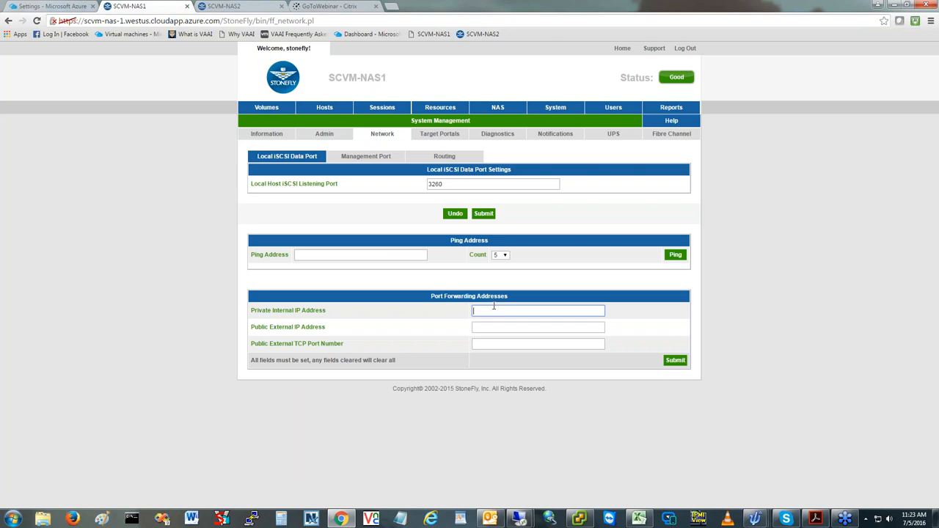
{"action": "type", "text": "255.255.255.255"}
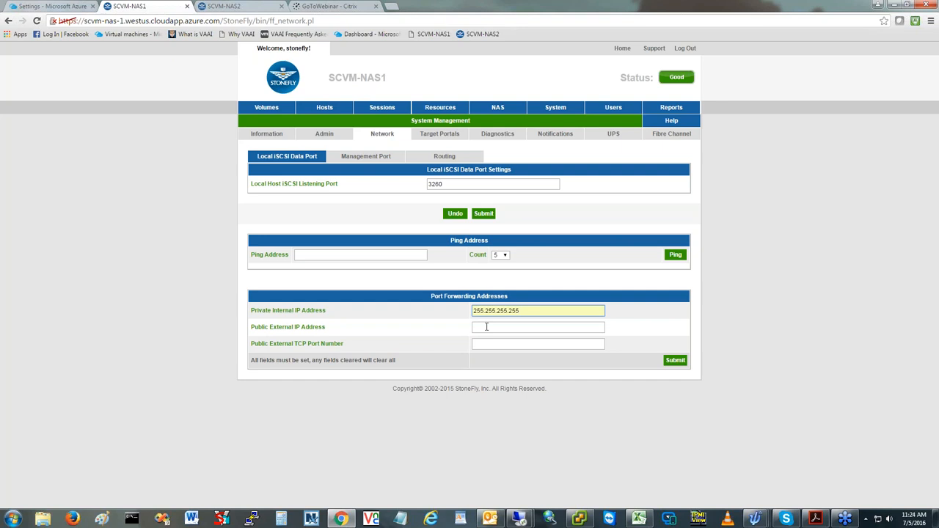
Step: Enter public address scvm-nas-1.westus.cloudapp.azure.com with port 3260 and save the forwarding
{"action": "left_click", "coordinate": [537, 326]}
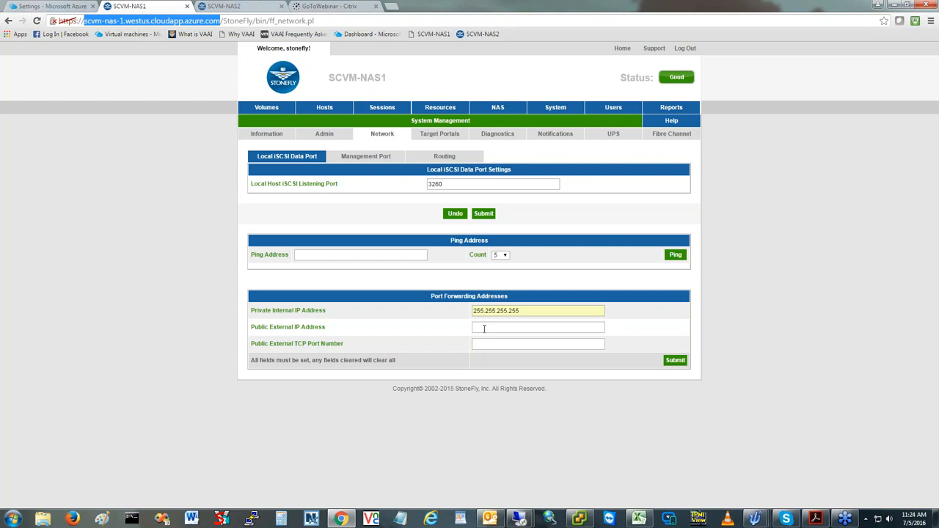
{"action": "type", "text": "scvm-nas-1.westus.cloudapp.azure.com"}
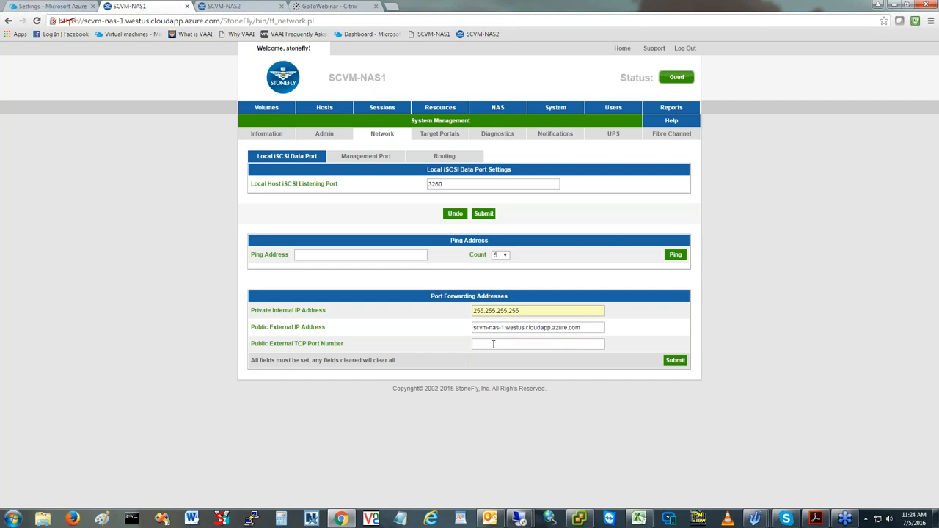
{"action": "left_click", "coordinate": [537, 343]}
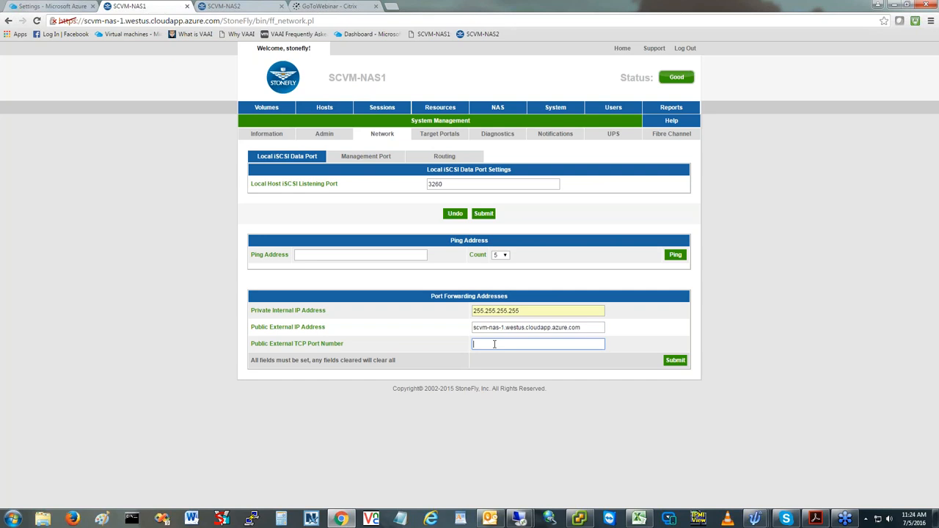
{"action": "type", "text": "3260"}
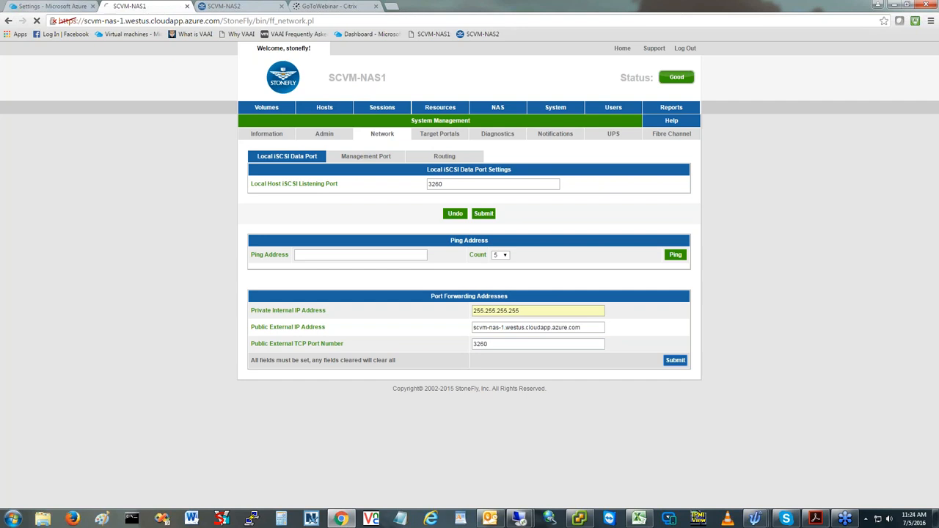
{"action": "left_click", "coordinate": [675, 359]}
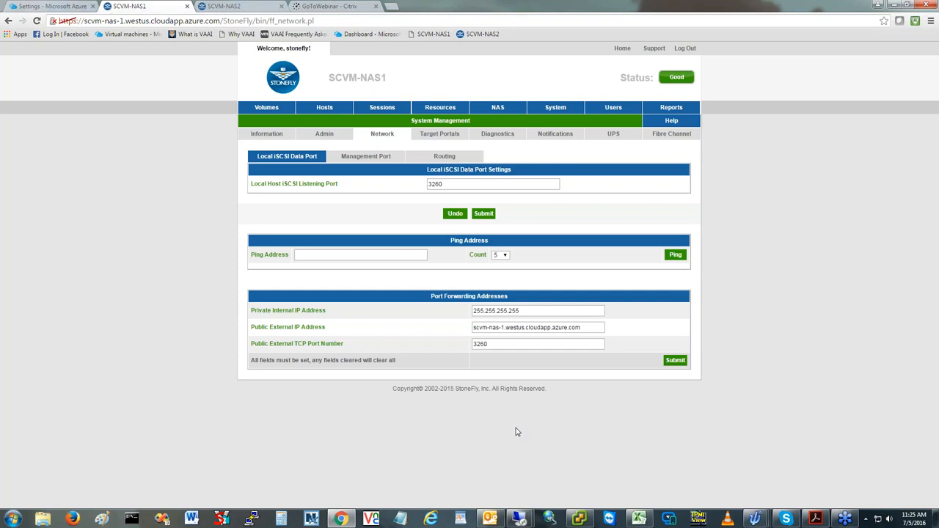
{"action": "mouse_move", "coordinate": [443, 331]}
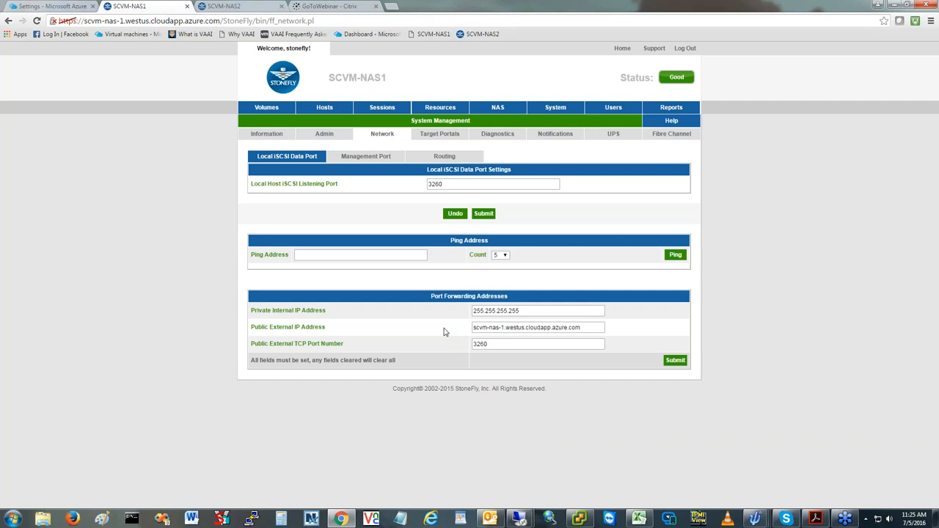
{"action": "mouse_move", "coordinate": [519, 380]}
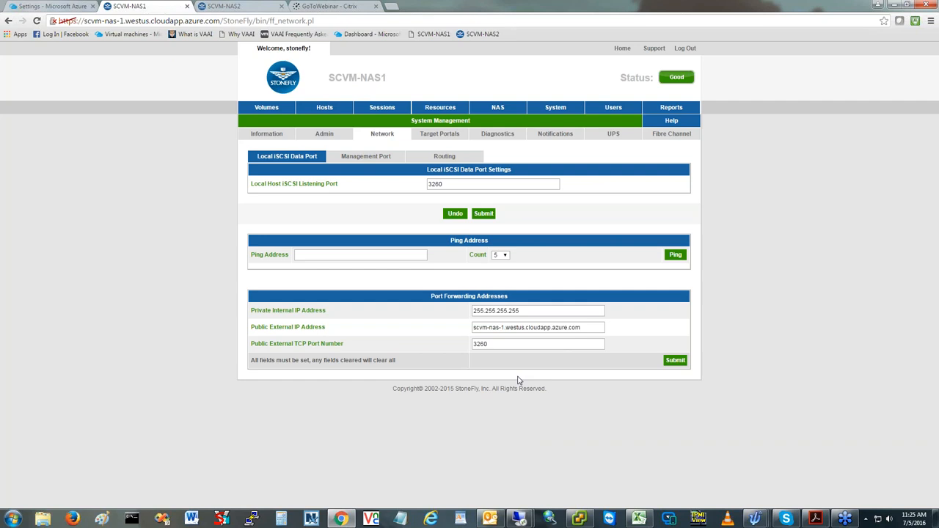
{"action": "mouse_move", "coordinate": [482, 396]}
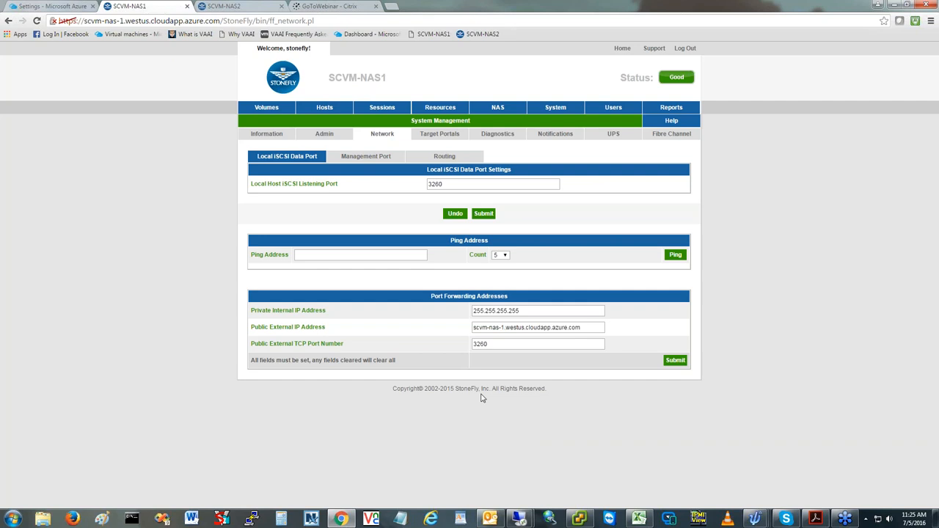
{"action": "mouse_move", "coordinate": [751, 372]}
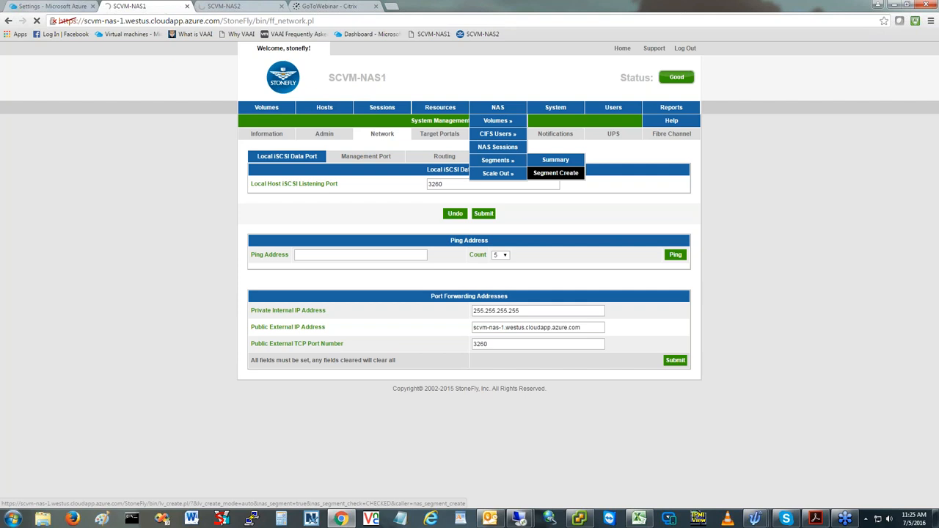
Step: Create NAS segment nas-segment-0001 with a desired size of 2044 GB and submit it
{"action": "left_click", "coordinate": [554, 173]}
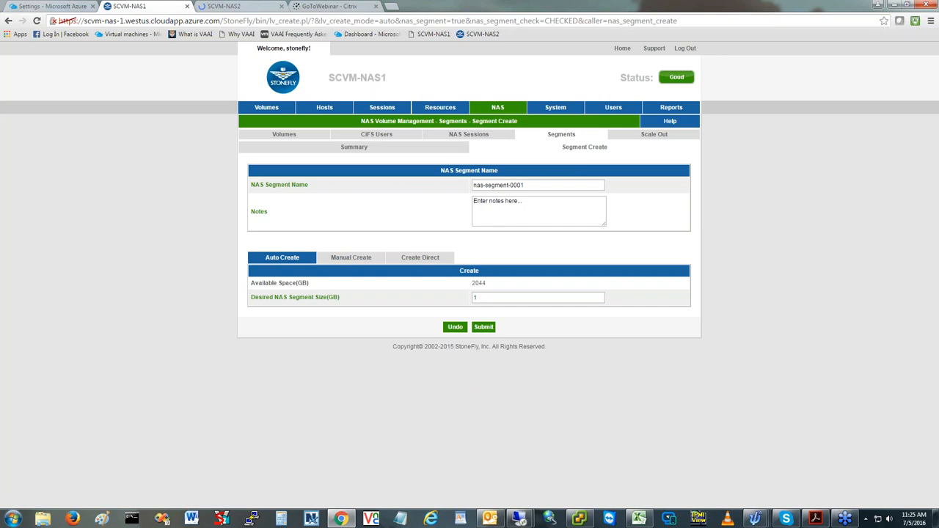
{"action": "mouse_move", "coordinate": [495, 285]}
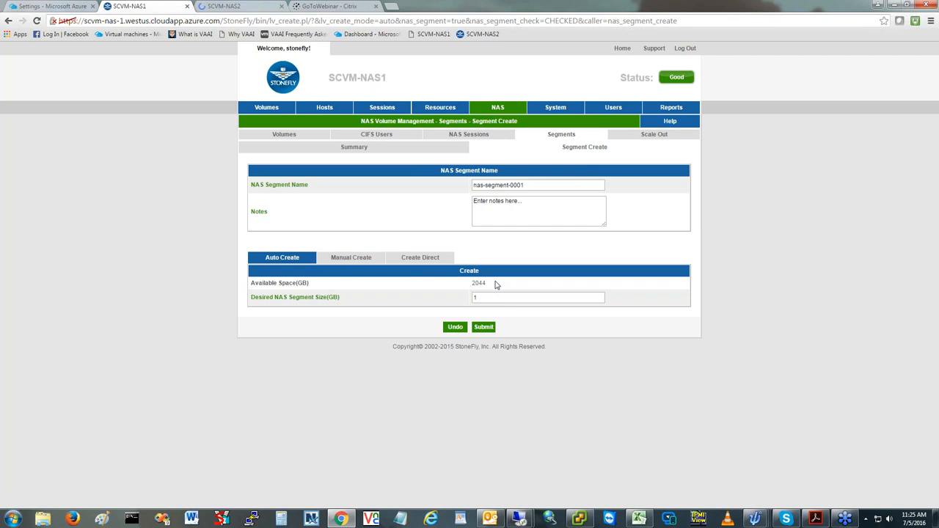
{"action": "type", "text": "2"}
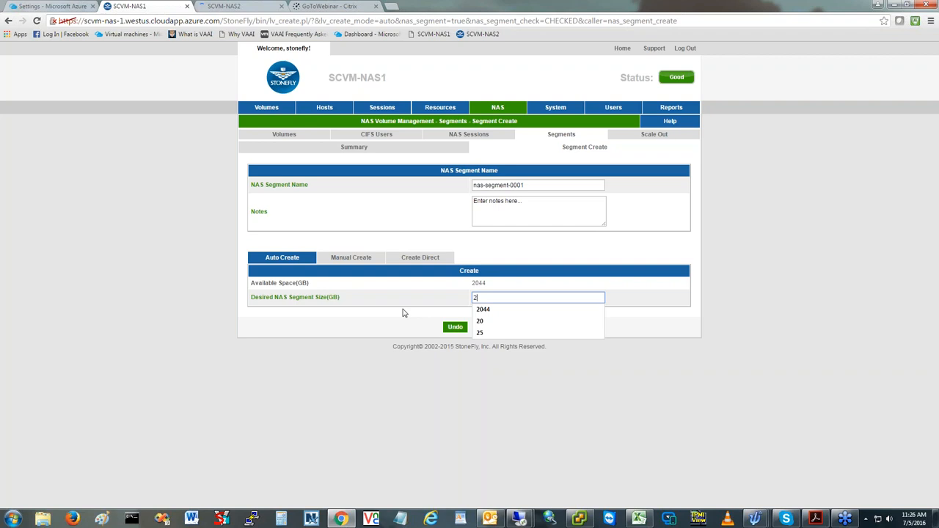
{"action": "left_click", "coordinate": [483, 308]}
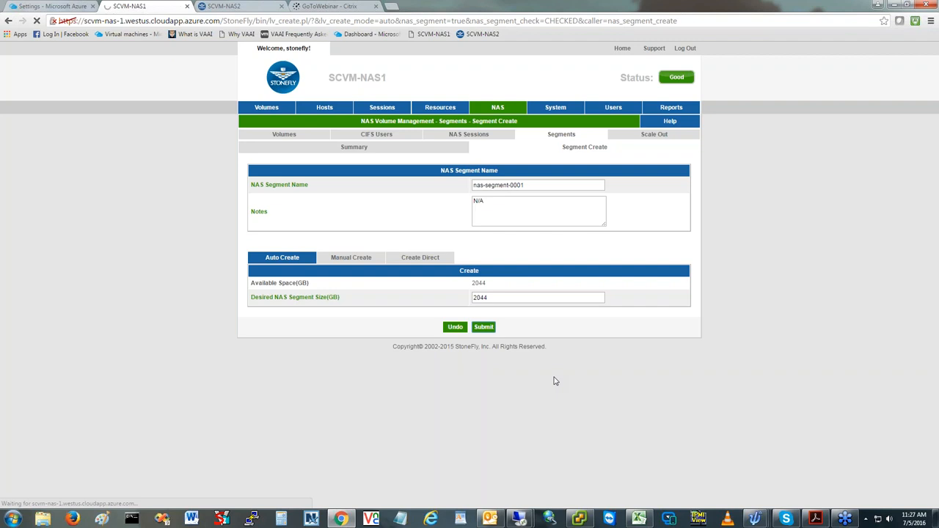
{"action": "left_click", "coordinate": [484, 326]}
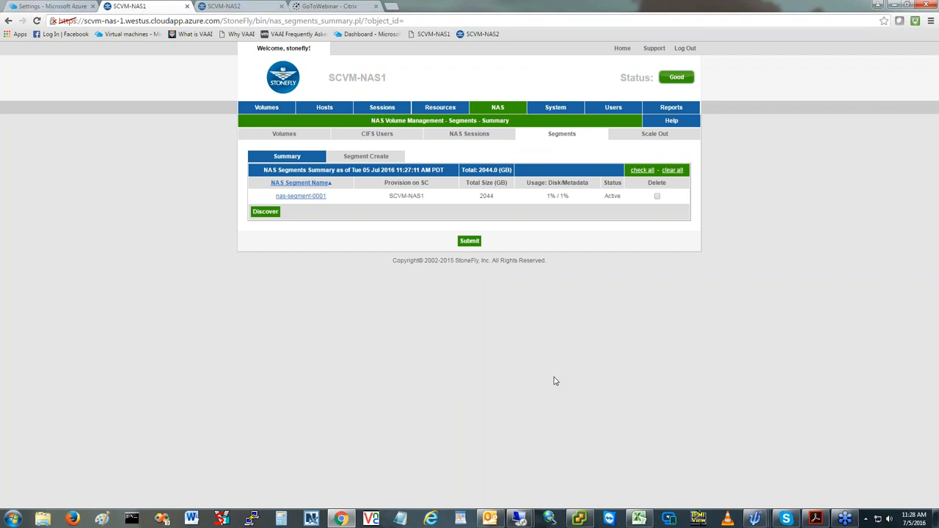
{"action": "mouse_move", "coordinate": [883, 335]}
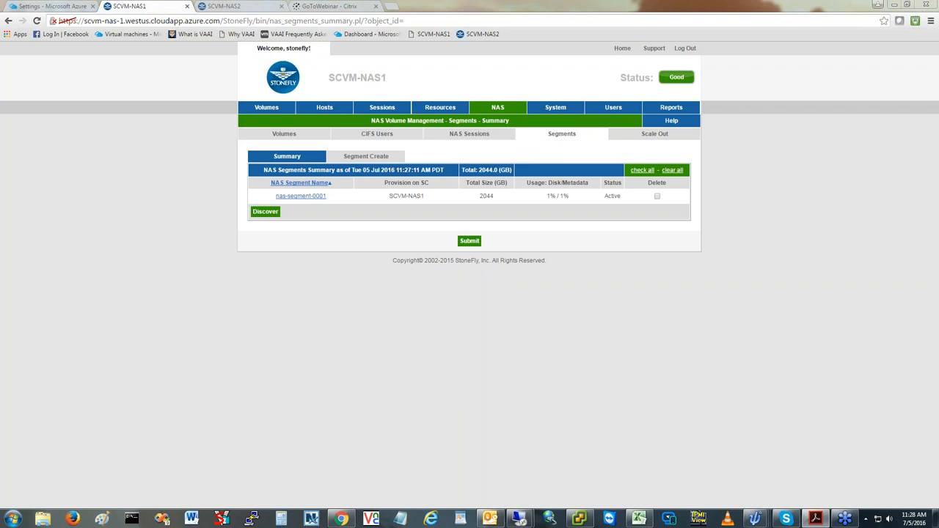
Step: Reveal the NAS volume creation entries (Share and Allocate) from the NAS menu
{"action": "left_click", "coordinate": [497, 108]}
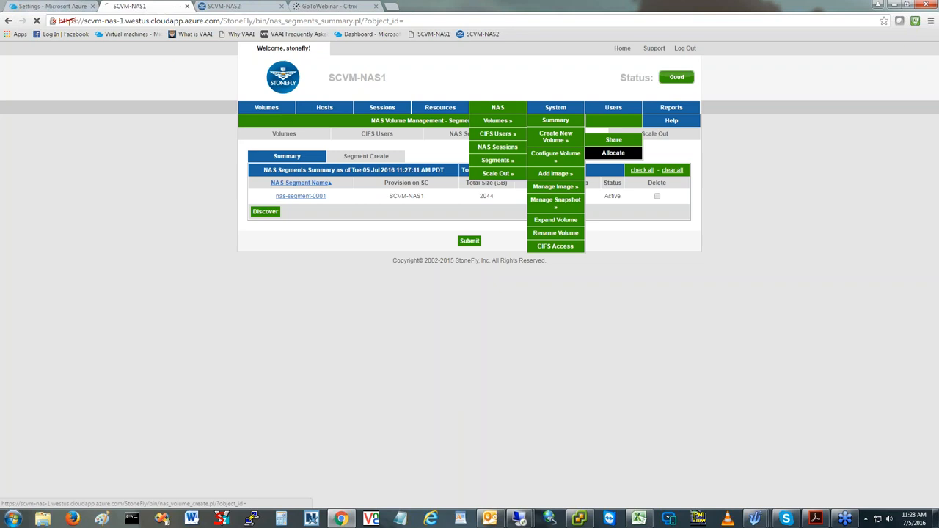
Step: Allocate a volume named Veeam-NAS with notes 'Veeam storage', exported over CIFS on nas-segment-0001
{"action": "left_click", "coordinate": [555, 136]}
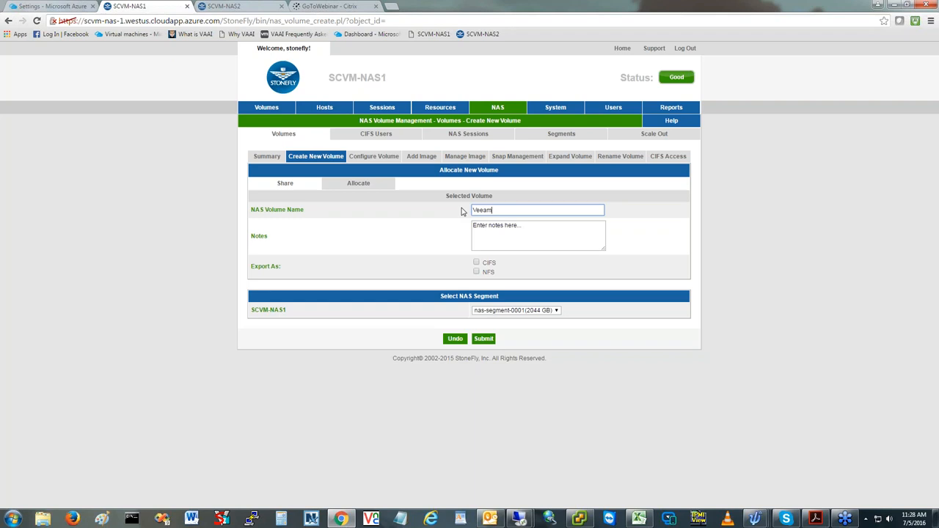
{"action": "type", "text": "-NAS"}
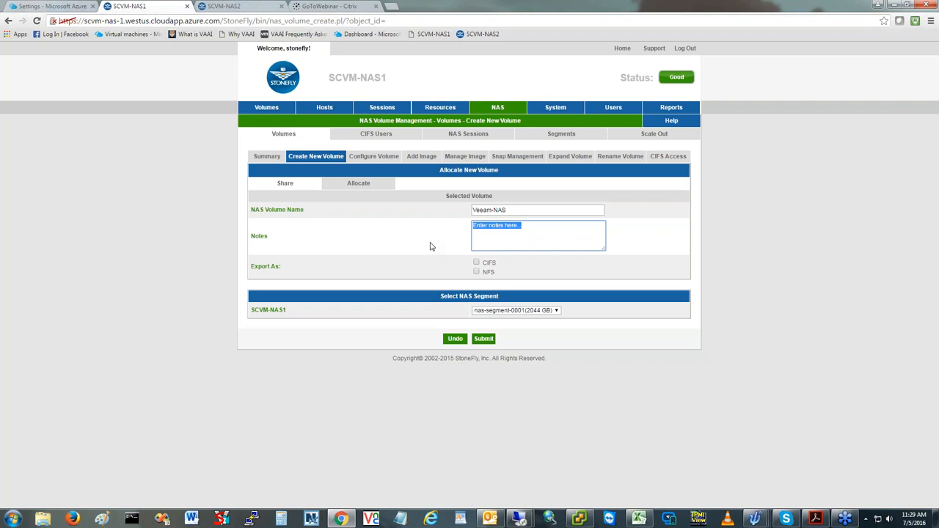
{"action": "type", "text": "Veeam"}
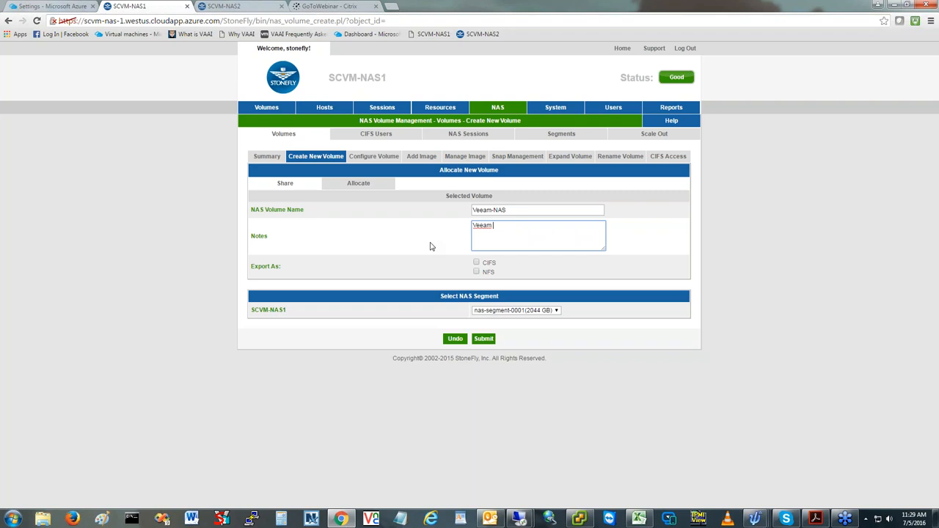
{"action": "type", "text": "sto"}
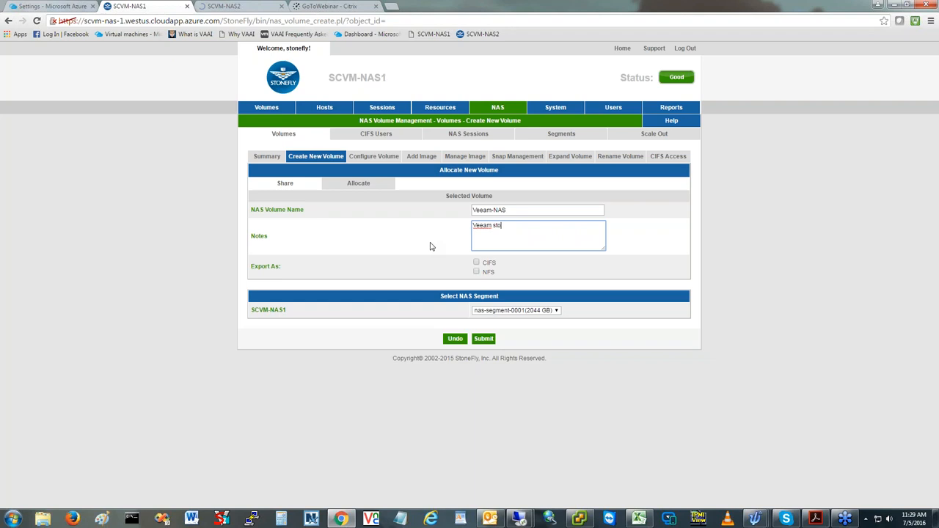
{"action": "type", "text": "rage"}
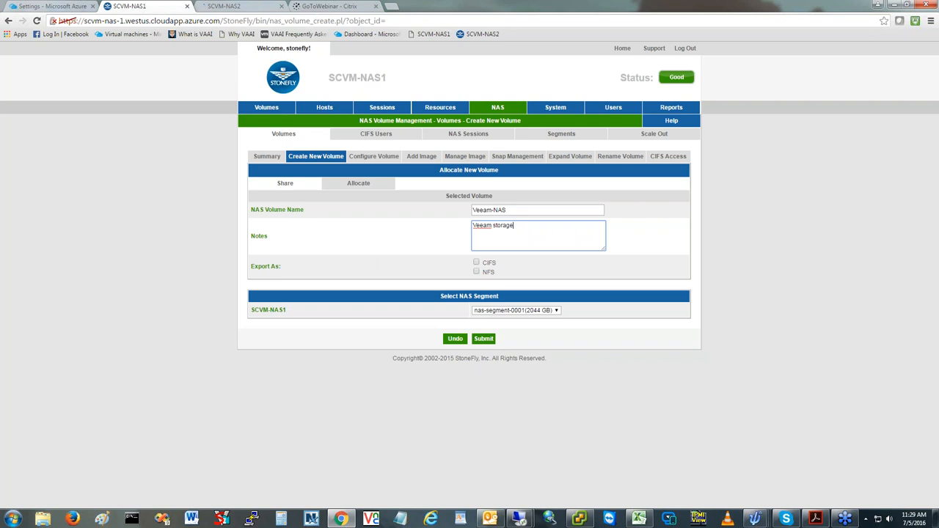
{"action": "mouse_move", "coordinate": [488, 267]}
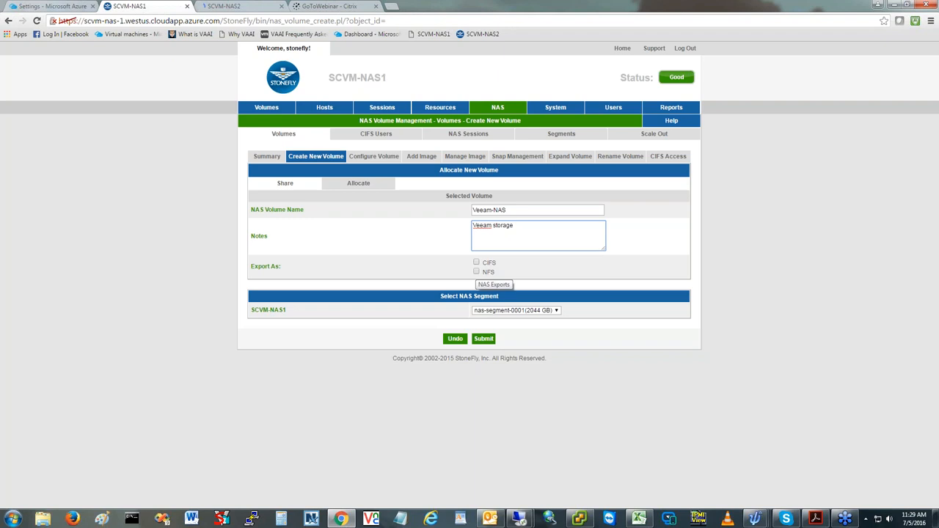
{"action": "left_click", "coordinate": [476, 261]}
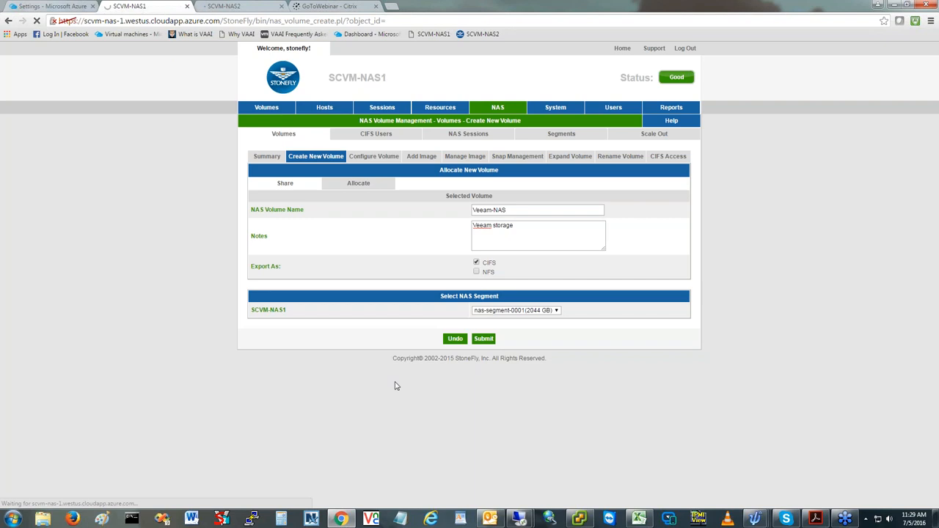
{"action": "left_click", "coordinate": [483, 338]}
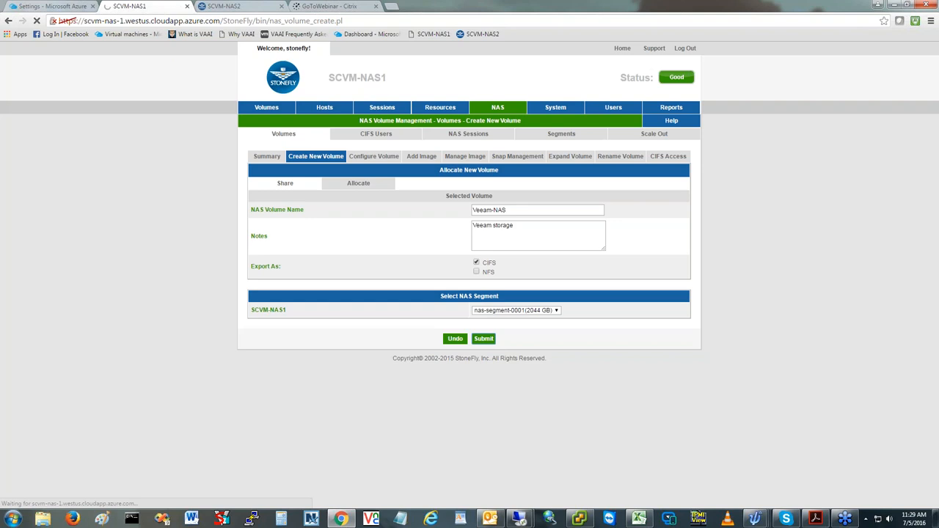
{"action": "mouse_move", "coordinate": [787, 300]}
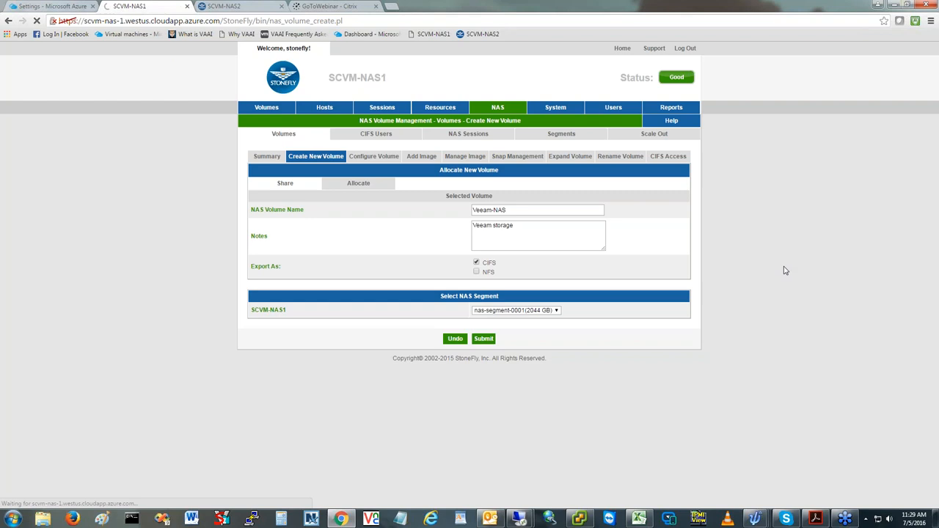
{"action": "mouse_move", "coordinate": [780, 289]}
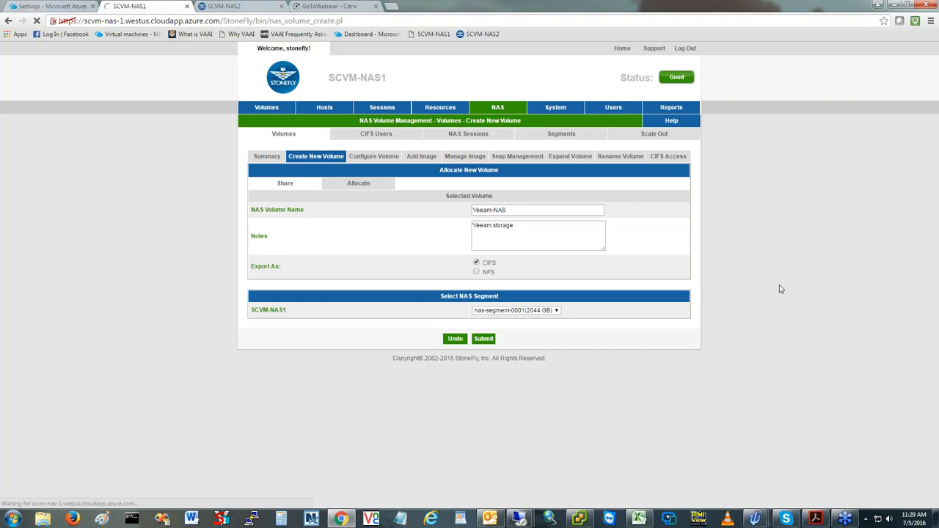
{"action": "mouse_move", "coordinate": [729, 343]}
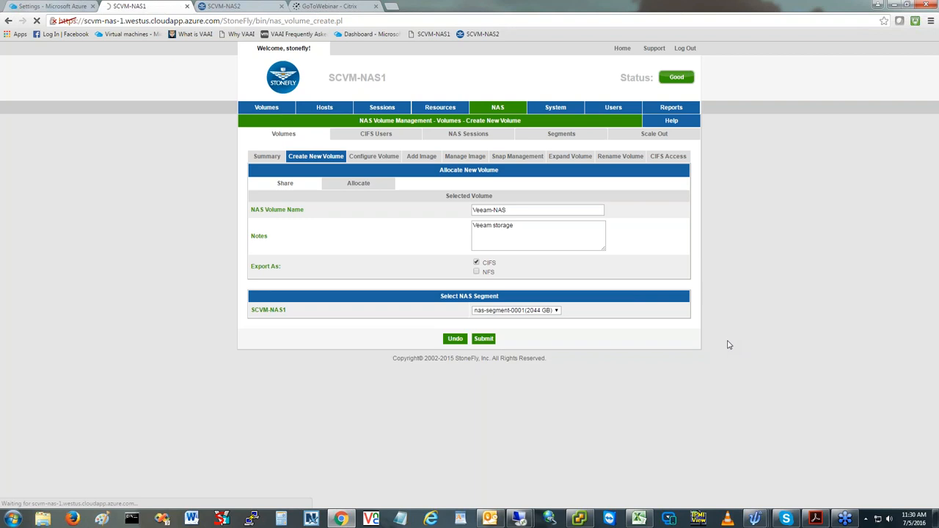
Step: Submit the 2044 GB Veeam-NAS volume so it appears in the Volumes Summary with OK status
{"action": "left_click", "coordinate": [482, 337]}
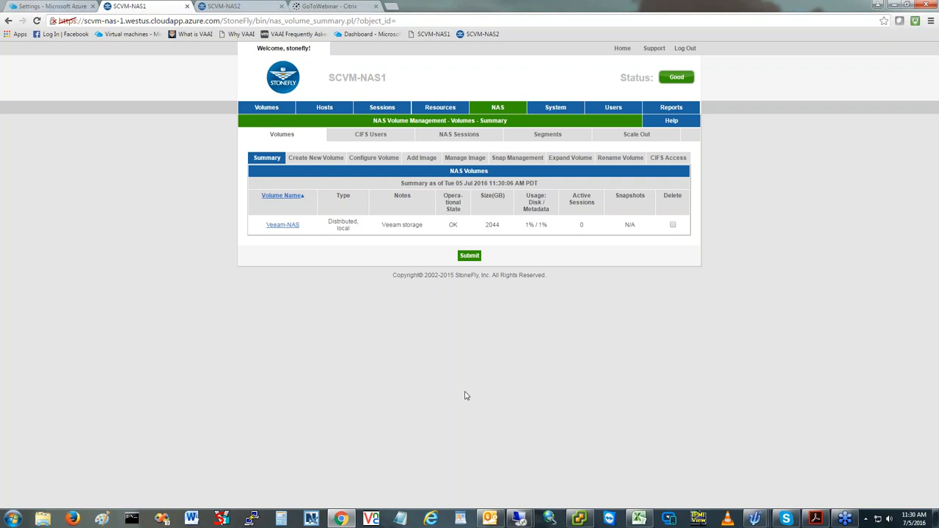
{"action": "left_click", "coordinate": [498, 107]}
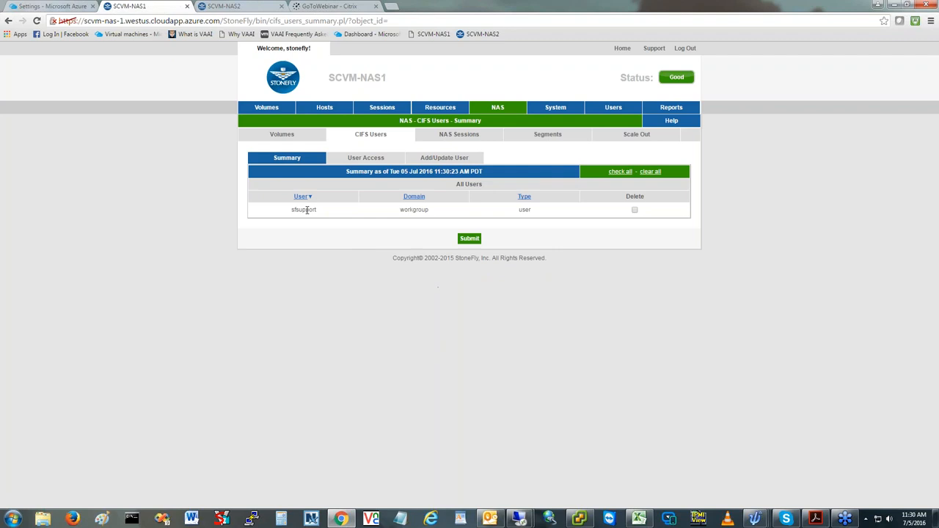
Step: Refresh the CIFS Users summary listing the workgroup user sfsupport
{"action": "left_click", "coordinate": [443, 157]}
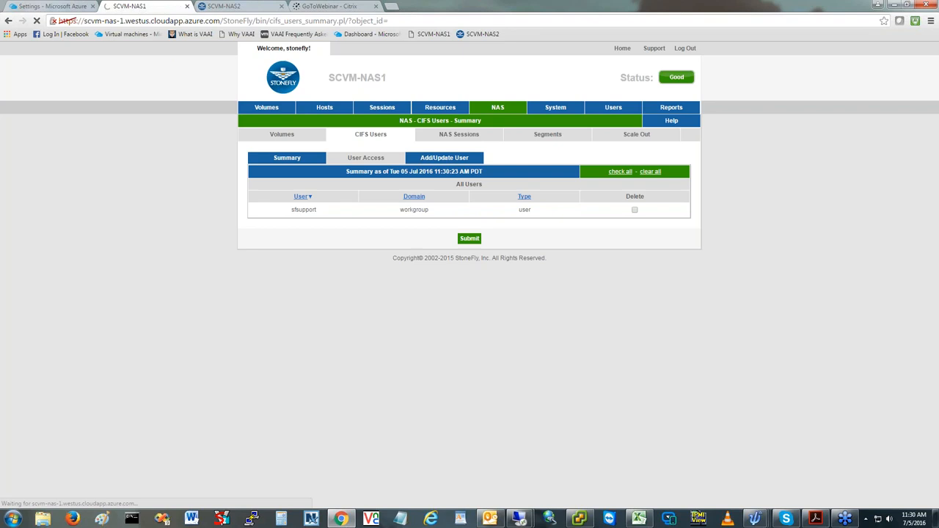
{"action": "left_click", "coordinate": [443, 157]}
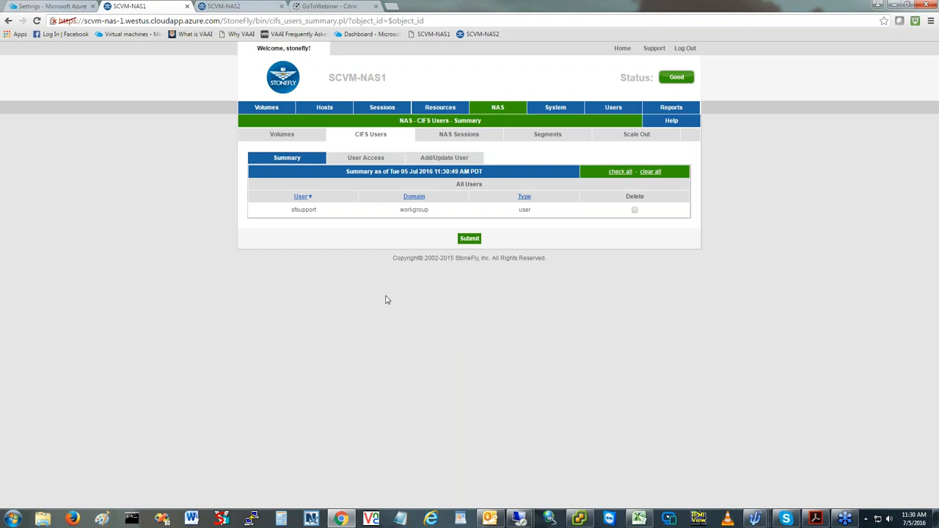
{"action": "mouse_move", "coordinate": [384, 237]}
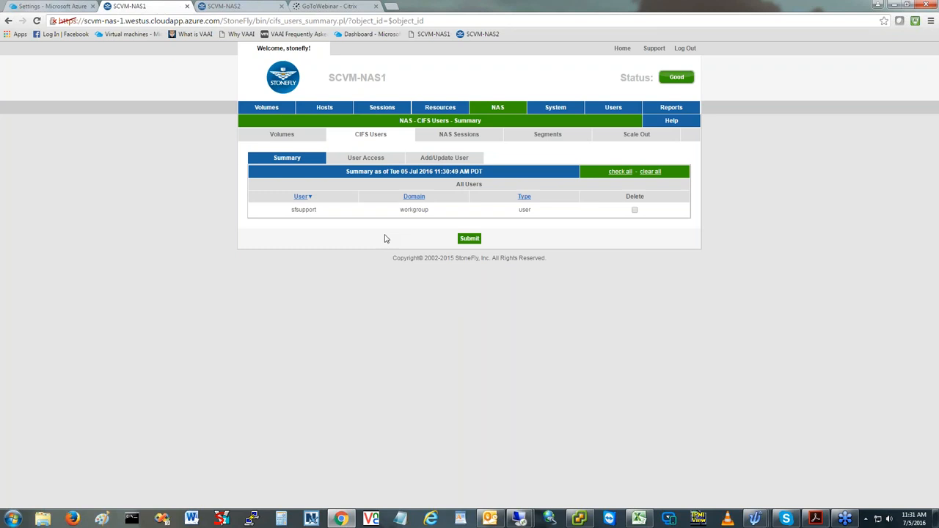
{"action": "mouse_move", "coordinate": [490, 80]}
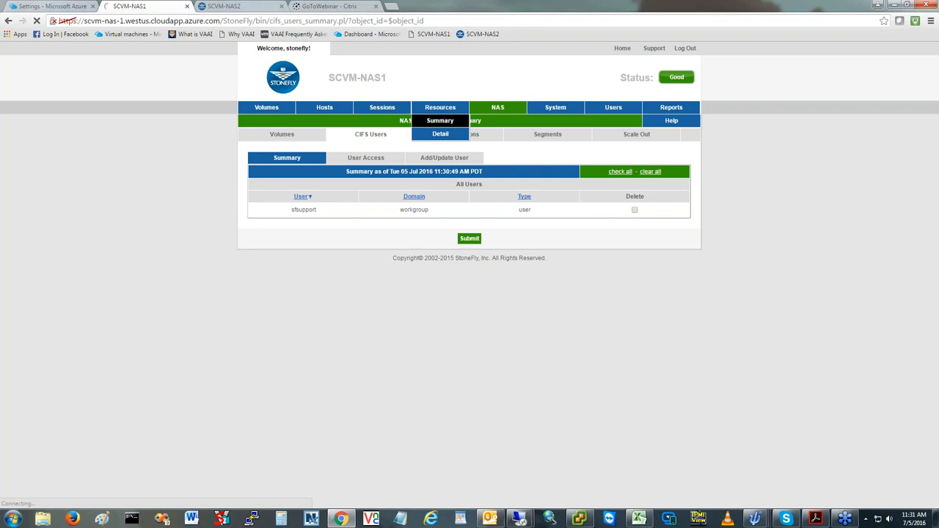
Step: Check the Resources summary's two 1023 GB LUNs against the VM disks in the Azure portal
{"action": "left_click", "coordinate": [440, 107]}
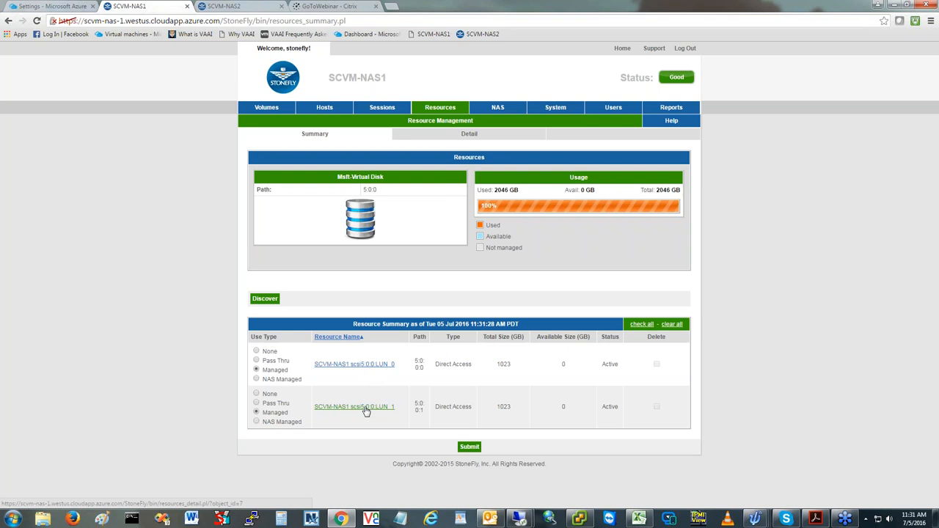
{"action": "left_click", "coordinate": [51, 6]}
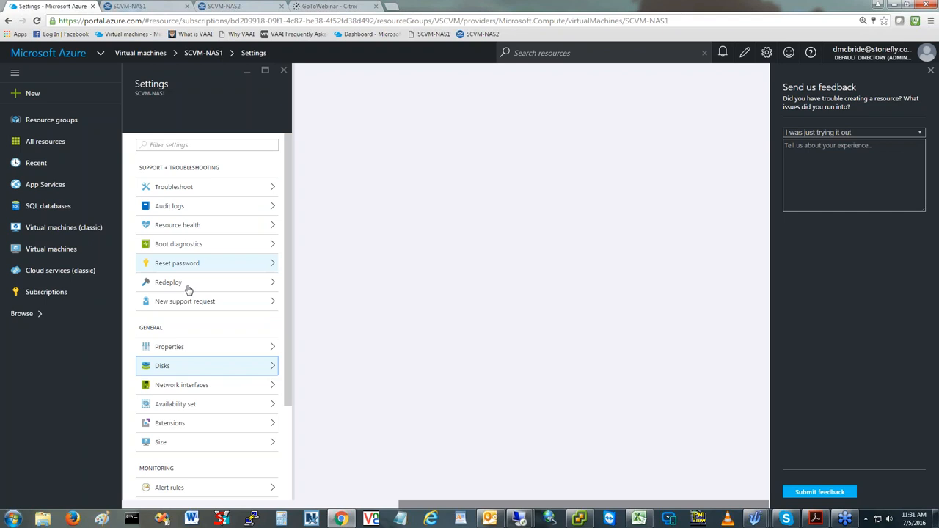
{"action": "left_click", "coordinate": [162, 366]}
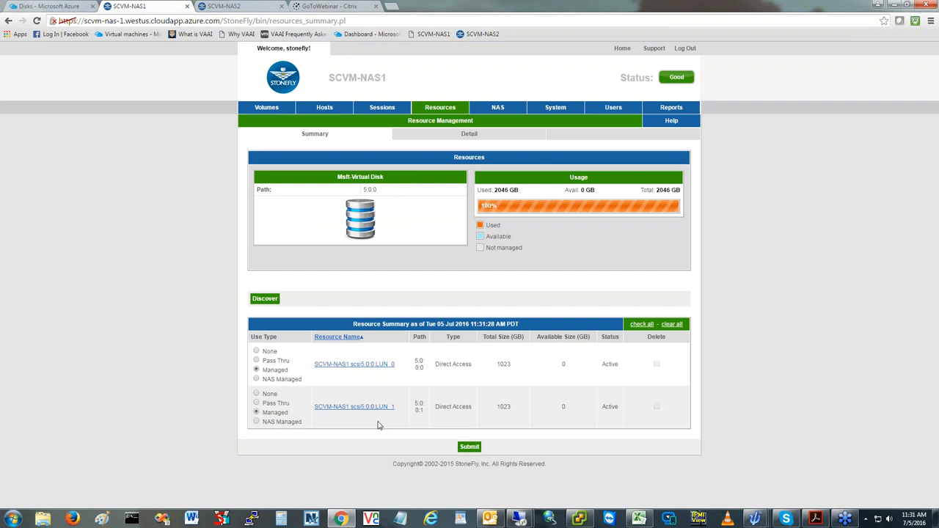
{"action": "mouse_move", "coordinate": [318, 458]}
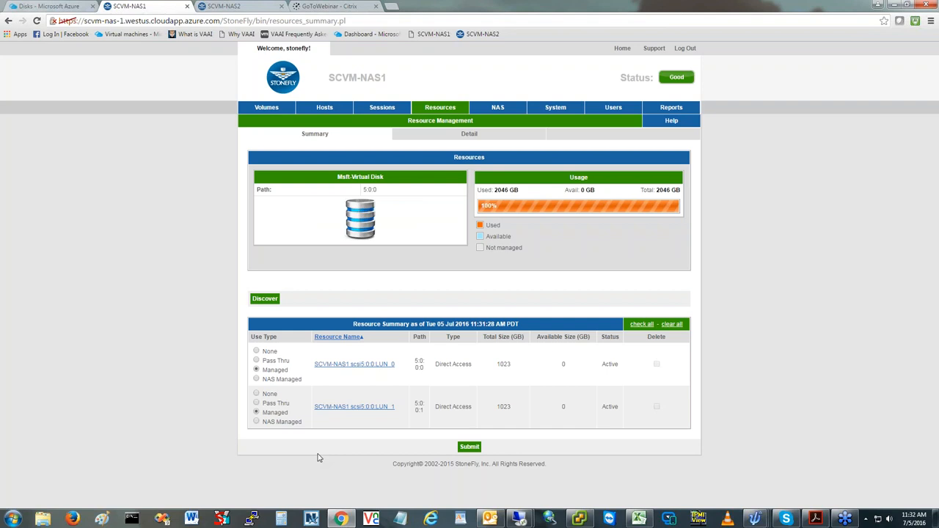
{"action": "mouse_move", "coordinate": [580, 379]}
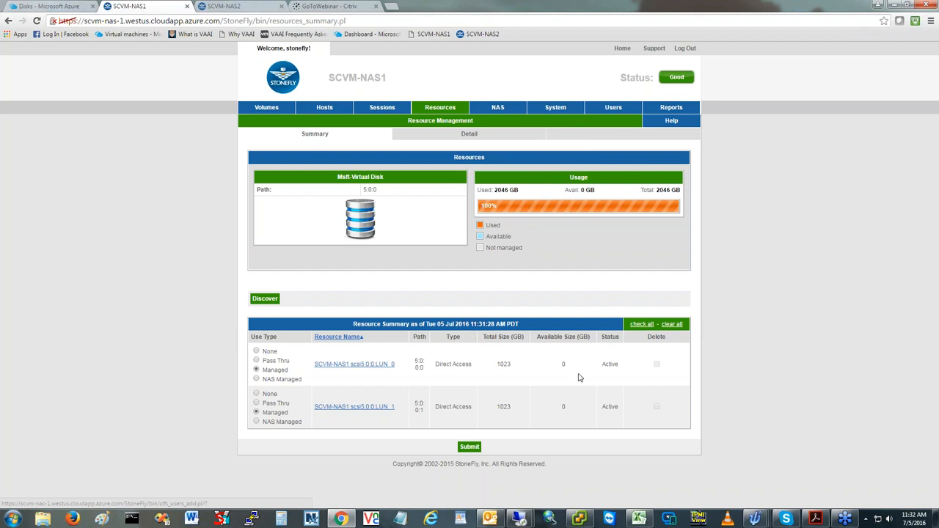
{"action": "left_click", "coordinate": [498, 107]}
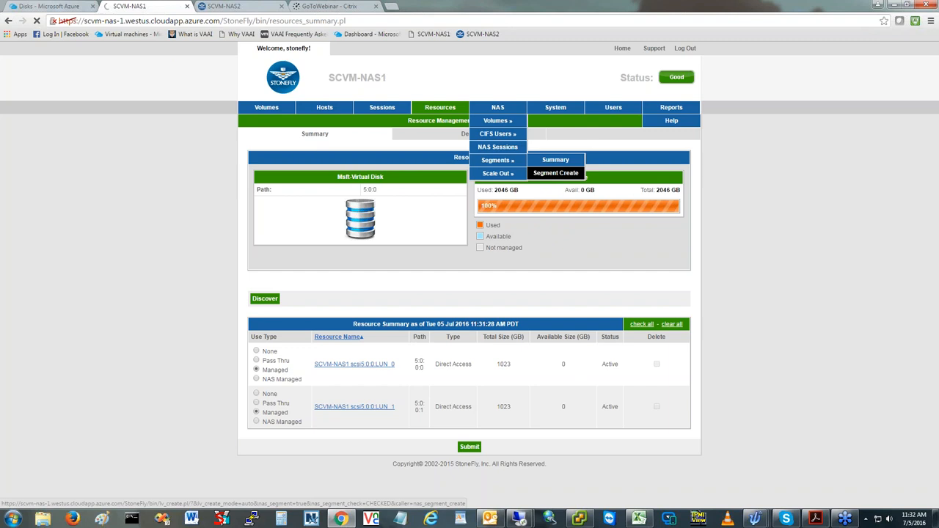
Step: Bring up the Segment Create form proposing nas-segment-0002 with 0 GB available
{"action": "left_click", "coordinate": [554, 173]}
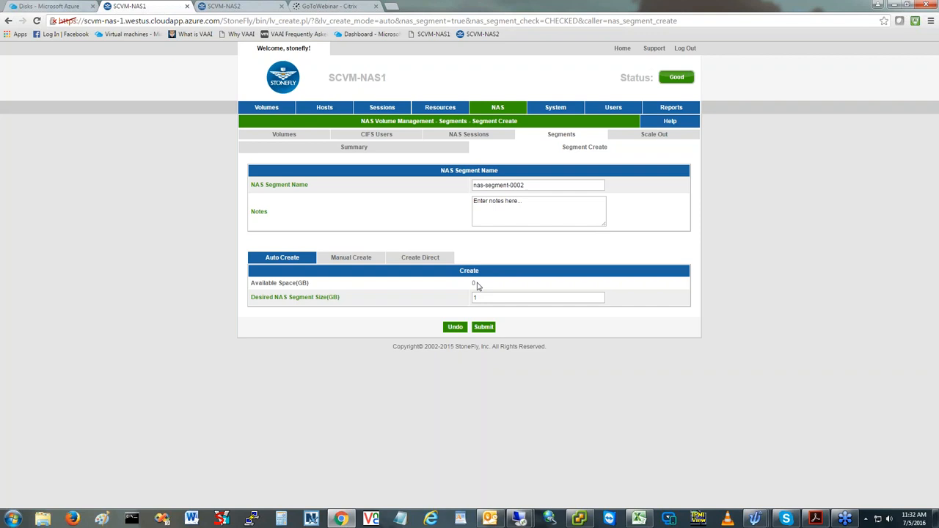
{"action": "mouse_move", "coordinate": [493, 287]}
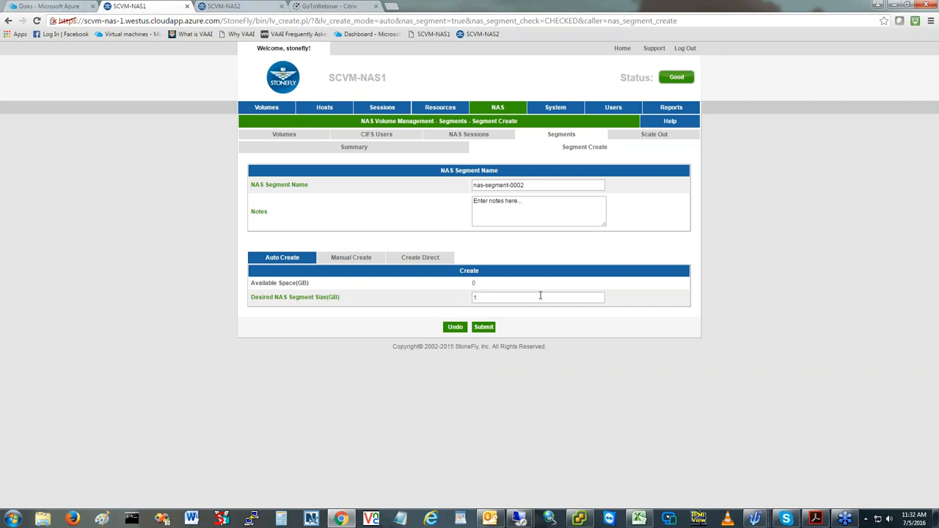
{"action": "mouse_move", "coordinate": [443, 449]}
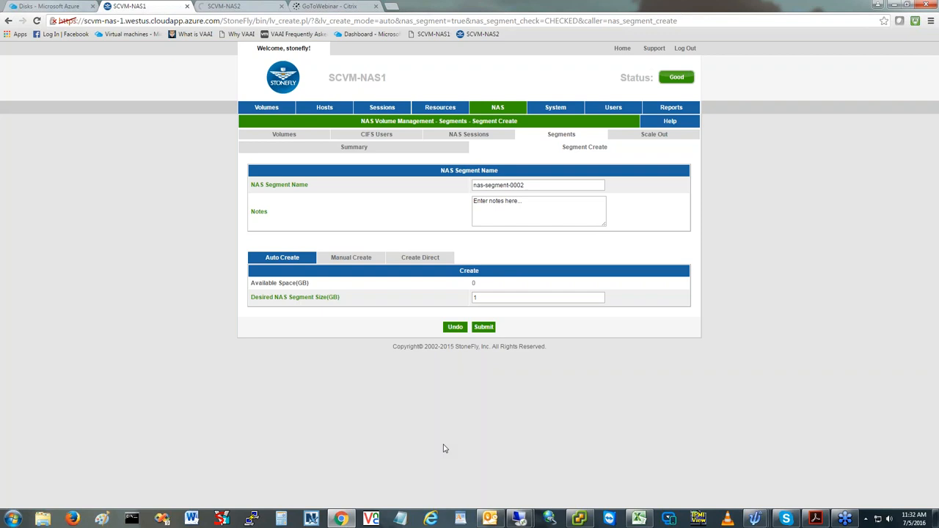
{"action": "mouse_move", "coordinate": [396, 429]}
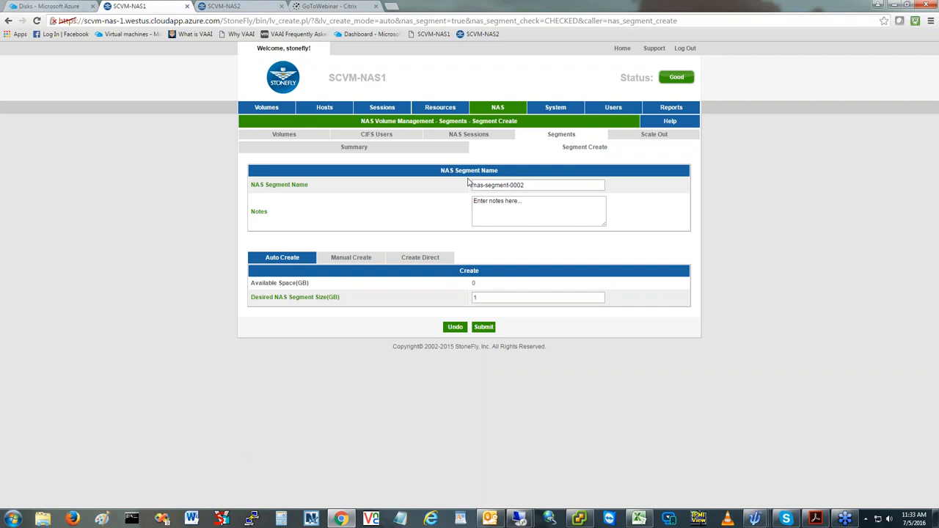
{"action": "left_click", "coordinate": [497, 107]}
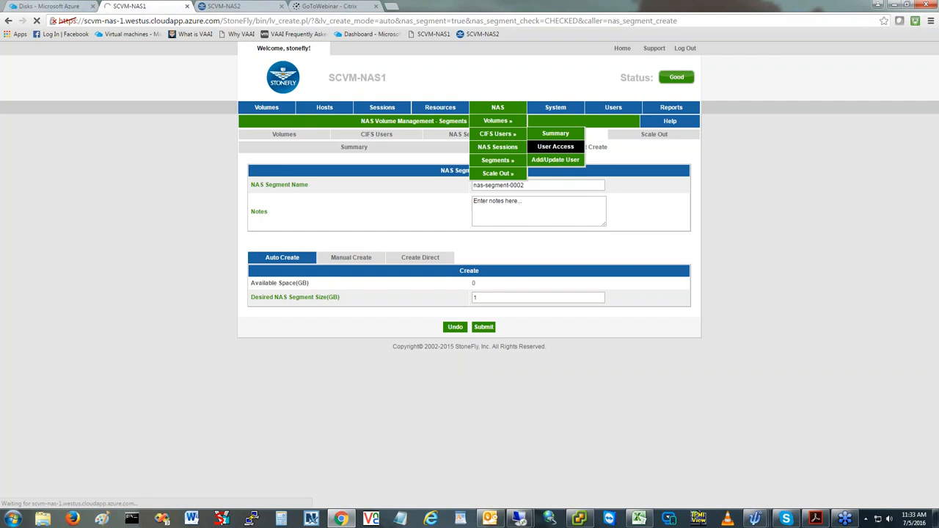
Step: Grant sfsupport Read/Write&Admin CIFS access to Veeam-NAS and confirm the change
{"action": "left_click", "coordinate": [554, 146]}
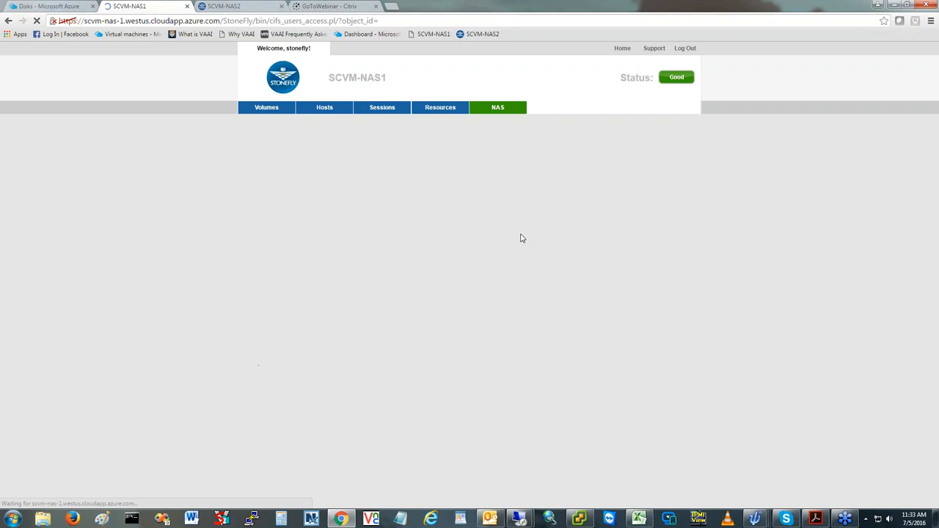
{"action": "left_click", "coordinate": [497, 107]}
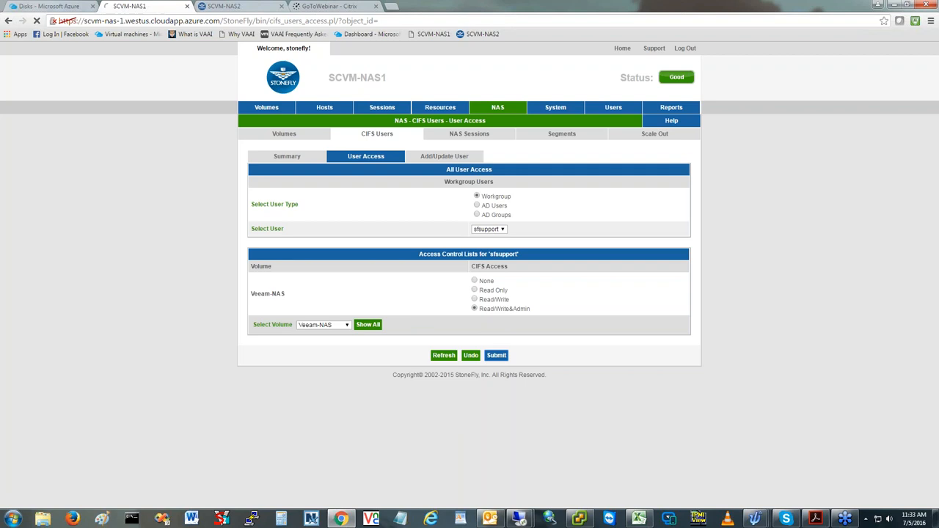
{"action": "left_click", "coordinate": [496, 355]}
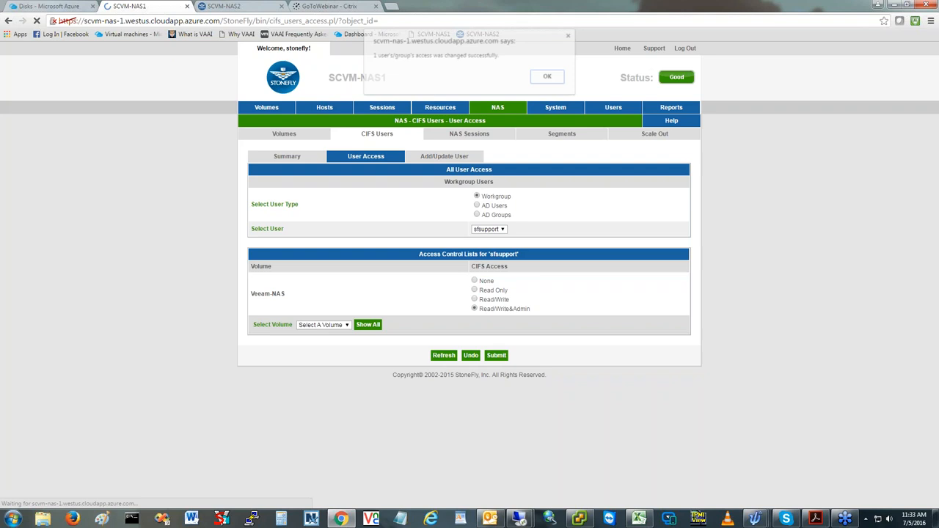
{"action": "left_click", "coordinate": [546, 76]}
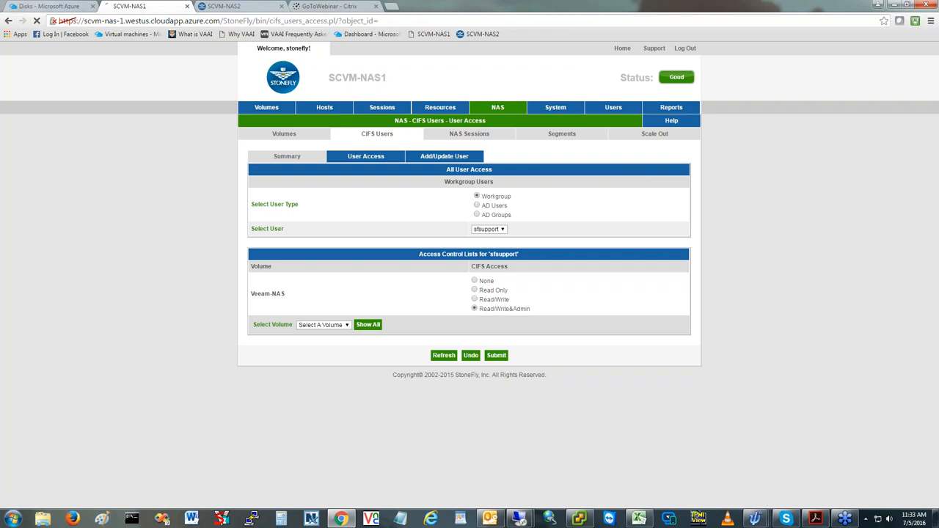
Step: Visit the Add/Update User form, then switch to the SCVM-NAS2 node's console home page
{"action": "left_click", "coordinate": [443, 156]}
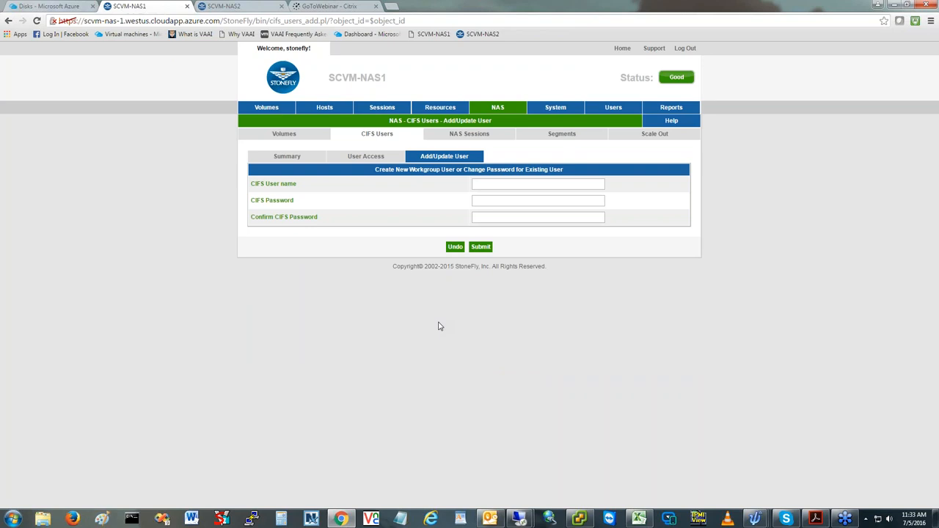
{"action": "mouse_move", "coordinate": [521, 316]}
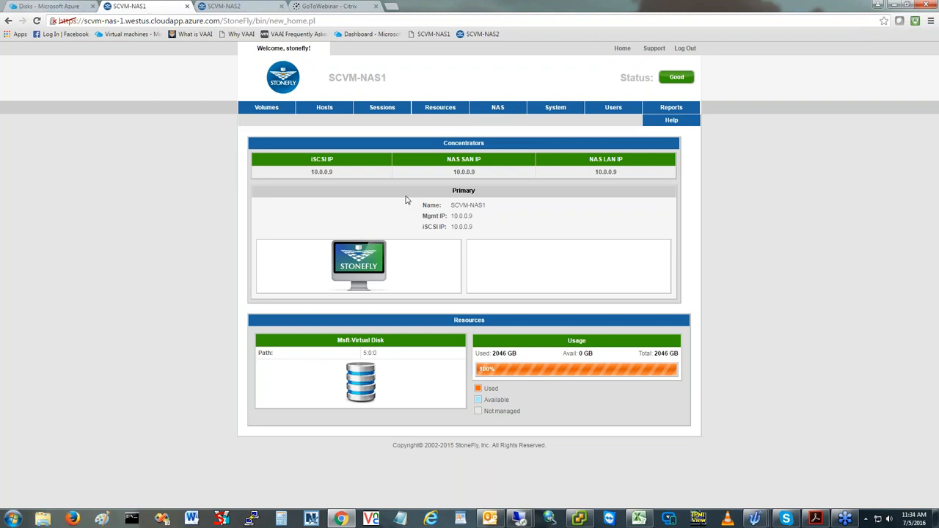
{"action": "mouse_move", "coordinate": [780, 280]}
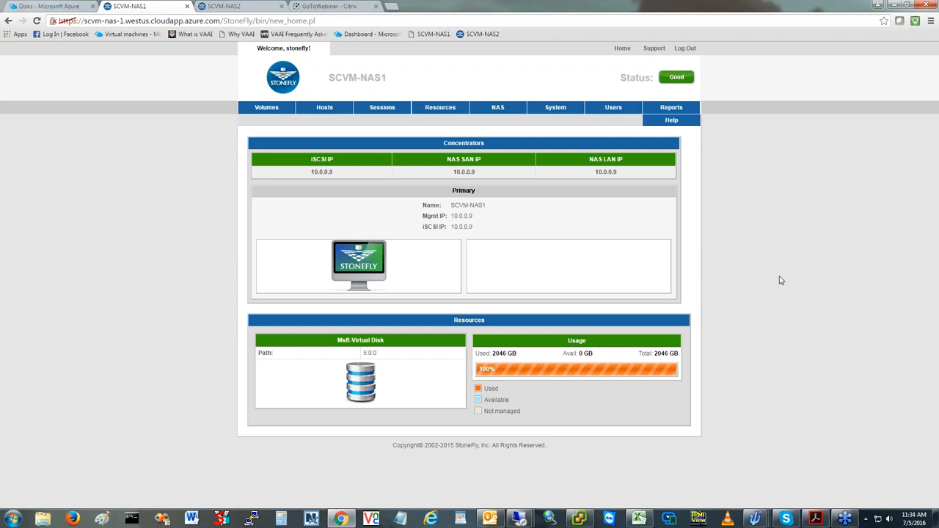
{"action": "left_click", "coordinate": [228, 6]}
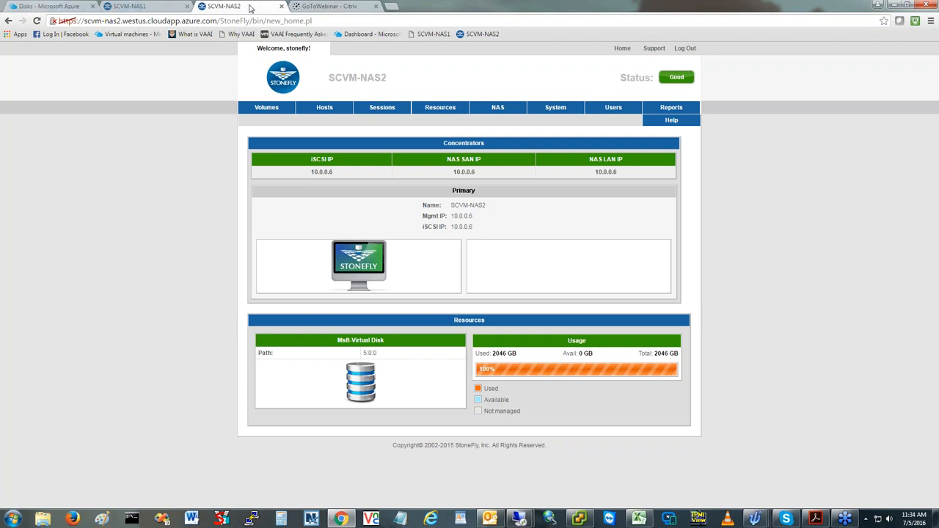
Step: Show SCVM-NAS2's NAS Scale Out page for joining a configuration by management IP
{"action": "left_click", "coordinate": [497, 107]}
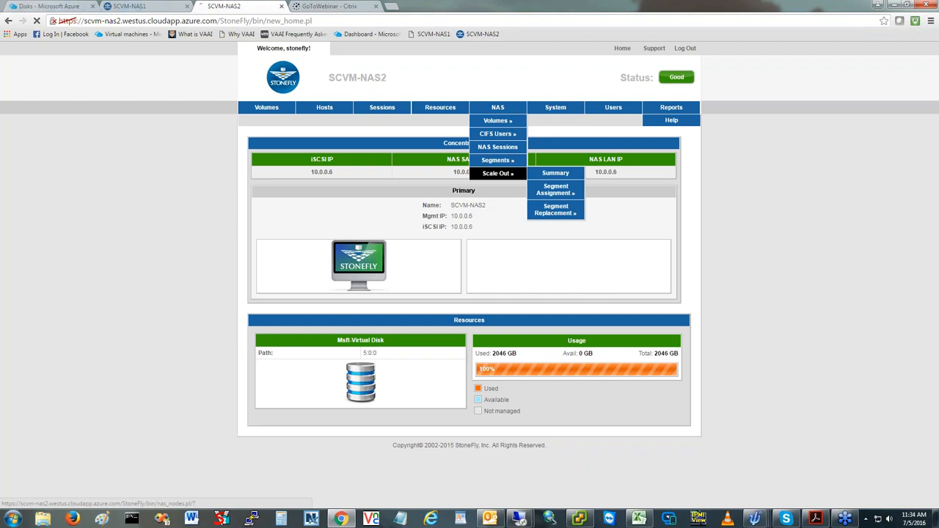
{"action": "left_click", "coordinate": [496, 173]}
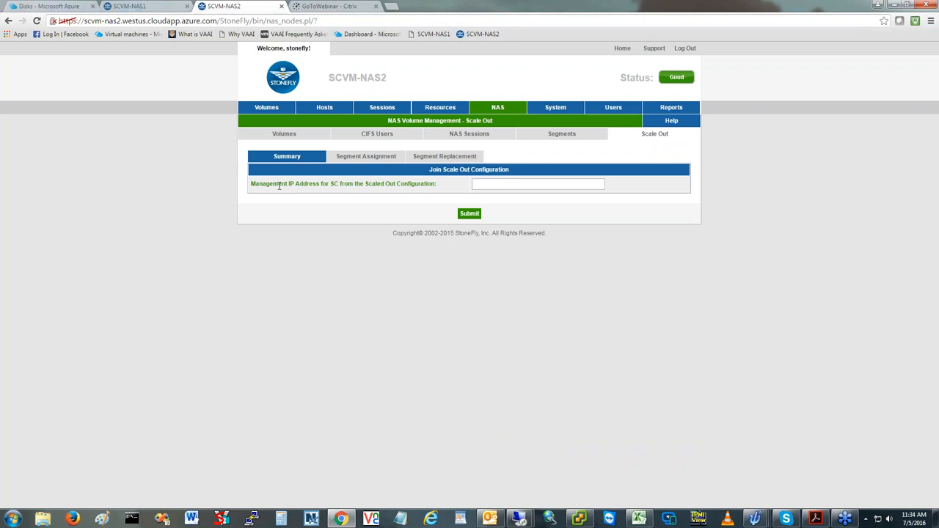
{"action": "mouse_move", "coordinate": [273, 192]}
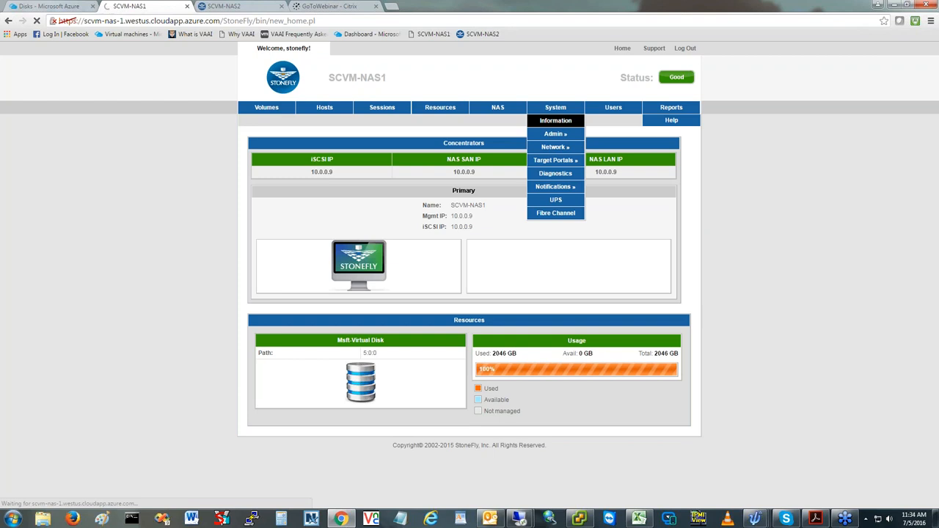
Step: Copy SCVM-NAS1's hostname from its System Information page for use as the management address
{"action": "left_click", "coordinate": [555, 120]}
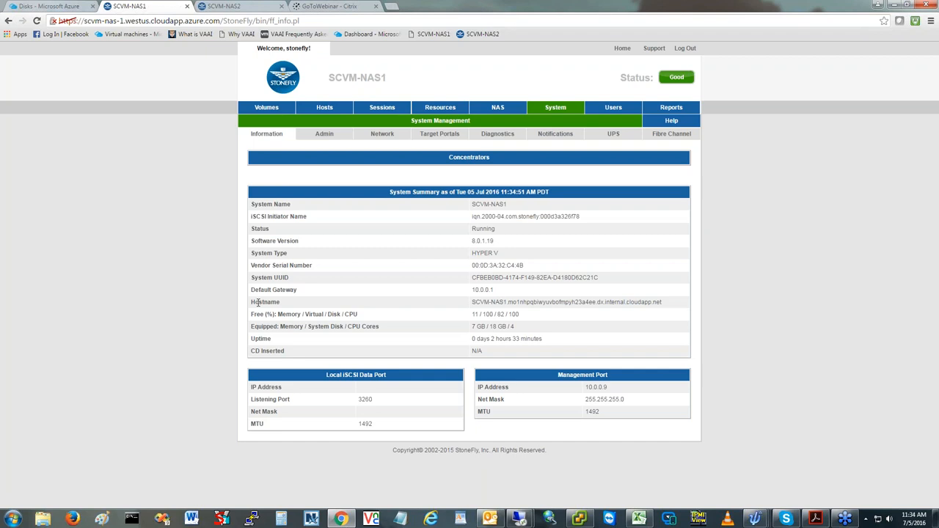
{"action": "double_click", "coordinate": [501, 302]}
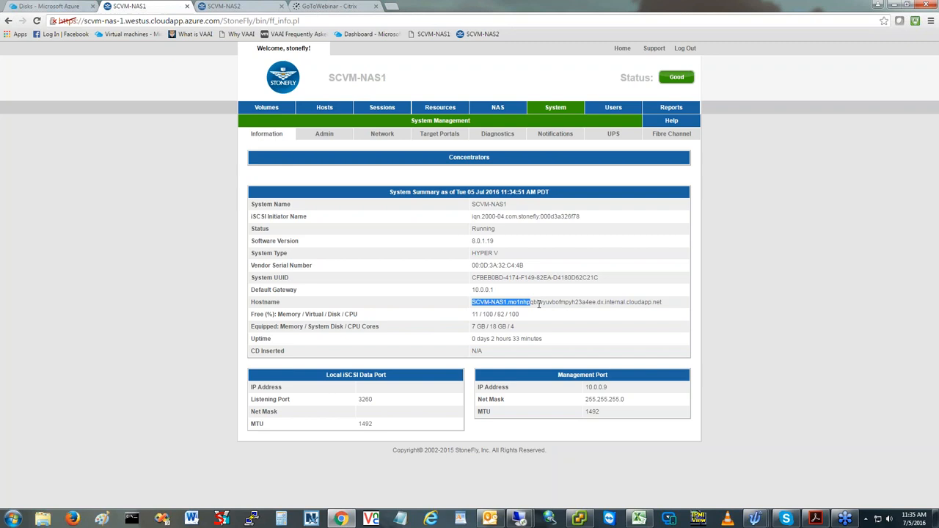
{"action": "right_click", "coordinate": [565, 302]}
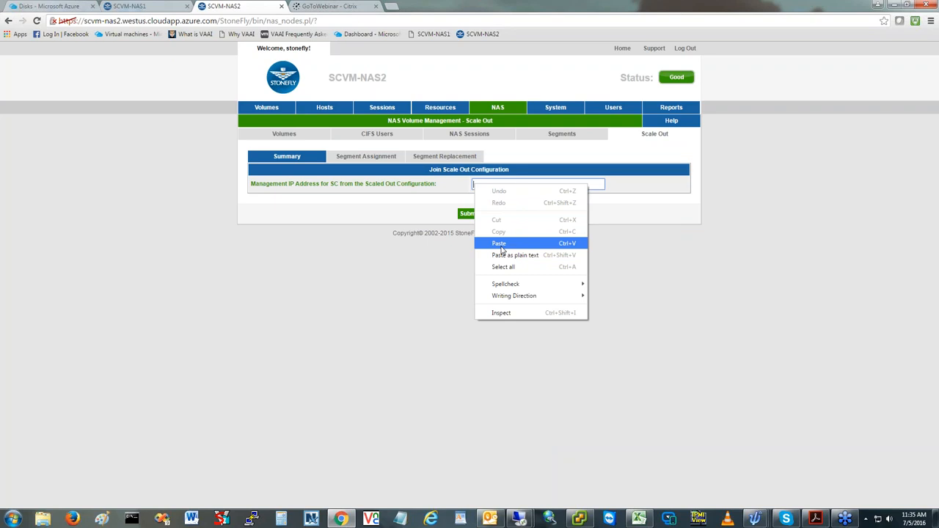
{"action": "left_click", "coordinate": [499, 244]}
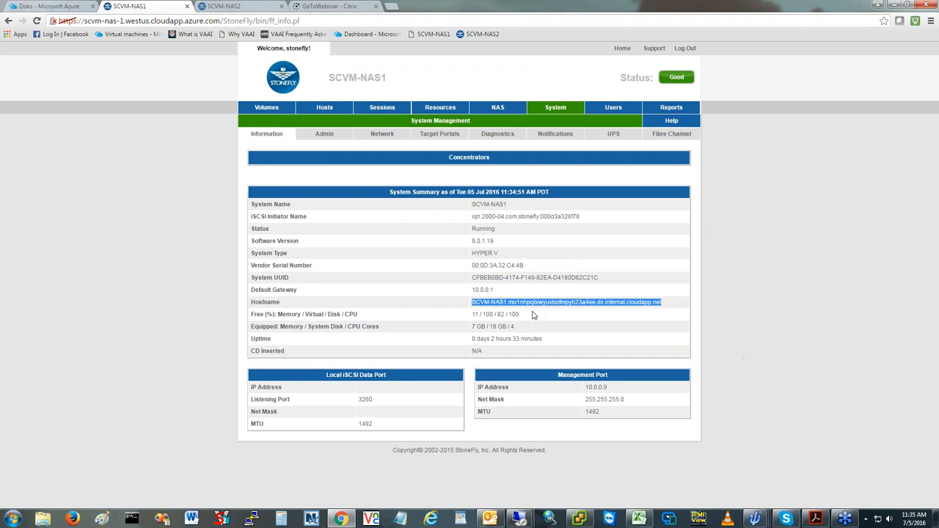
Step: Paste SCVM-NAS1's hostname into SCVM-NAS2's Scale Out join management address field
{"action": "right_click", "coordinate": [537, 183]}
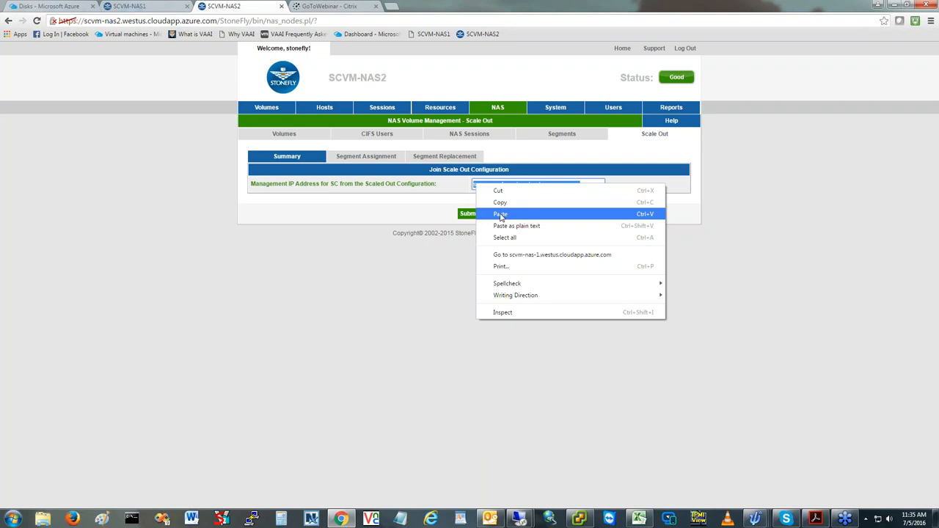
{"action": "left_click", "coordinate": [498, 214]}
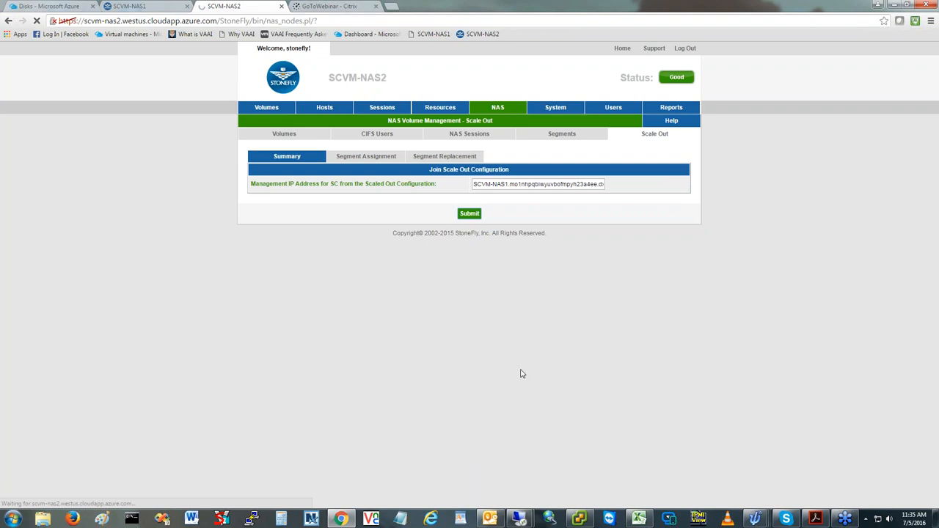
{"action": "mouse_move", "coordinate": [523, 370]}
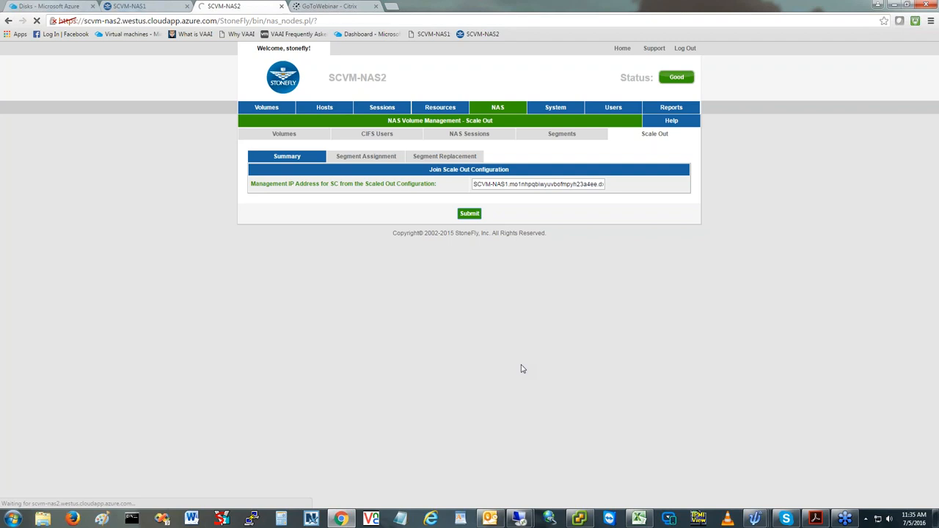
{"action": "mouse_move", "coordinate": [387, 336]}
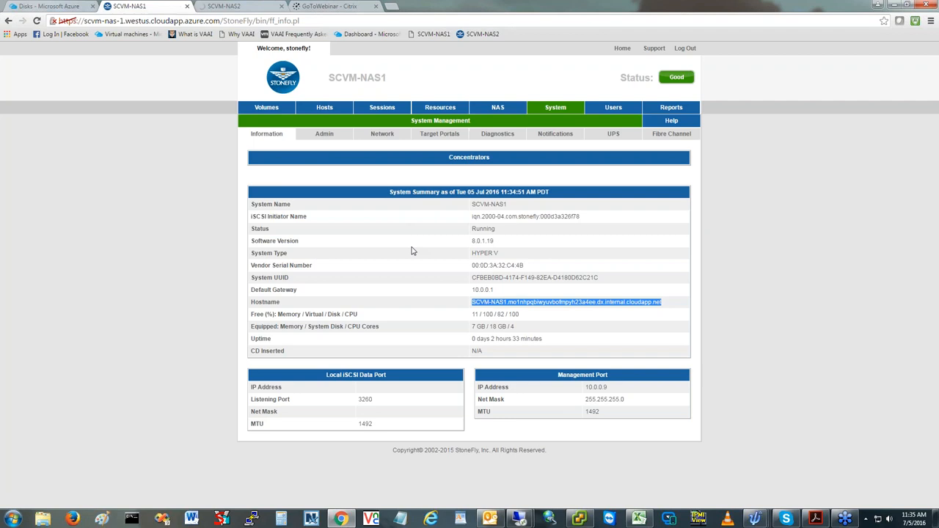
{"action": "left_click", "coordinate": [498, 108]}
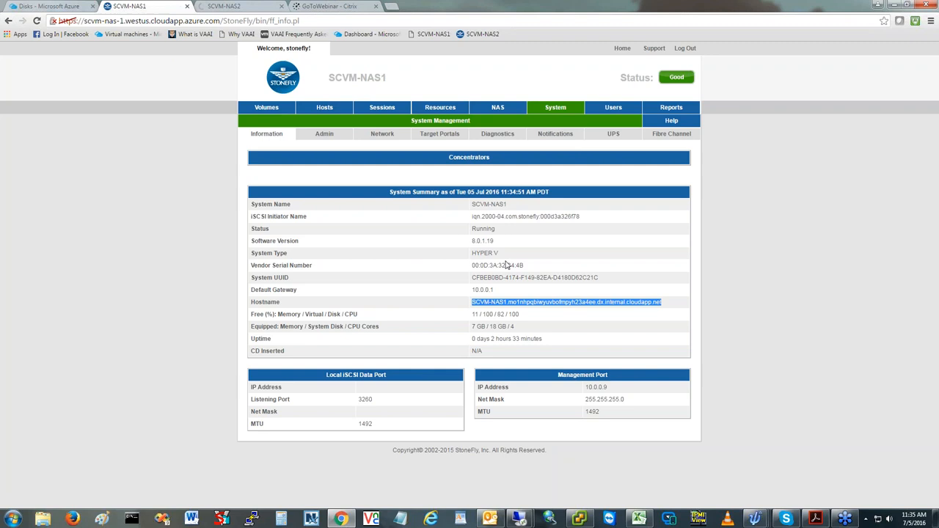
{"action": "mouse_move", "coordinate": [452, 311]}
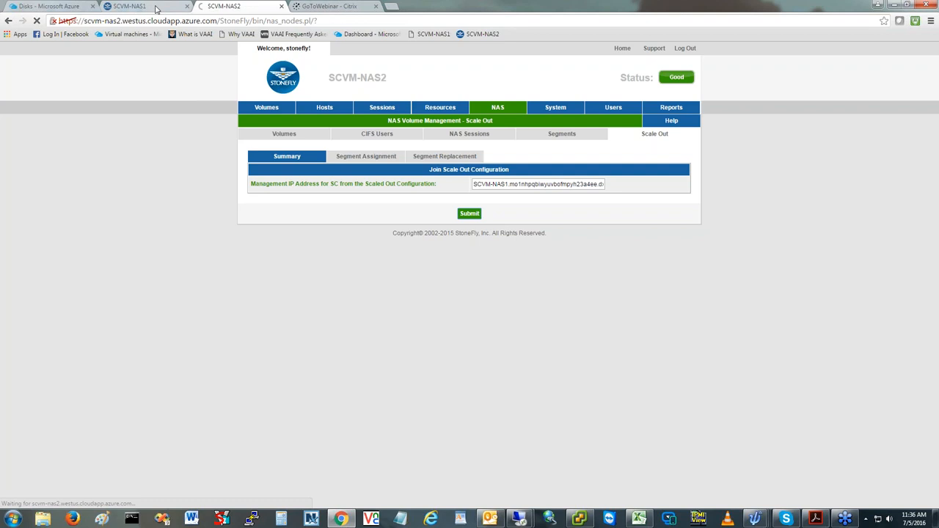
Step: Submit the Join Scale Out Configuration form and acknowledge the successful join of SCVM-NAS2
{"action": "left_click", "coordinate": [139, 6]}
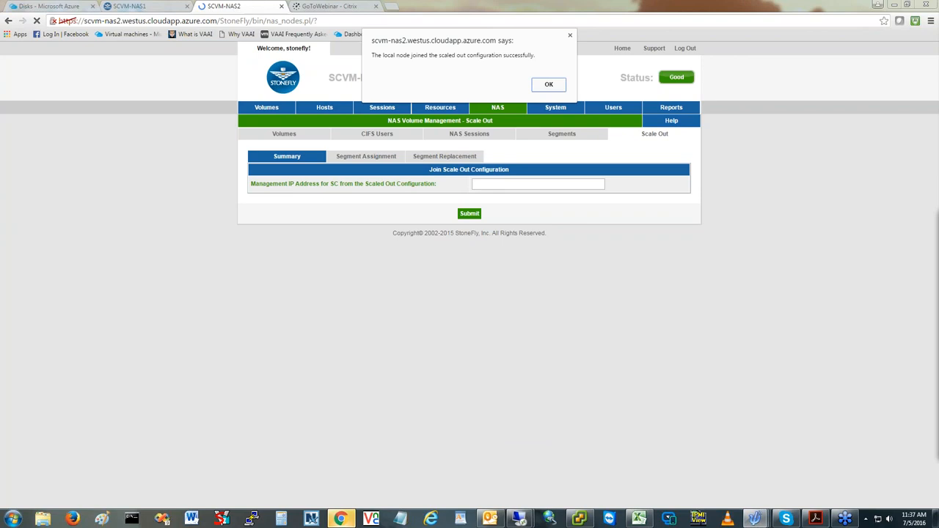
{"action": "mouse_move", "coordinate": [552, 76]}
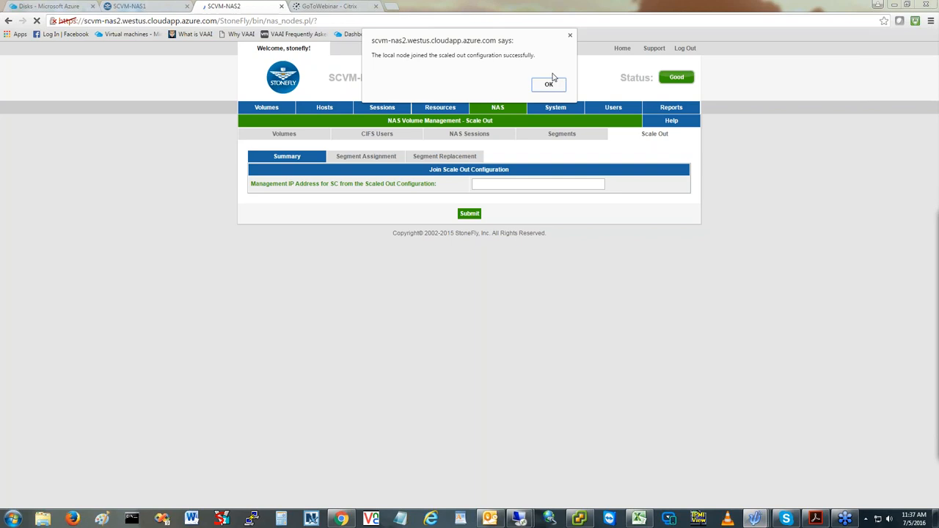
{"action": "left_click", "coordinate": [548, 83]}
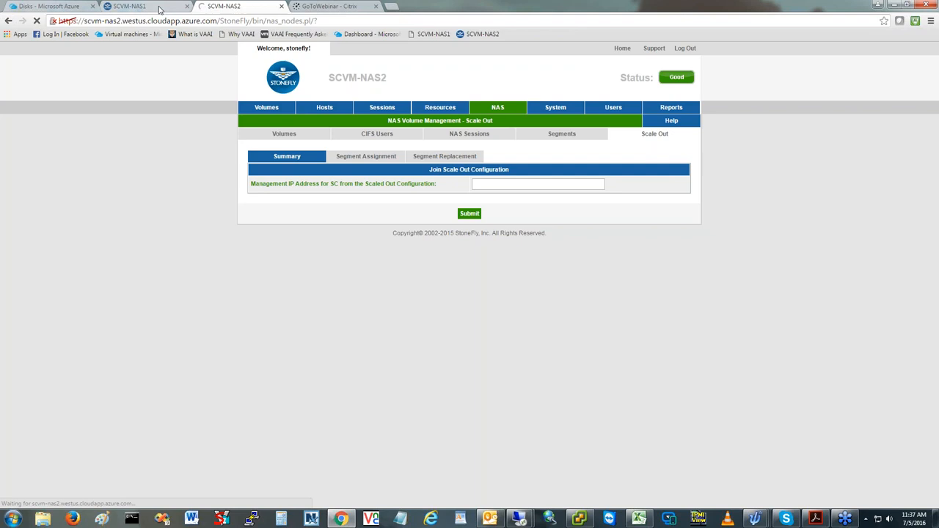
Step: Check NAS > Scale Out on SCVM-NAS1 and SCVM-NAS2, both nodes listed up and OK
{"action": "left_click", "coordinate": [139, 6]}
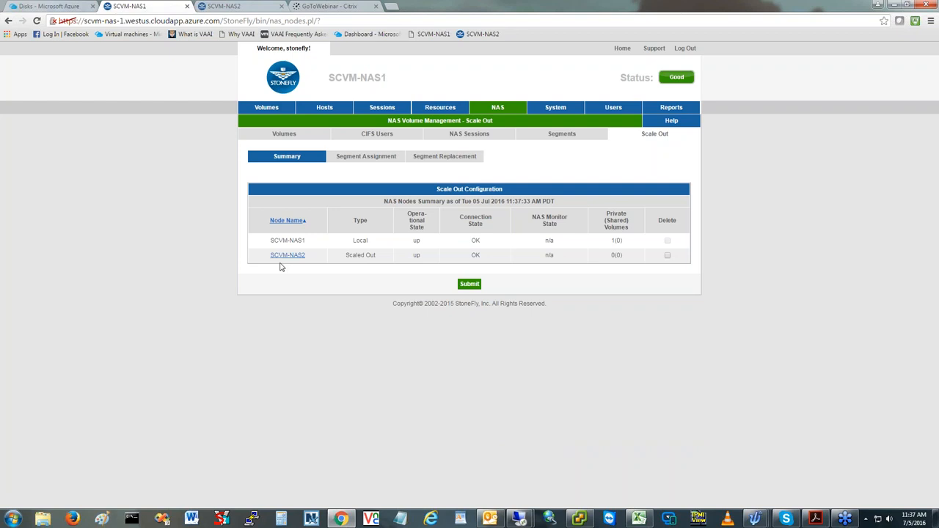
{"action": "mouse_move", "coordinate": [305, 229]}
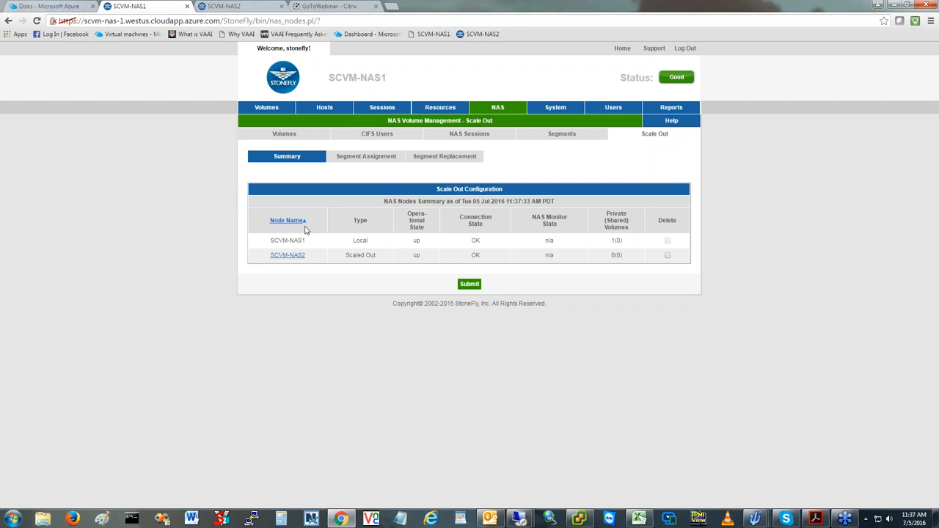
{"action": "mouse_move", "coordinate": [387, 332]}
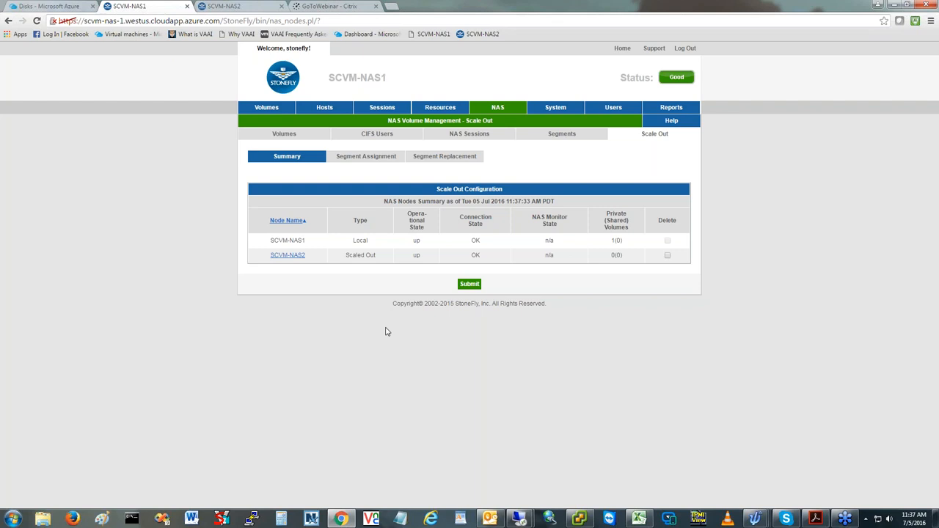
{"action": "mouse_move", "coordinate": [336, 325]}
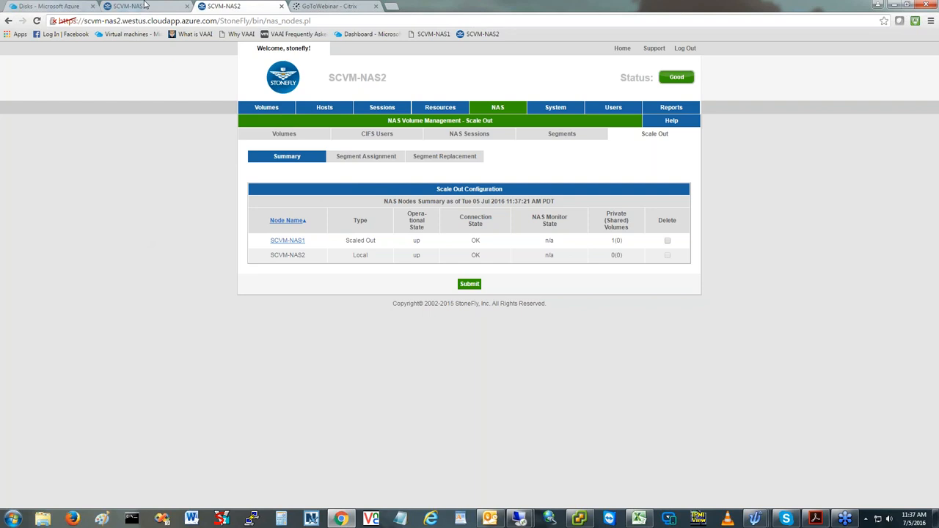
{"action": "left_click", "coordinate": [497, 108]}
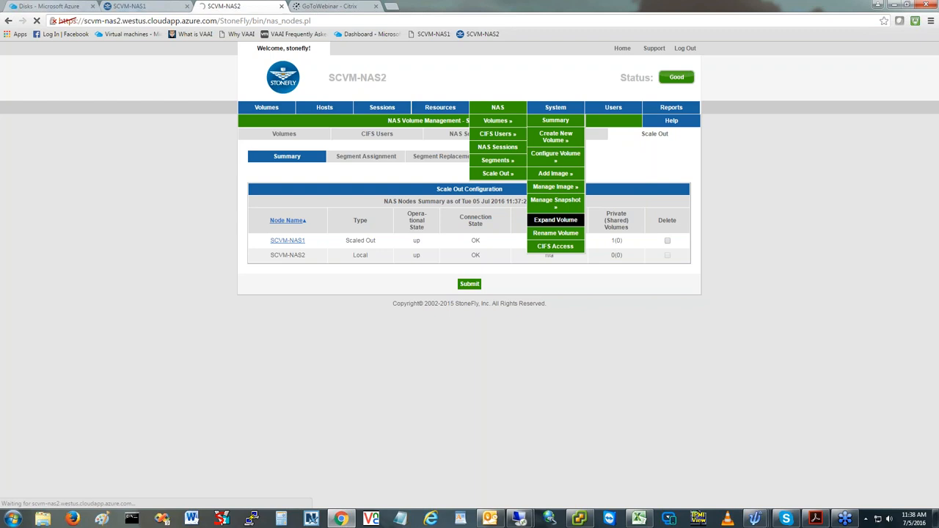
Step: Expand the Veeam-NAS volume using SCVM-NAS2's nas-segment-0001 and submit the expansion
{"action": "left_click", "coordinate": [555, 220]}
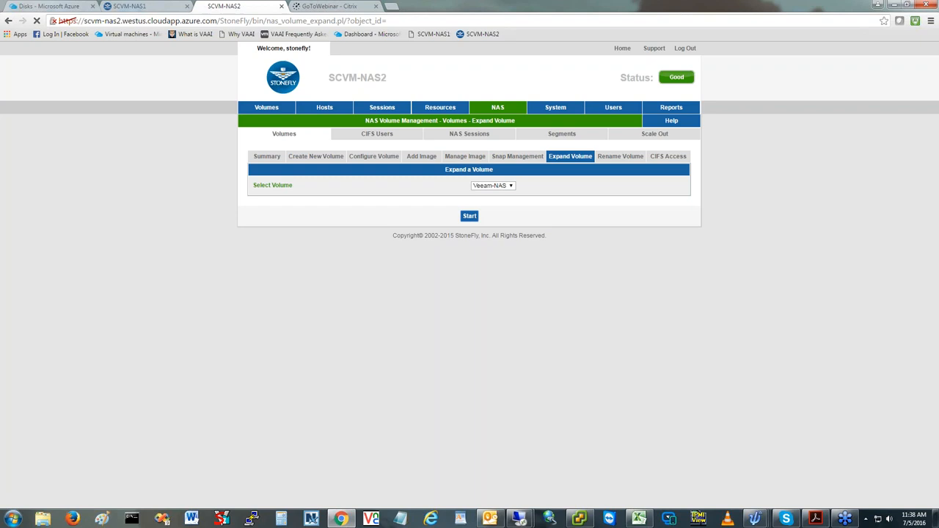
{"action": "left_click", "coordinate": [470, 216]}
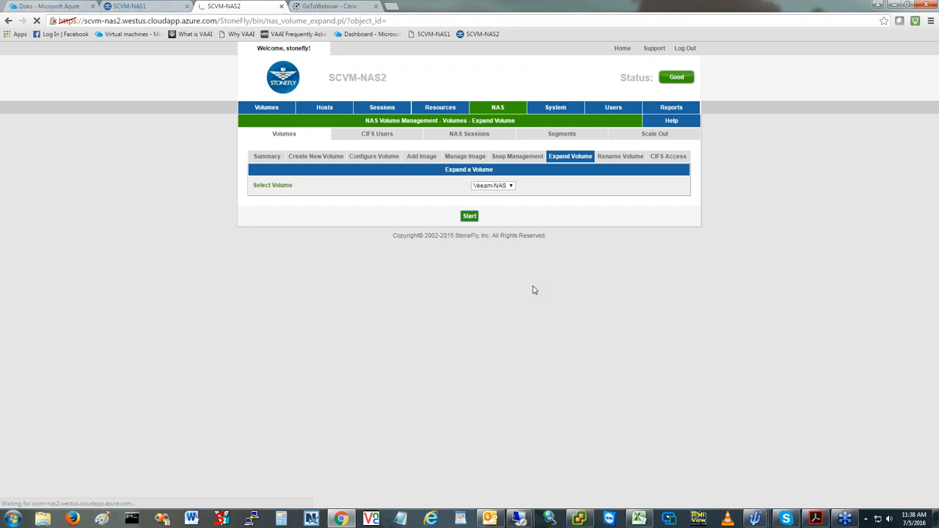
{"action": "left_click", "coordinate": [469, 216]}
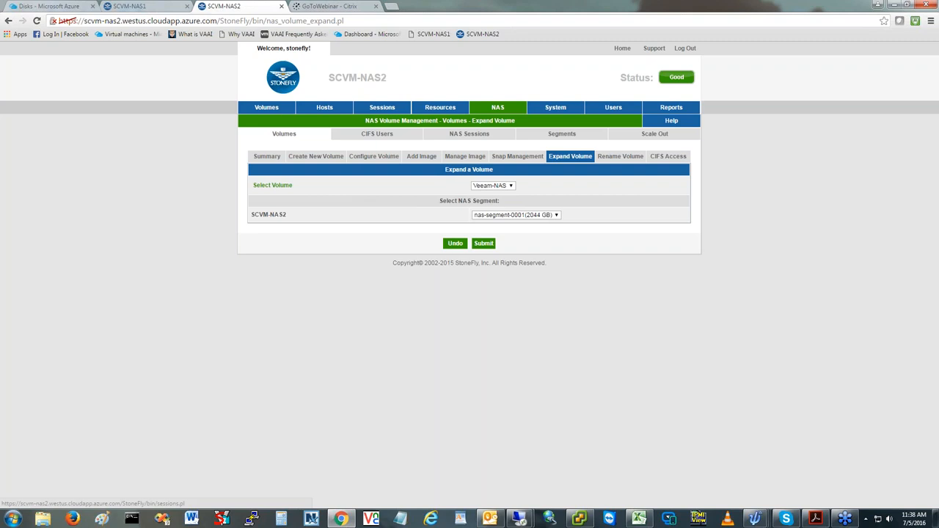
{"action": "left_click", "coordinate": [484, 244]}
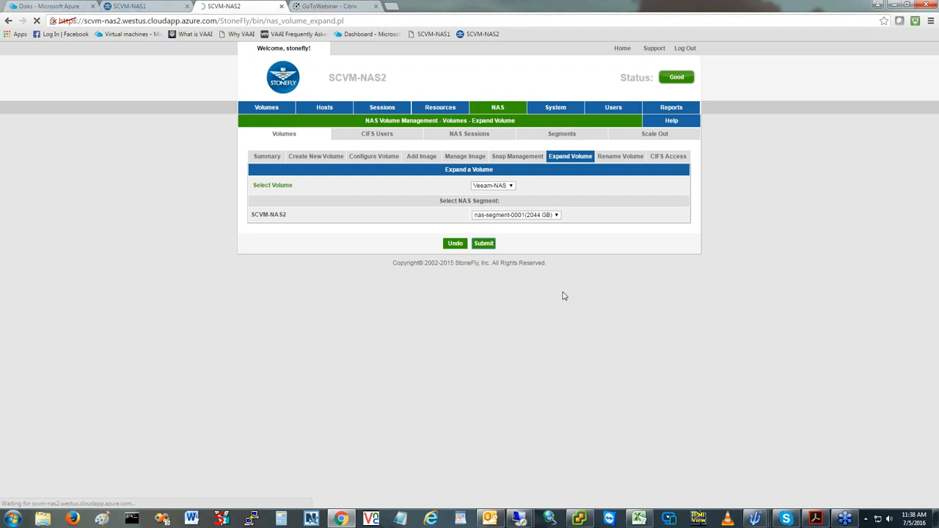
{"action": "mouse_move", "coordinate": [515, 338]}
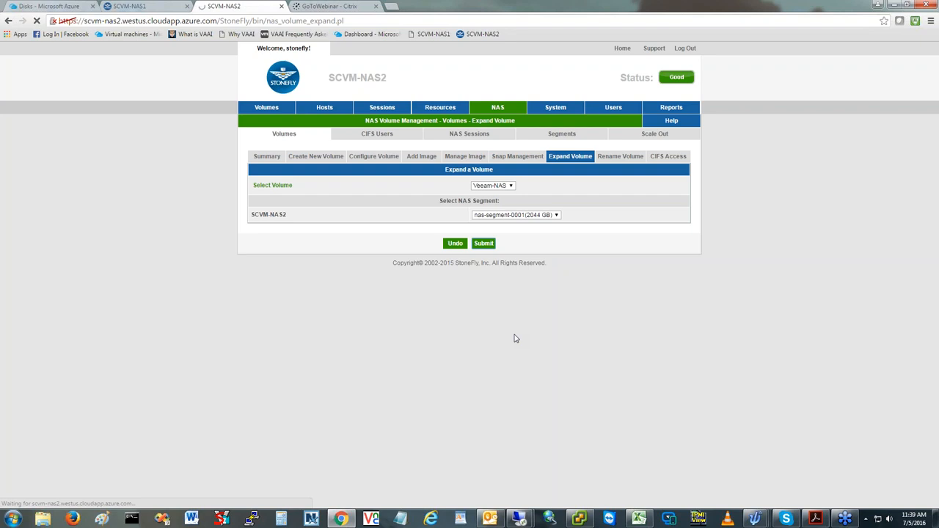
{"action": "left_click", "coordinate": [484, 244]}
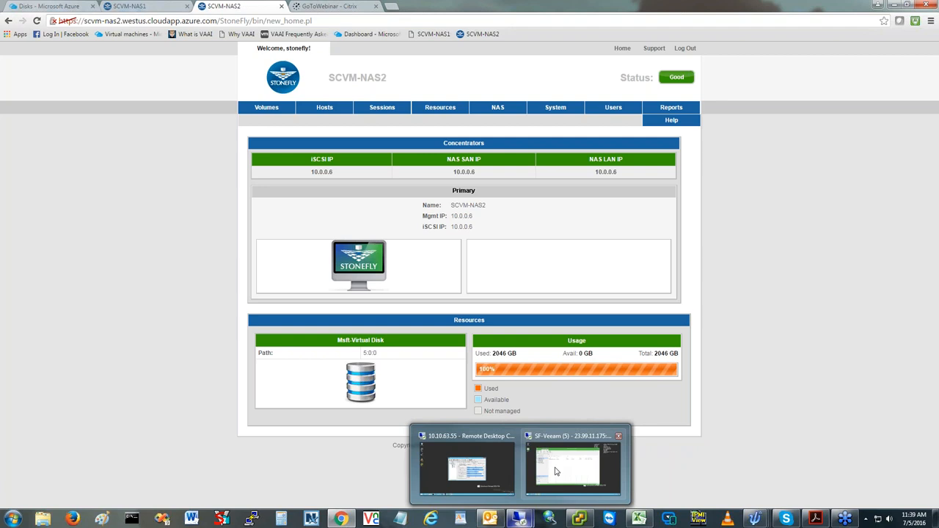
Step: Start a new Veeam backup repository named SF-NAS of type CIFS shared folder
{"action": "left_click", "coordinate": [575, 466]}
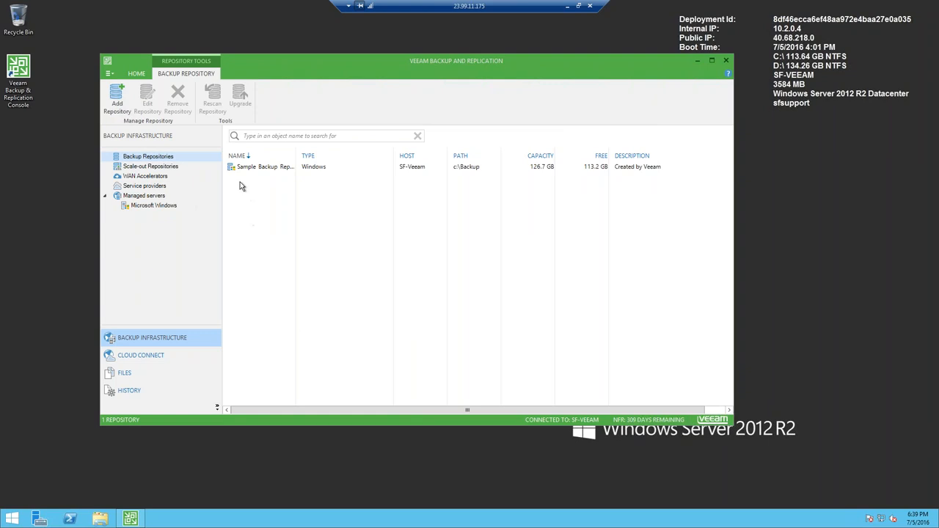
{"action": "mouse_move", "coordinate": [287, 211]}
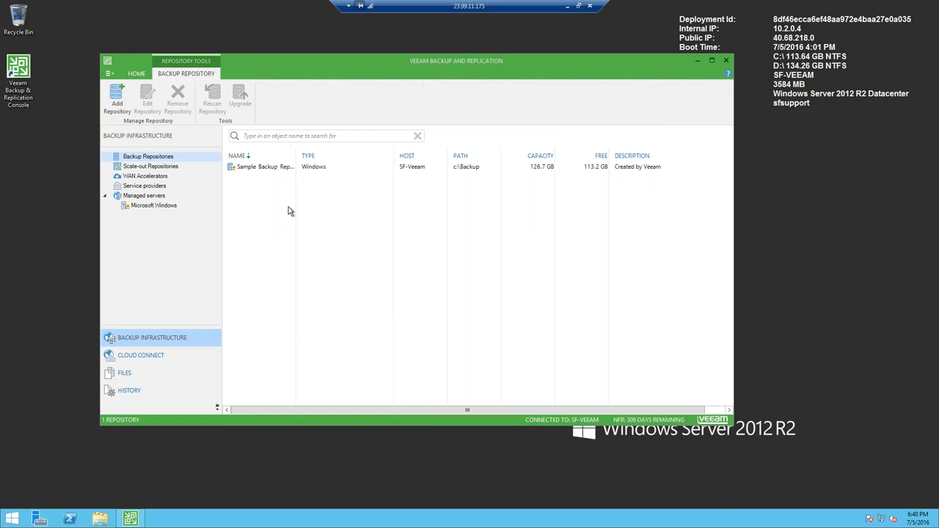
{"action": "left_click", "coordinate": [118, 99]}
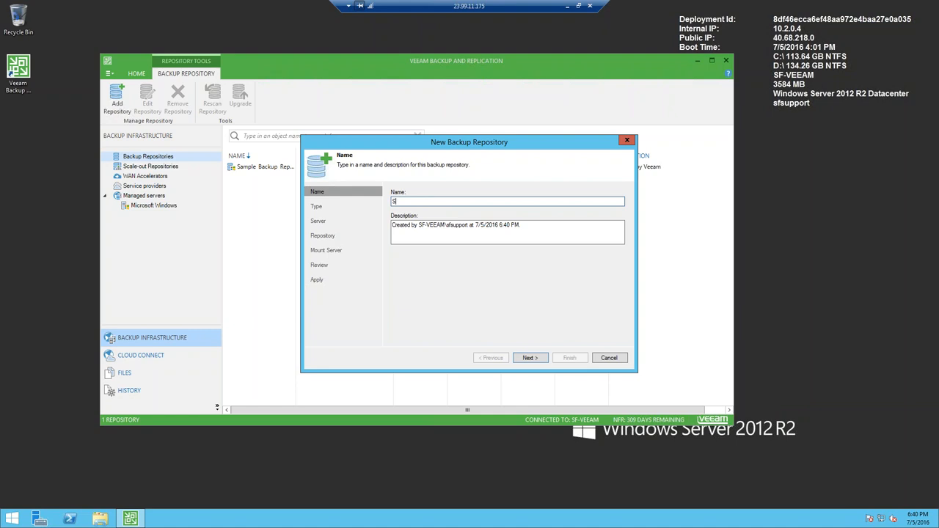
{"action": "type", "text": "F-NAS"}
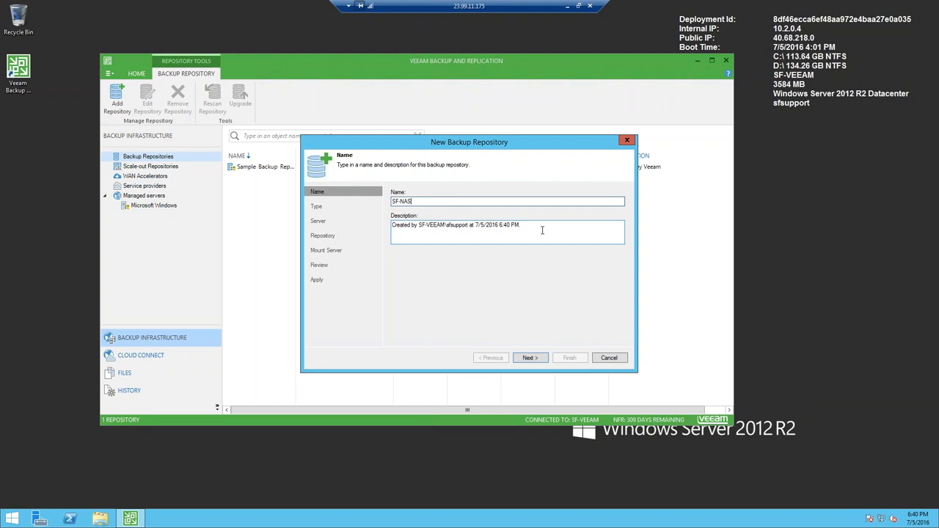
{"action": "left_click", "coordinate": [530, 358]}
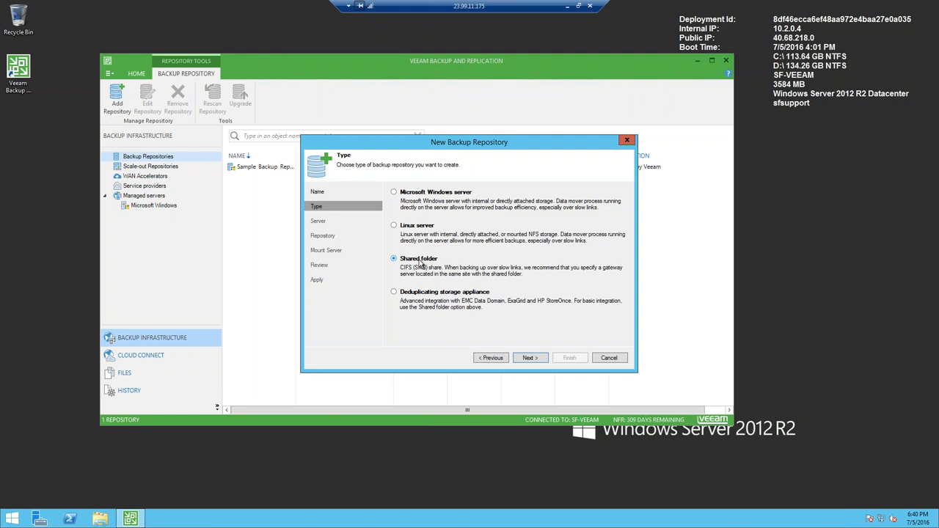
{"action": "left_click", "coordinate": [529, 357]}
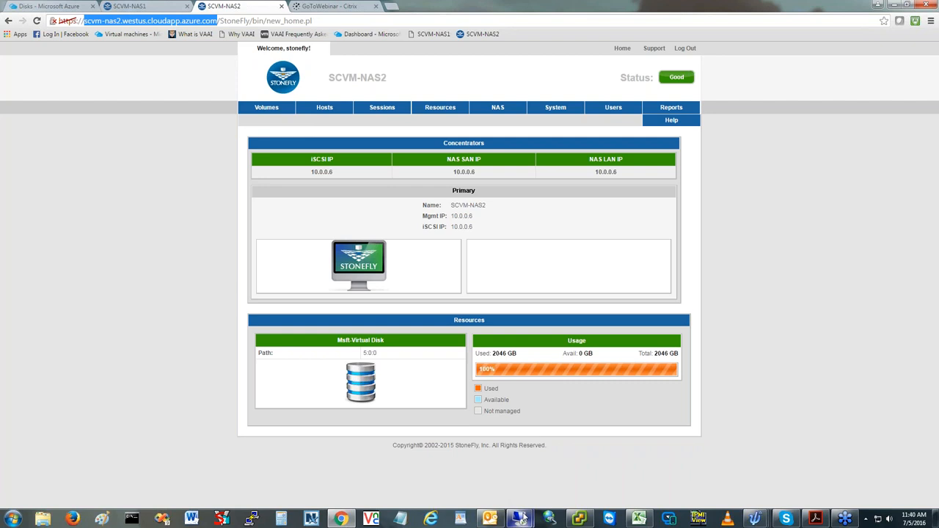
{"action": "mouse_move", "coordinate": [519, 519]}
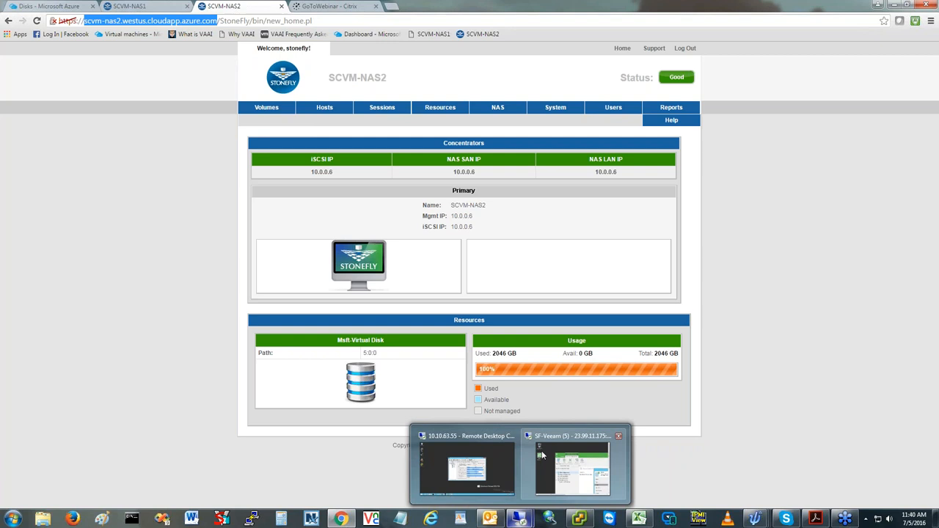
Step: Set the shared folder to the pasted NAS address followed by \Veeam-NAS
{"action": "left_click", "coordinate": [573, 467]}
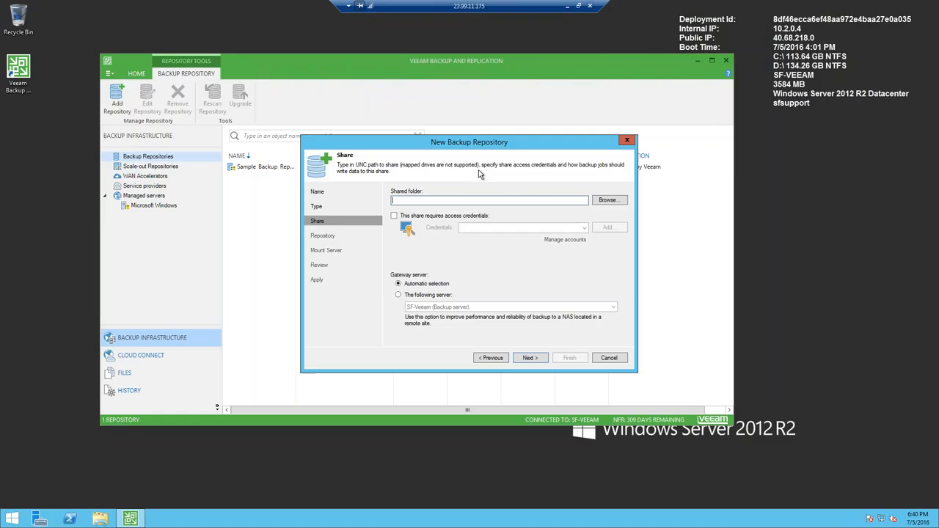
{"action": "right_click", "coordinate": [490, 200]}
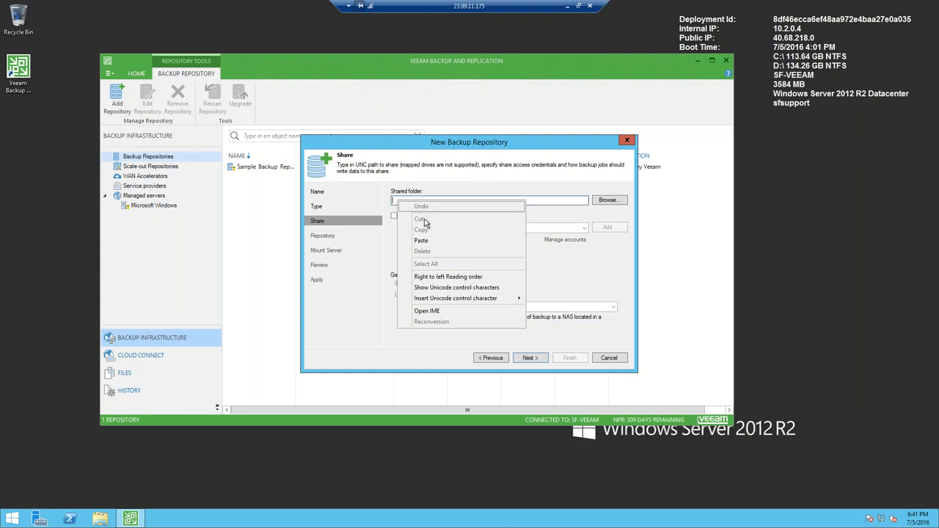
{"action": "left_click", "coordinate": [421, 241]}
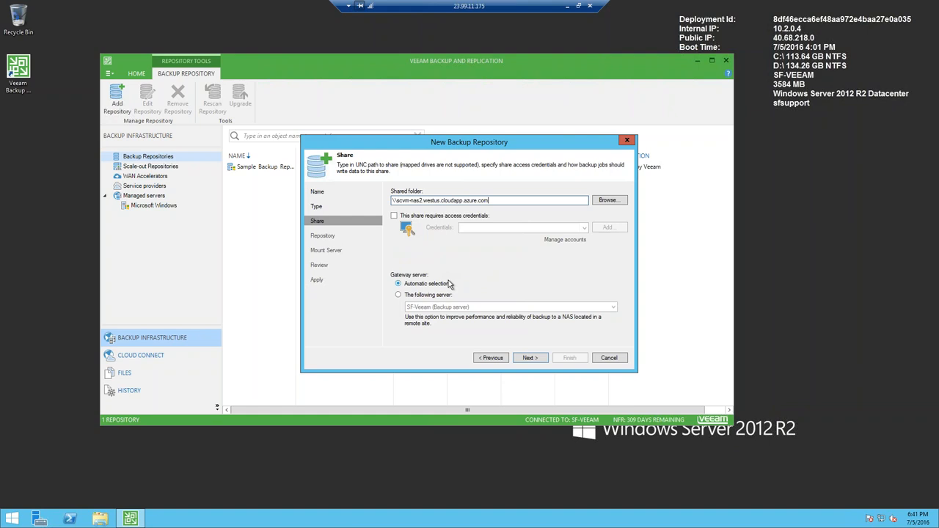
{"action": "type", "text": "\\Veeam-NAS"}
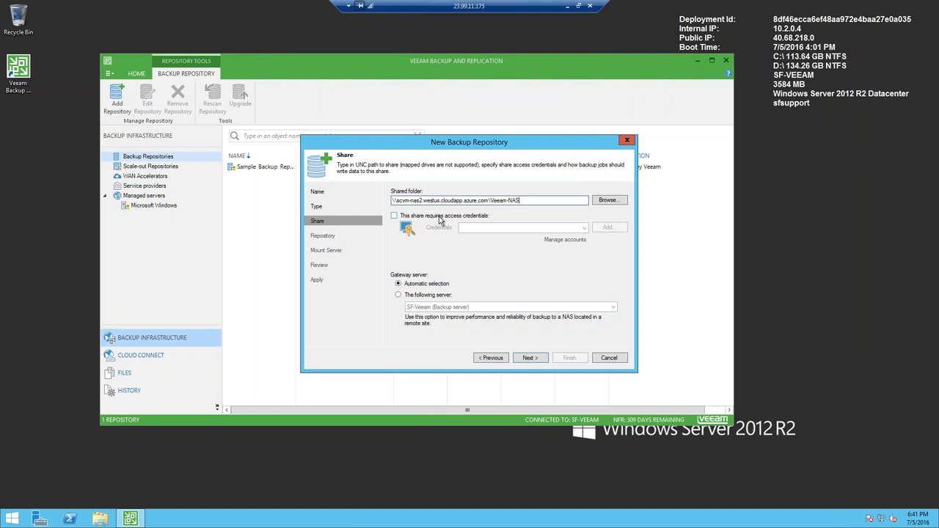
Step: Require access credentials for the share, add and select saved credentials, and continue
{"action": "left_click", "coordinate": [395, 214]}
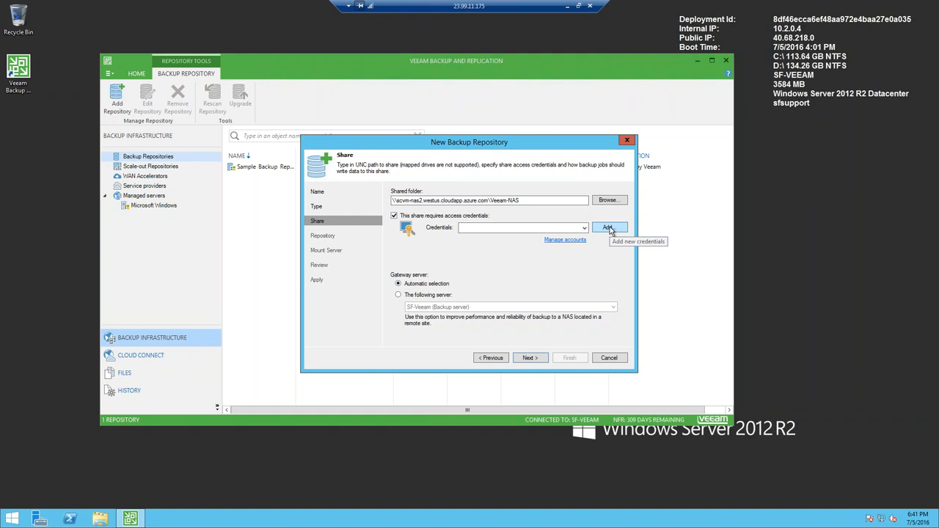
{"action": "left_click", "coordinate": [609, 228]}
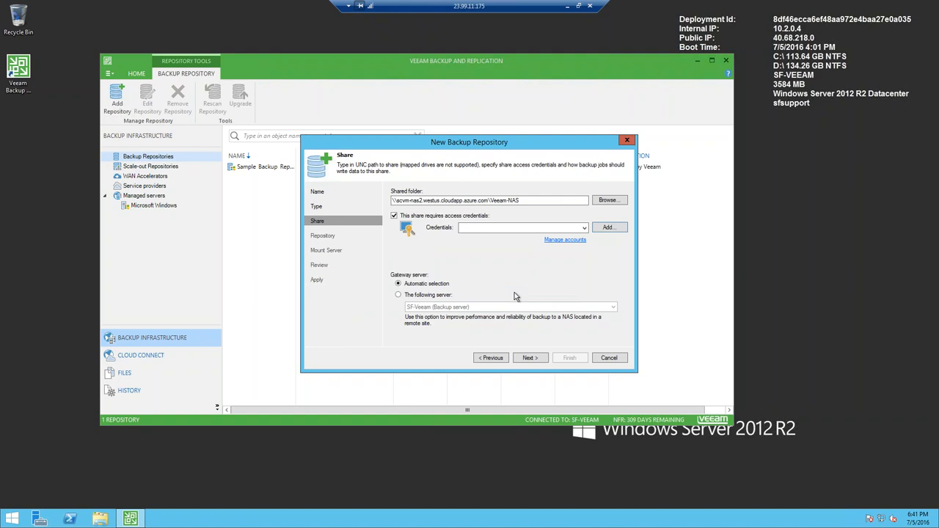
{"action": "left_click", "coordinate": [522, 225]}
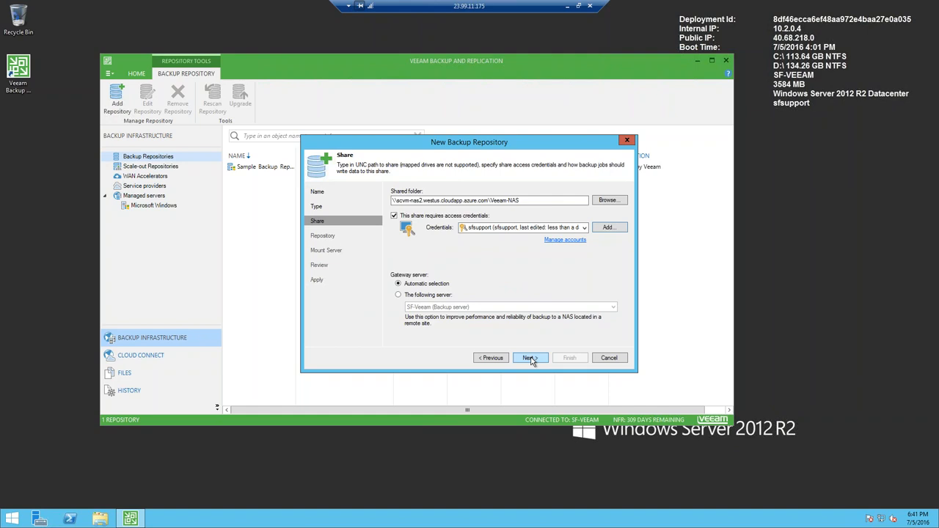
{"action": "left_click", "coordinate": [530, 358]}
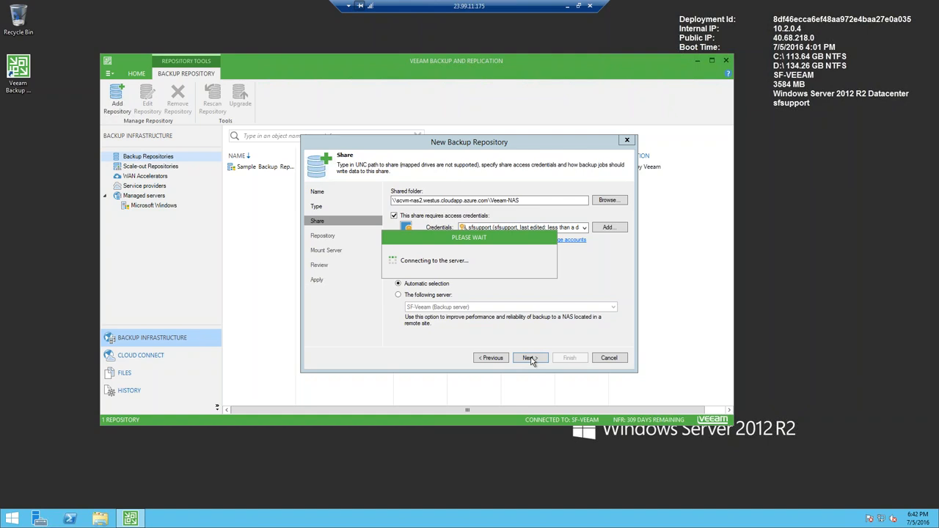
Step: Accept the 4.0 TB repository location with concurrent tasks limited to 4 and continue
{"action": "left_click", "coordinate": [528, 358]}
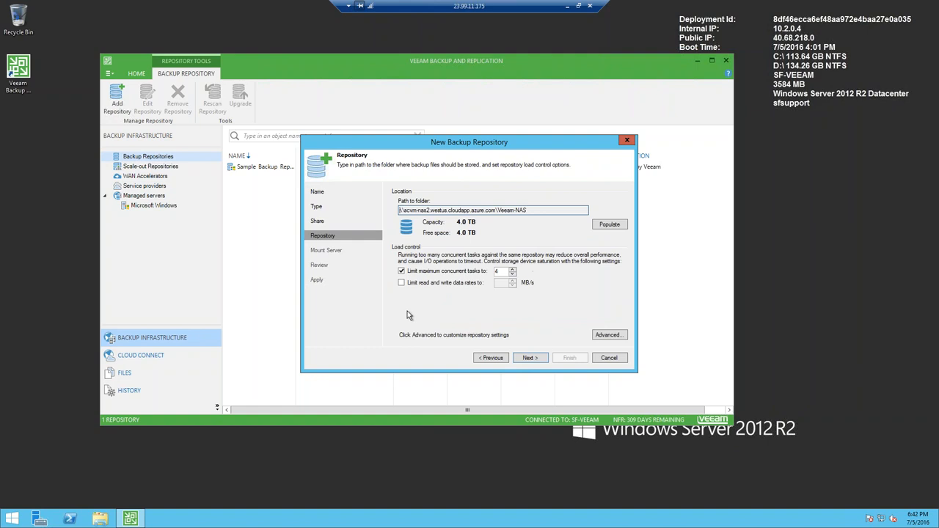
{"action": "mouse_move", "coordinate": [431, 319]}
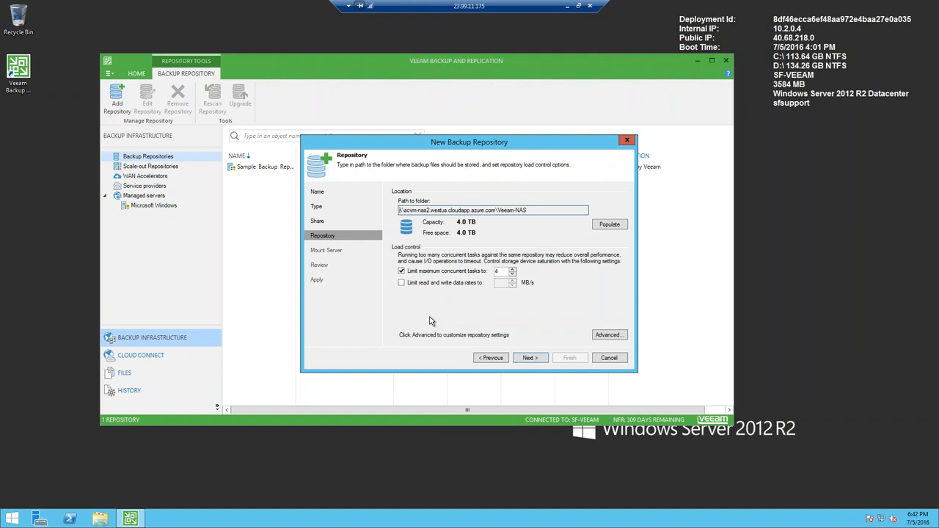
{"action": "mouse_move", "coordinate": [418, 255]}
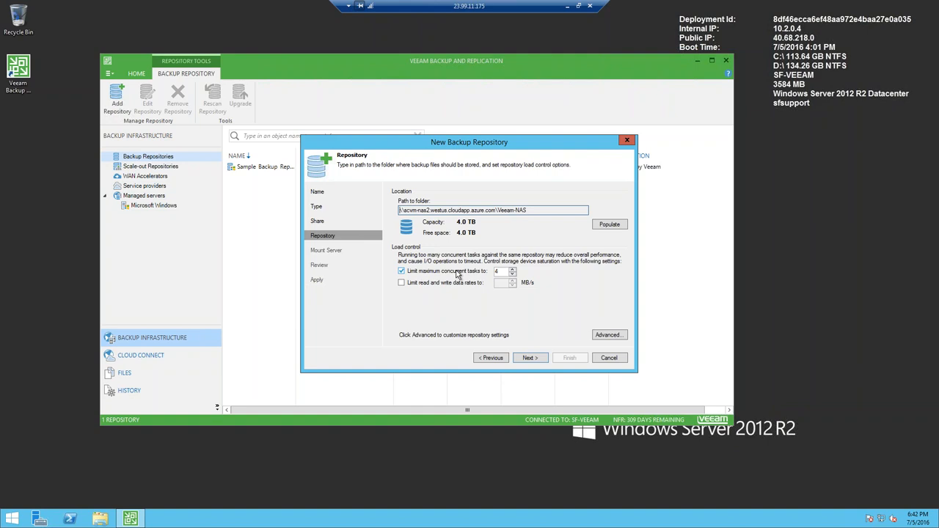
{"action": "left_click", "coordinate": [530, 358]}
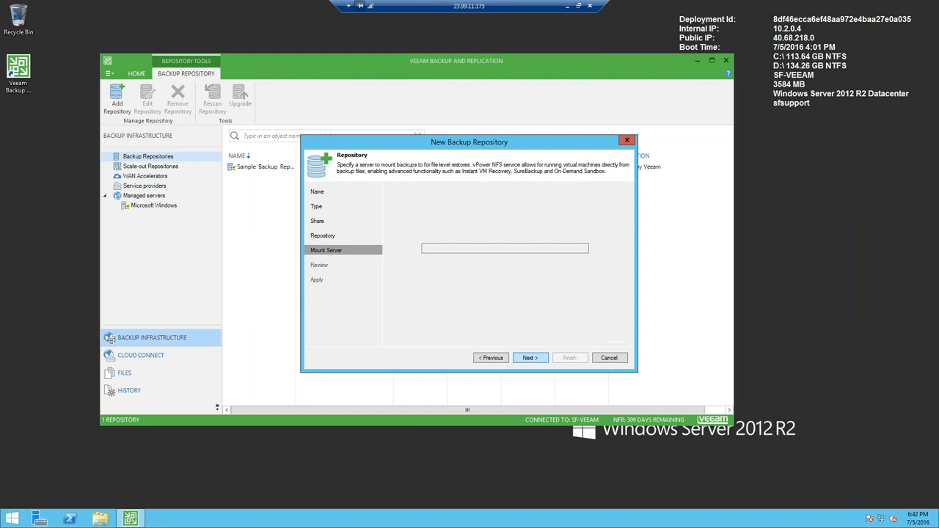
Step: Keep SF-Veeam as mount server with vPower NFS enabled and continue to the Review page
{"action": "left_click", "coordinate": [530, 358]}
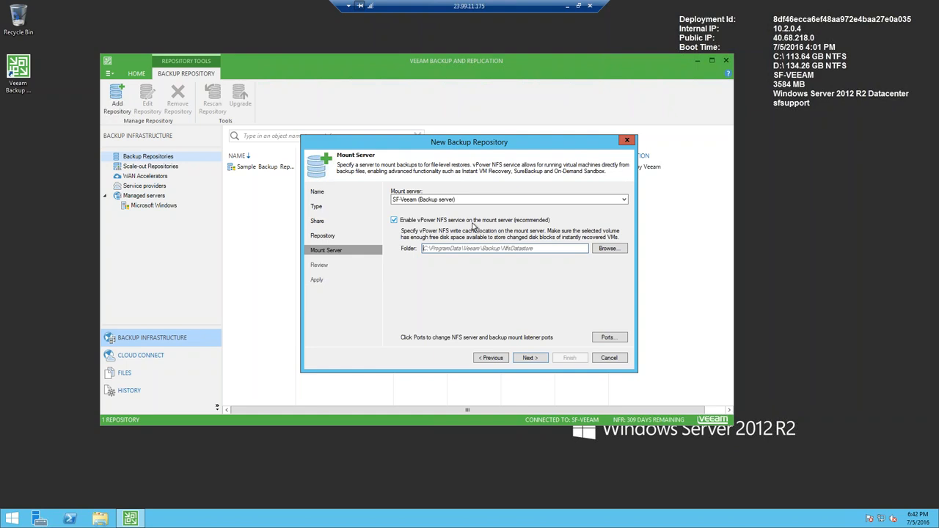
{"action": "mouse_move", "coordinate": [432, 322]}
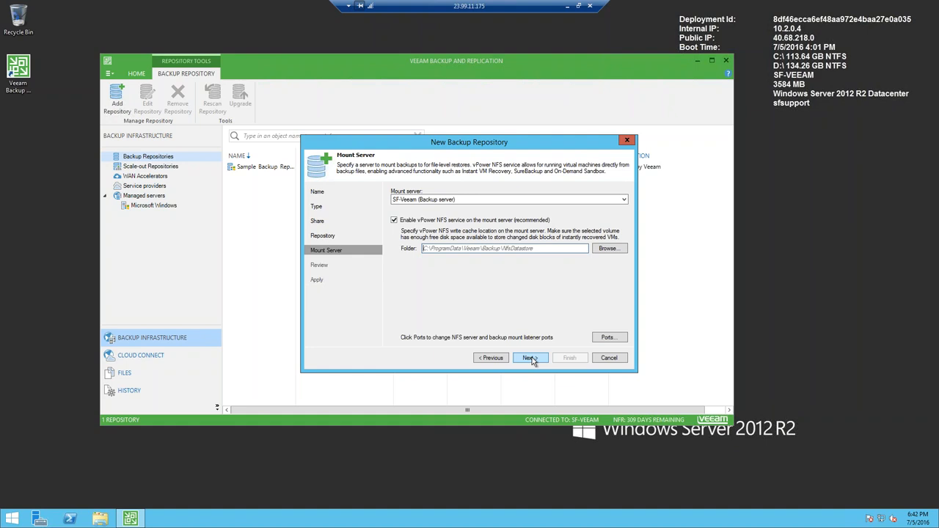
{"action": "left_click", "coordinate": [528, 358]}
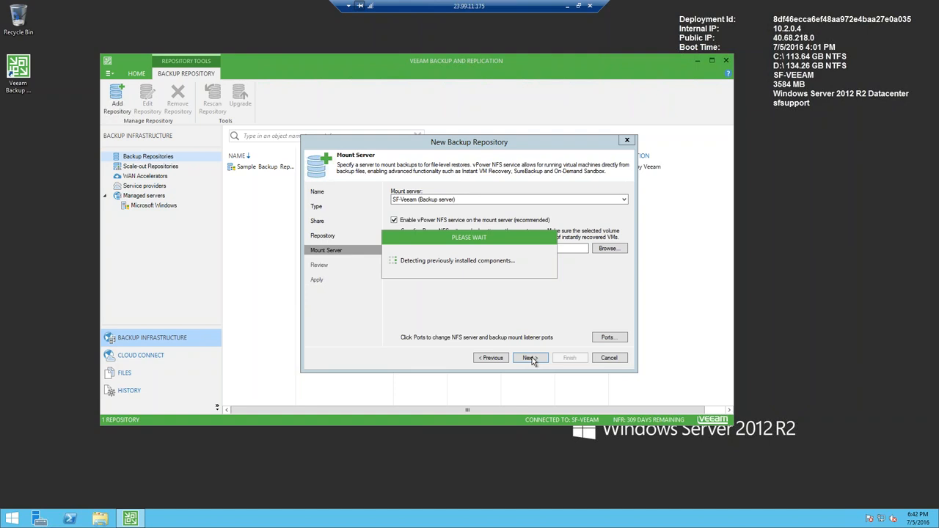
{"action": "left_click", "coordinate": [528, 357]}
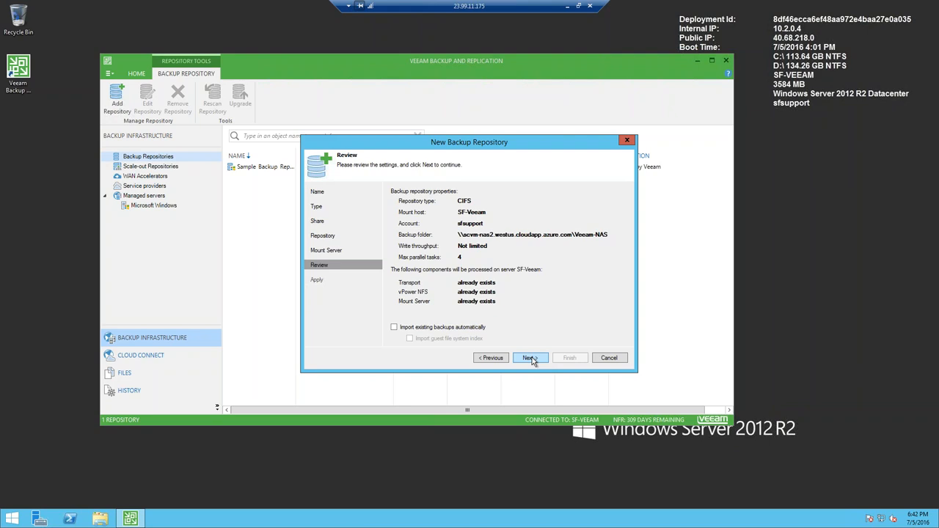
Step: Apply the repository settings and finish, adding SF-NAS to the repository list at 4.0 TB
{"action": "left_click", "coordinate": [529, 358]}
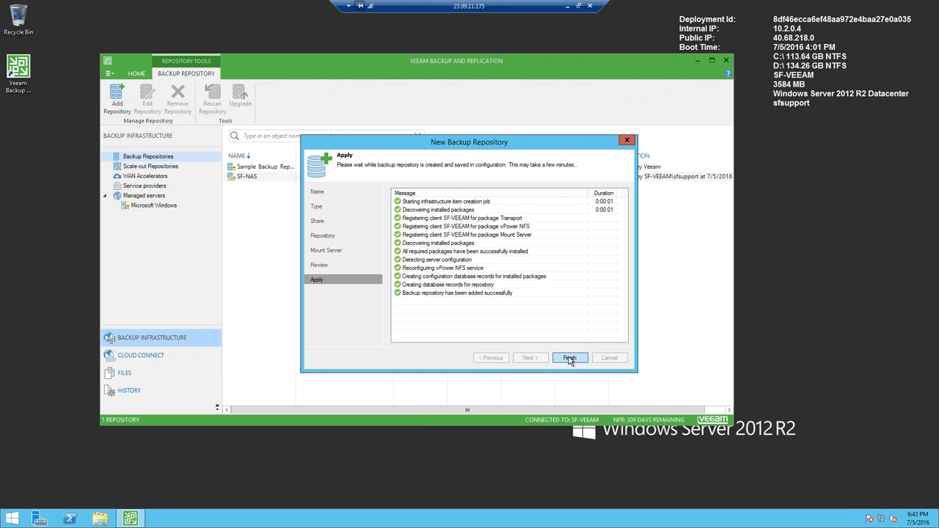
{"action": "left_click", "coordinate": [569, 358]}
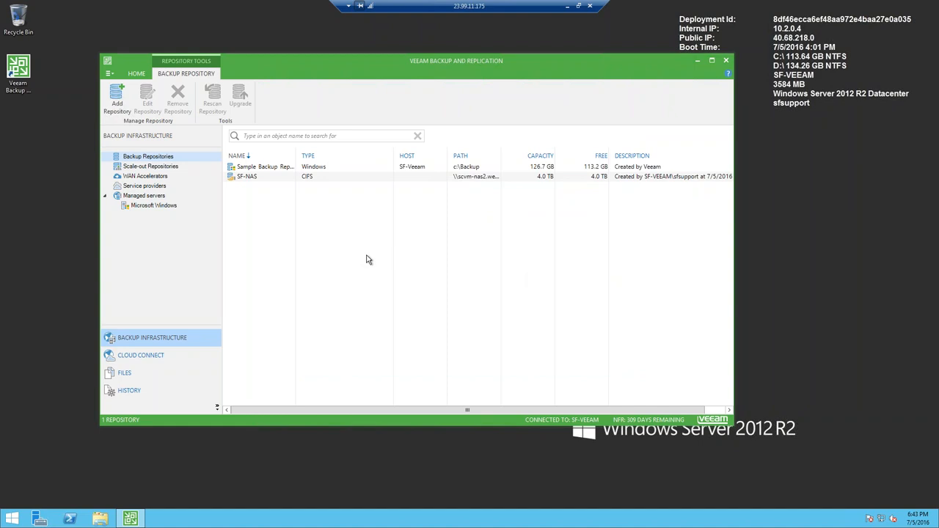
{"action": "mouse_move", "coordinate": [546, 182]}
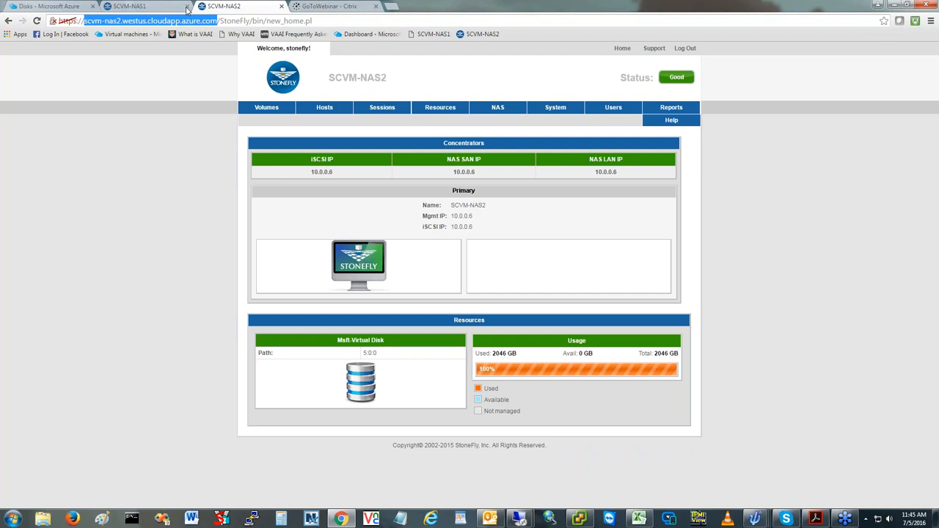
Step: Switch to the SCVM-NAS1 browser tab showing the NAS > Scale Out summary
{"action": "left_click", "coordinate": [129, 6]}
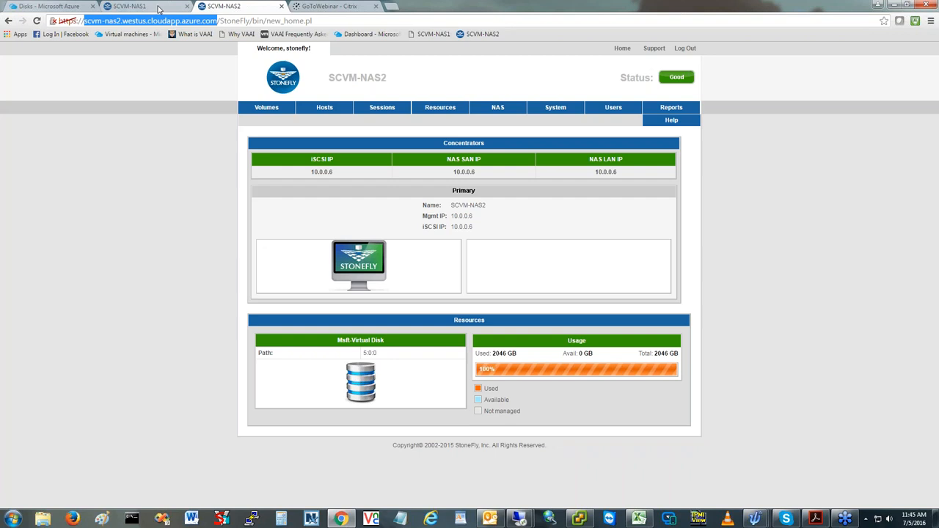
{"action": "left_click", "coordinate": [129, 6]}
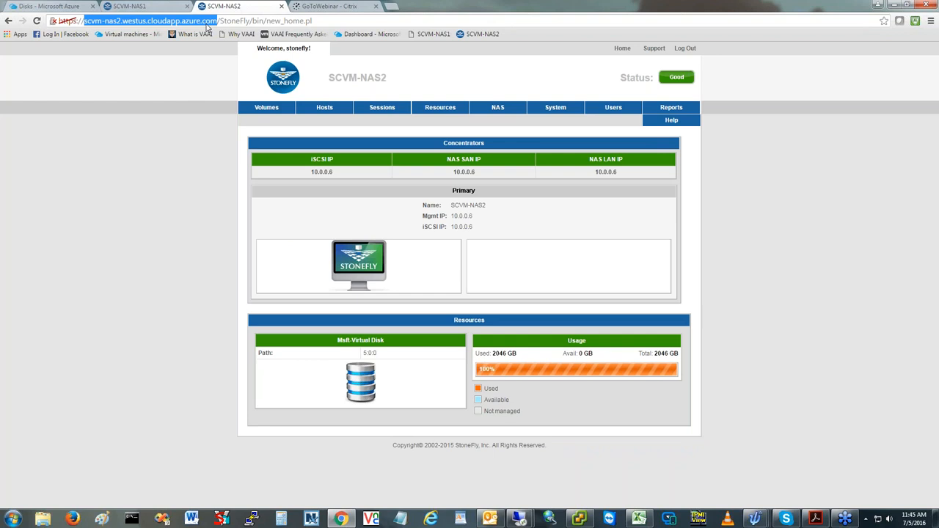
{"action": "mouse_move", "coordinate": [105, 28]}
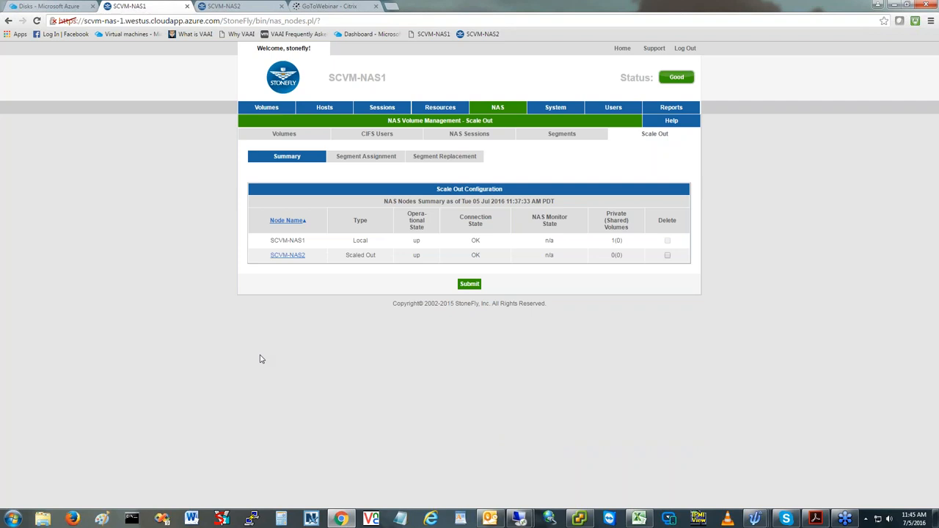
{"action": "mouse_move", "coordinate": [155, 12]}
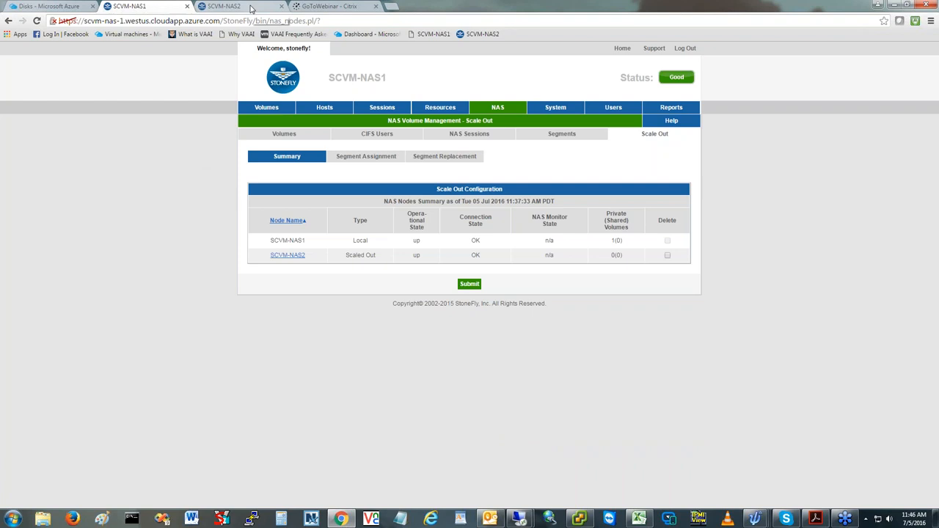
{"action": "mouse_move", "coordinate": [738, 138]}
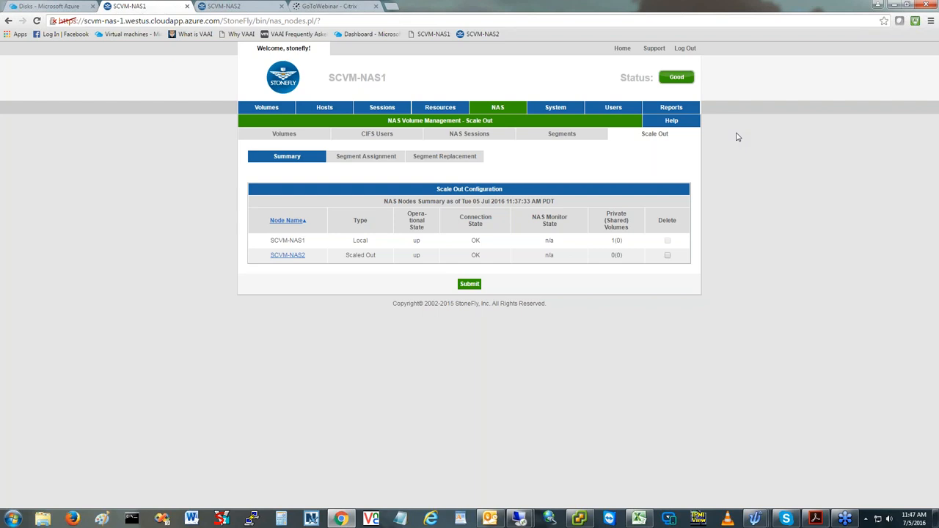
{"action": "mouse_move", "coordinate": [776, 129]}
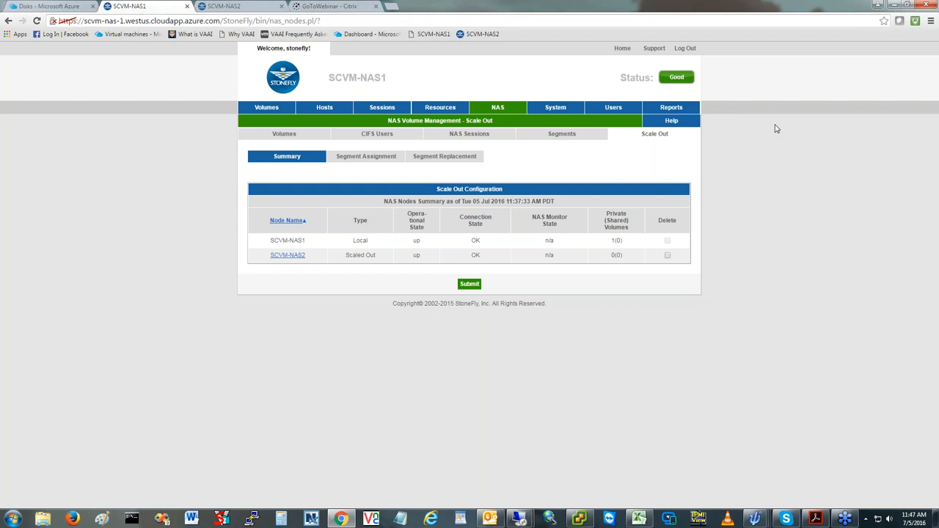